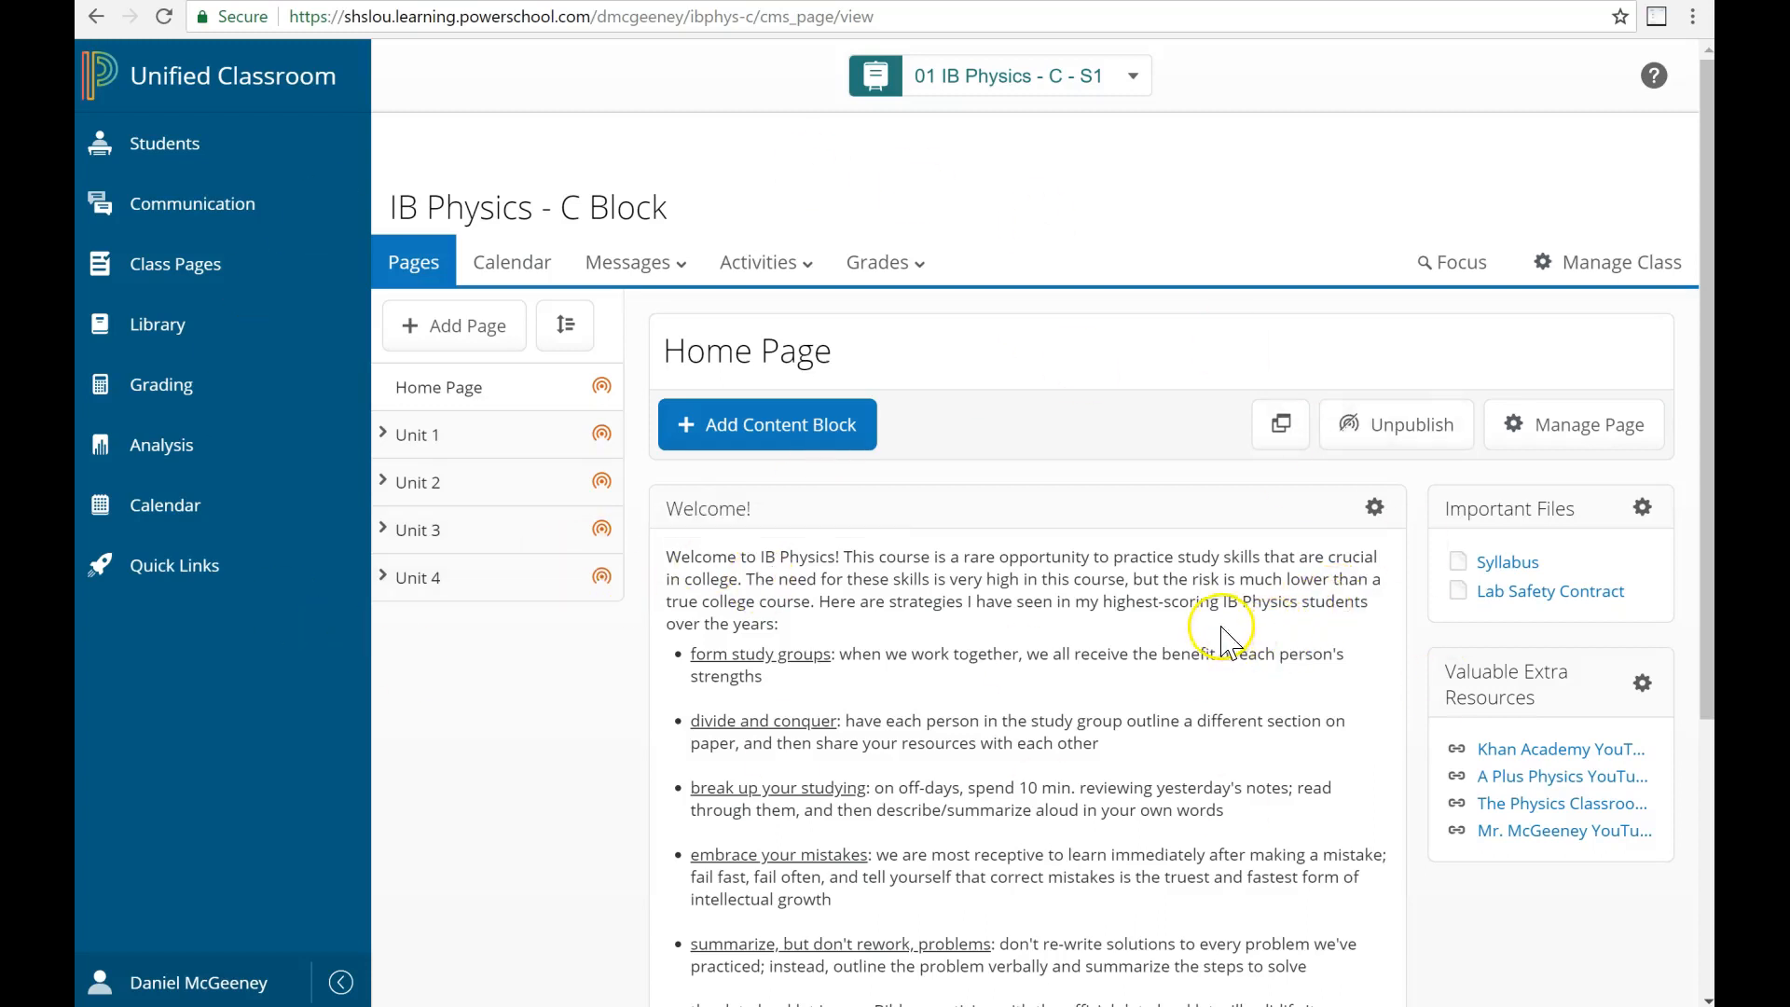
pyautogui.moveTo(656, 633)
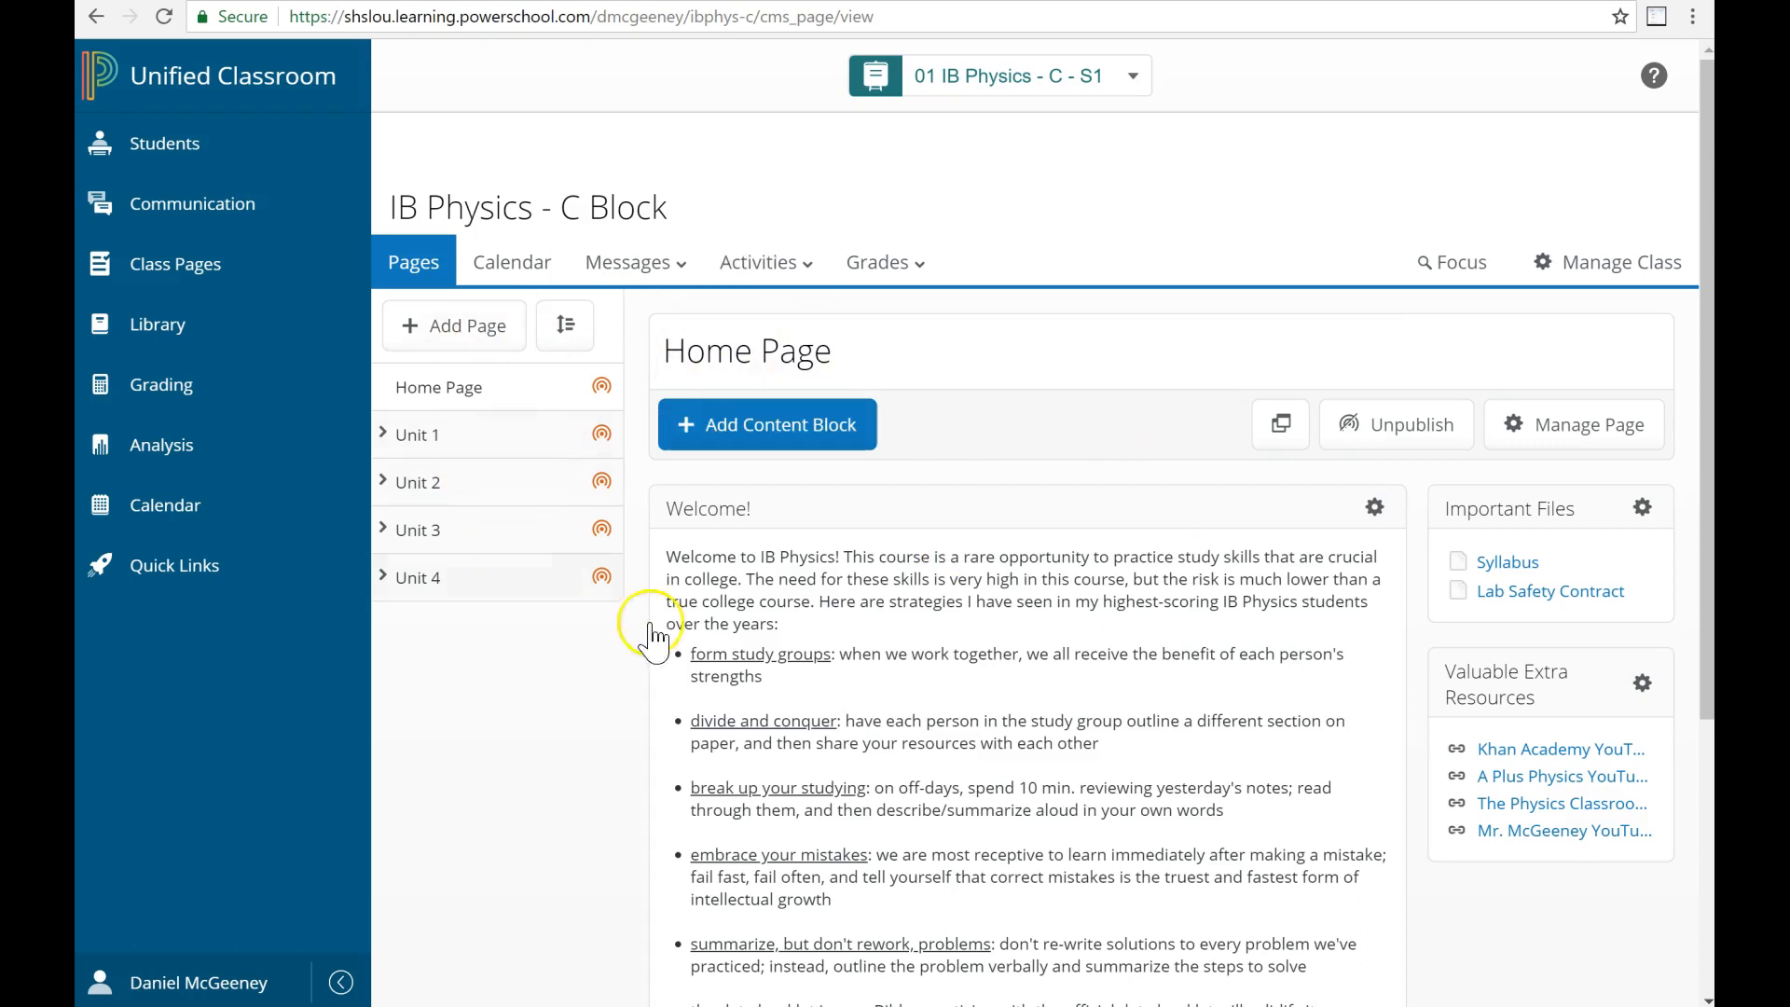
pyautogui.moveTo(376, 439)
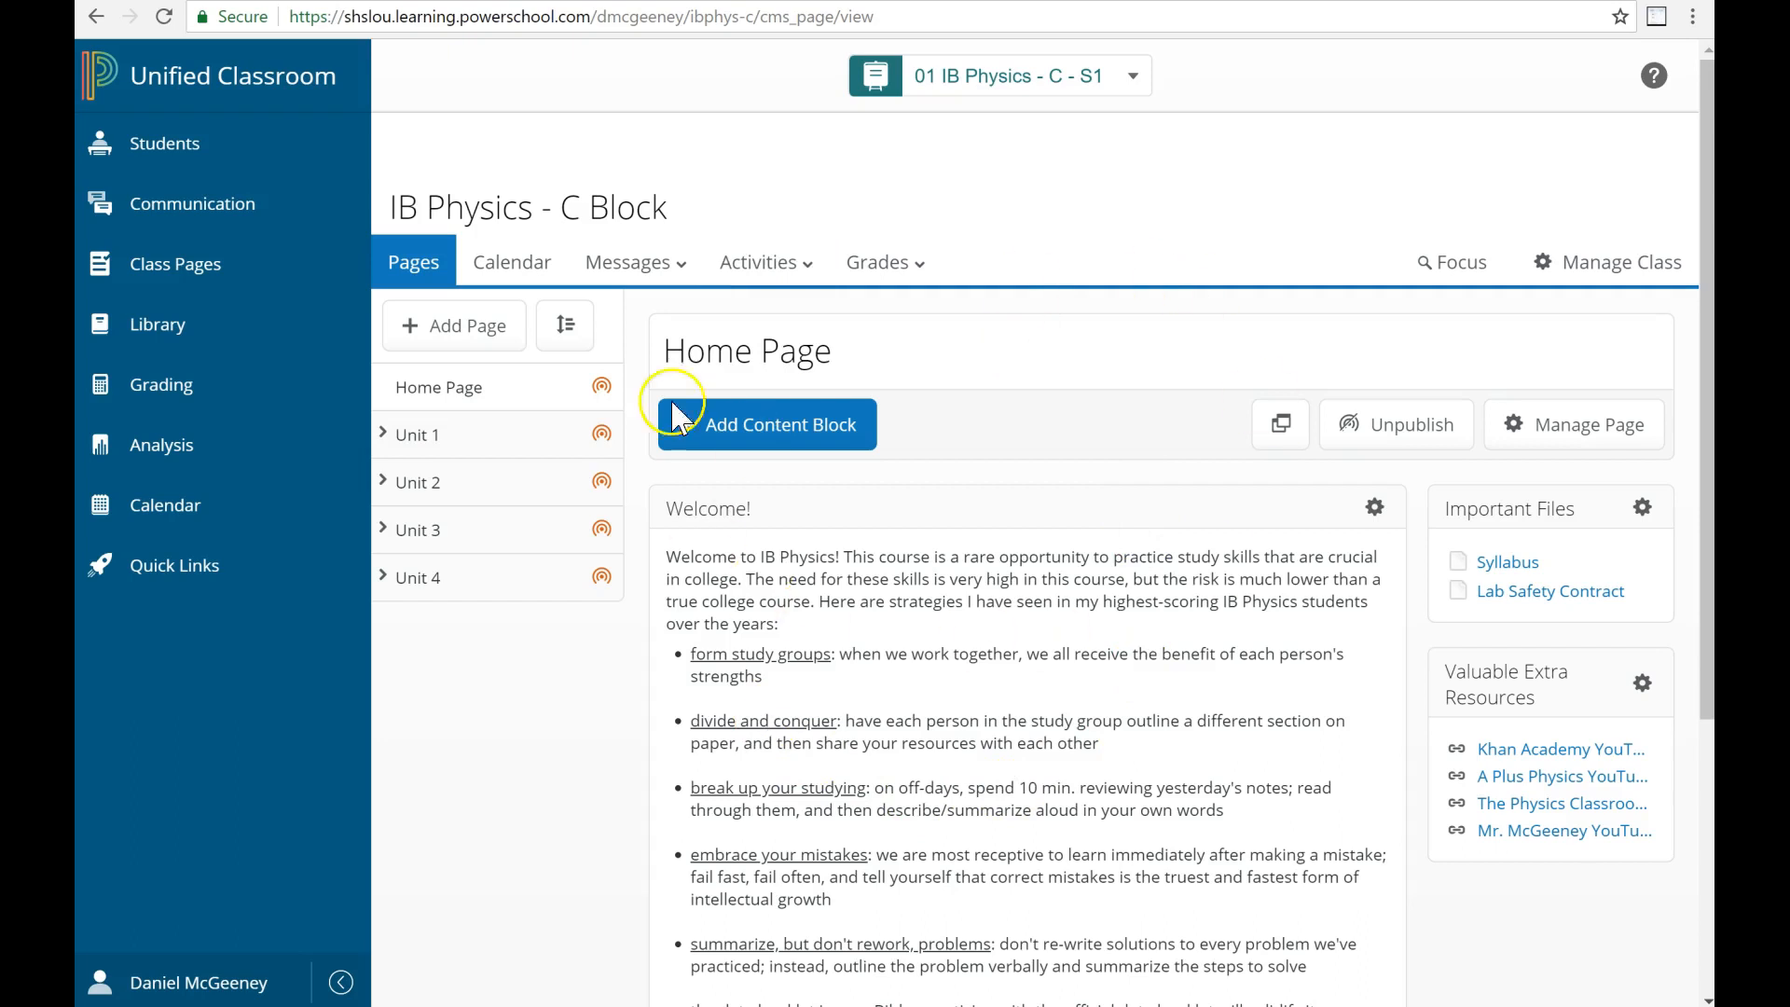
pyautogui.moveTo(945, 400)
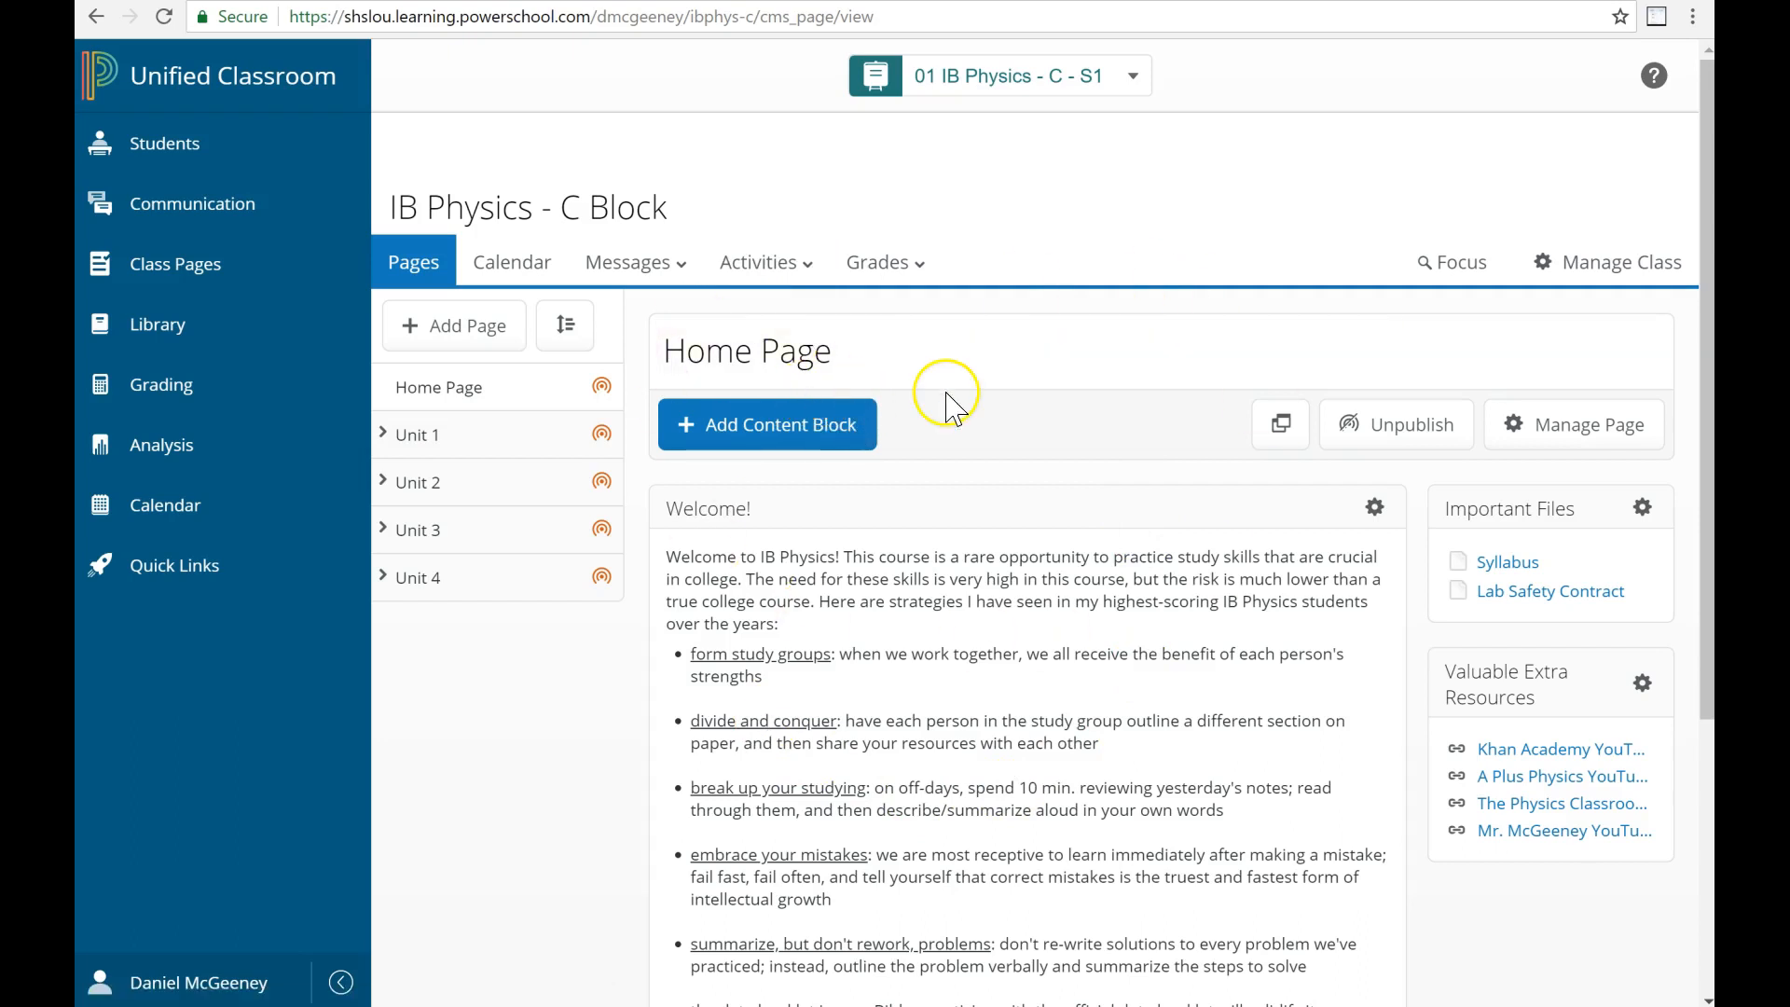
pyautogui.moveTo(601, 386)
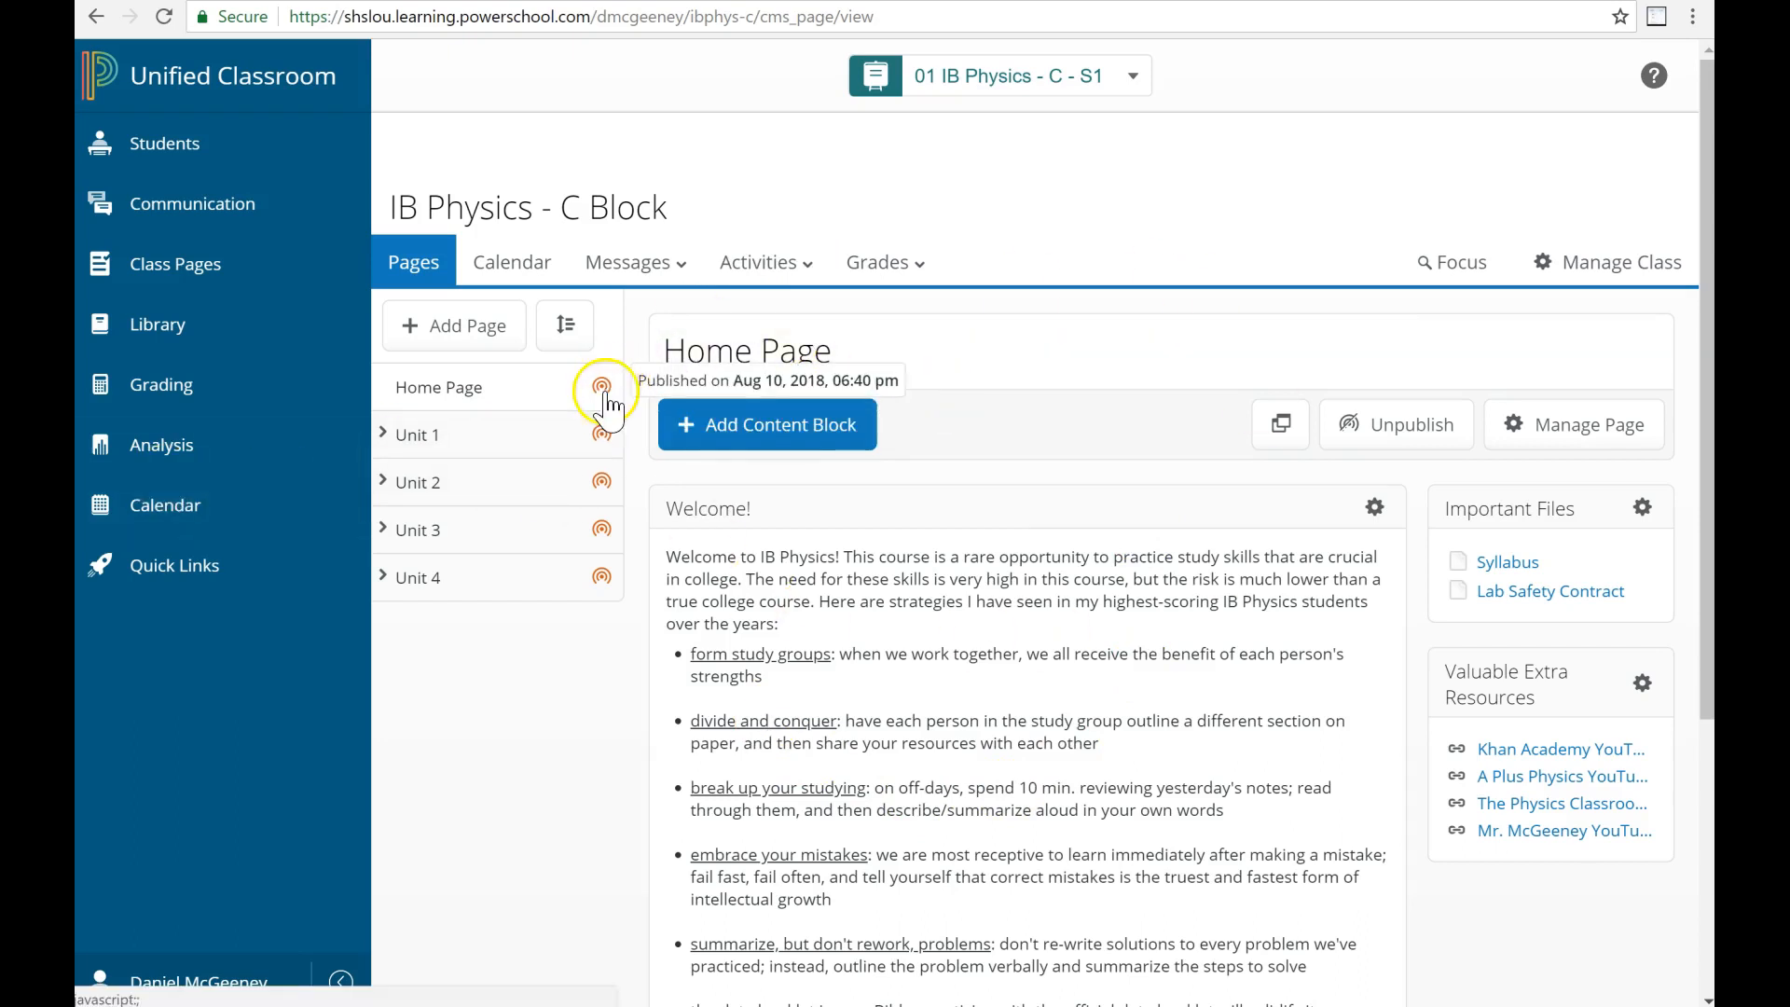
# Make IB Physics - C Block active forever, visible to all of Sacred Heart Academy.
pyautogui.scroll(-3)
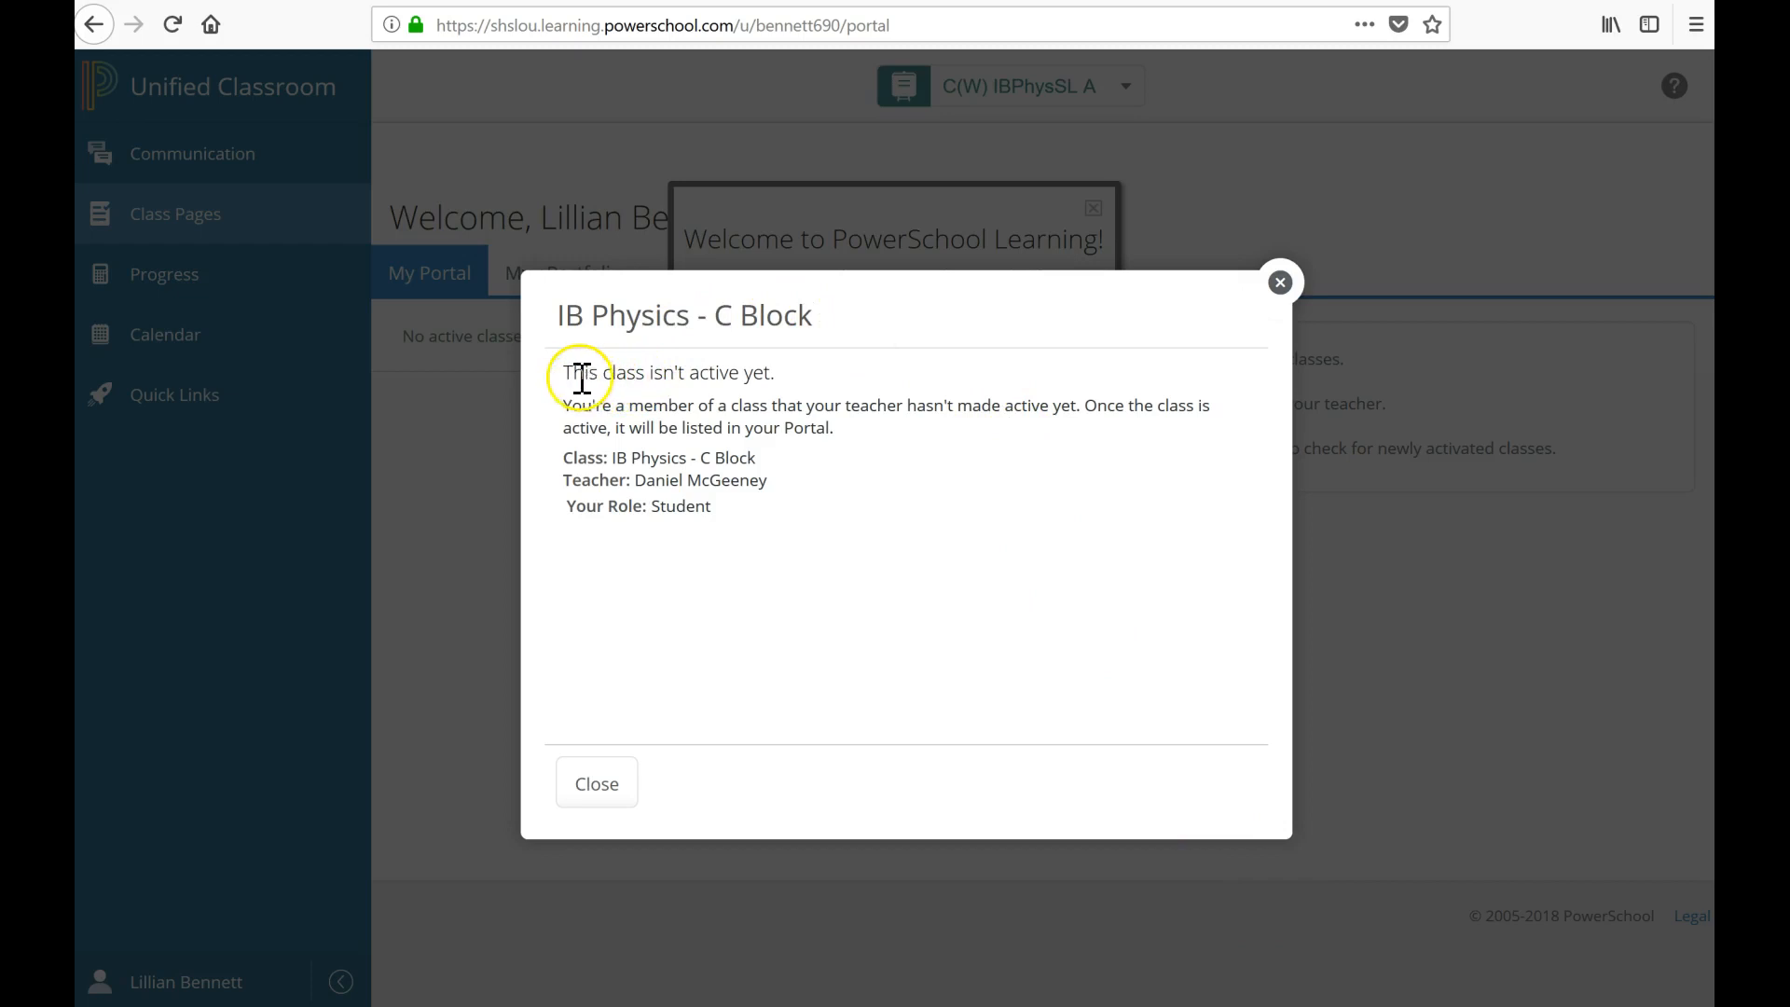
pyautogui.moveTo(743, 377)
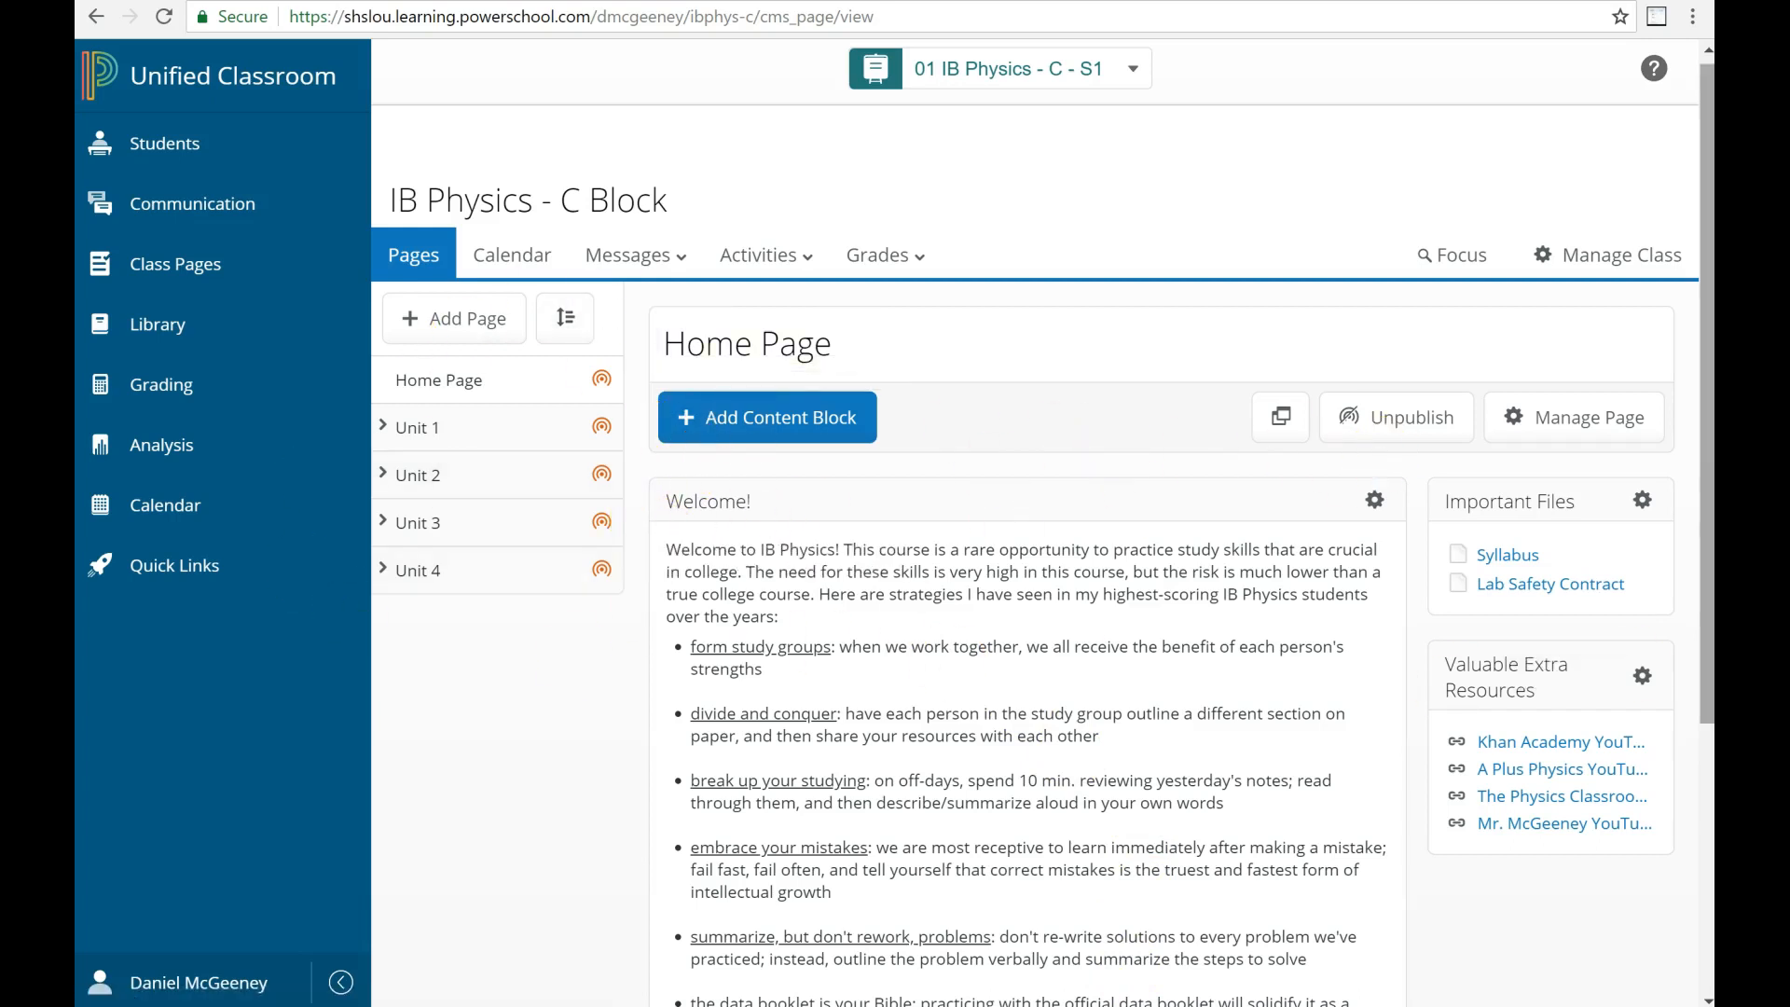
pyautogui.moveTo(1427, 260)
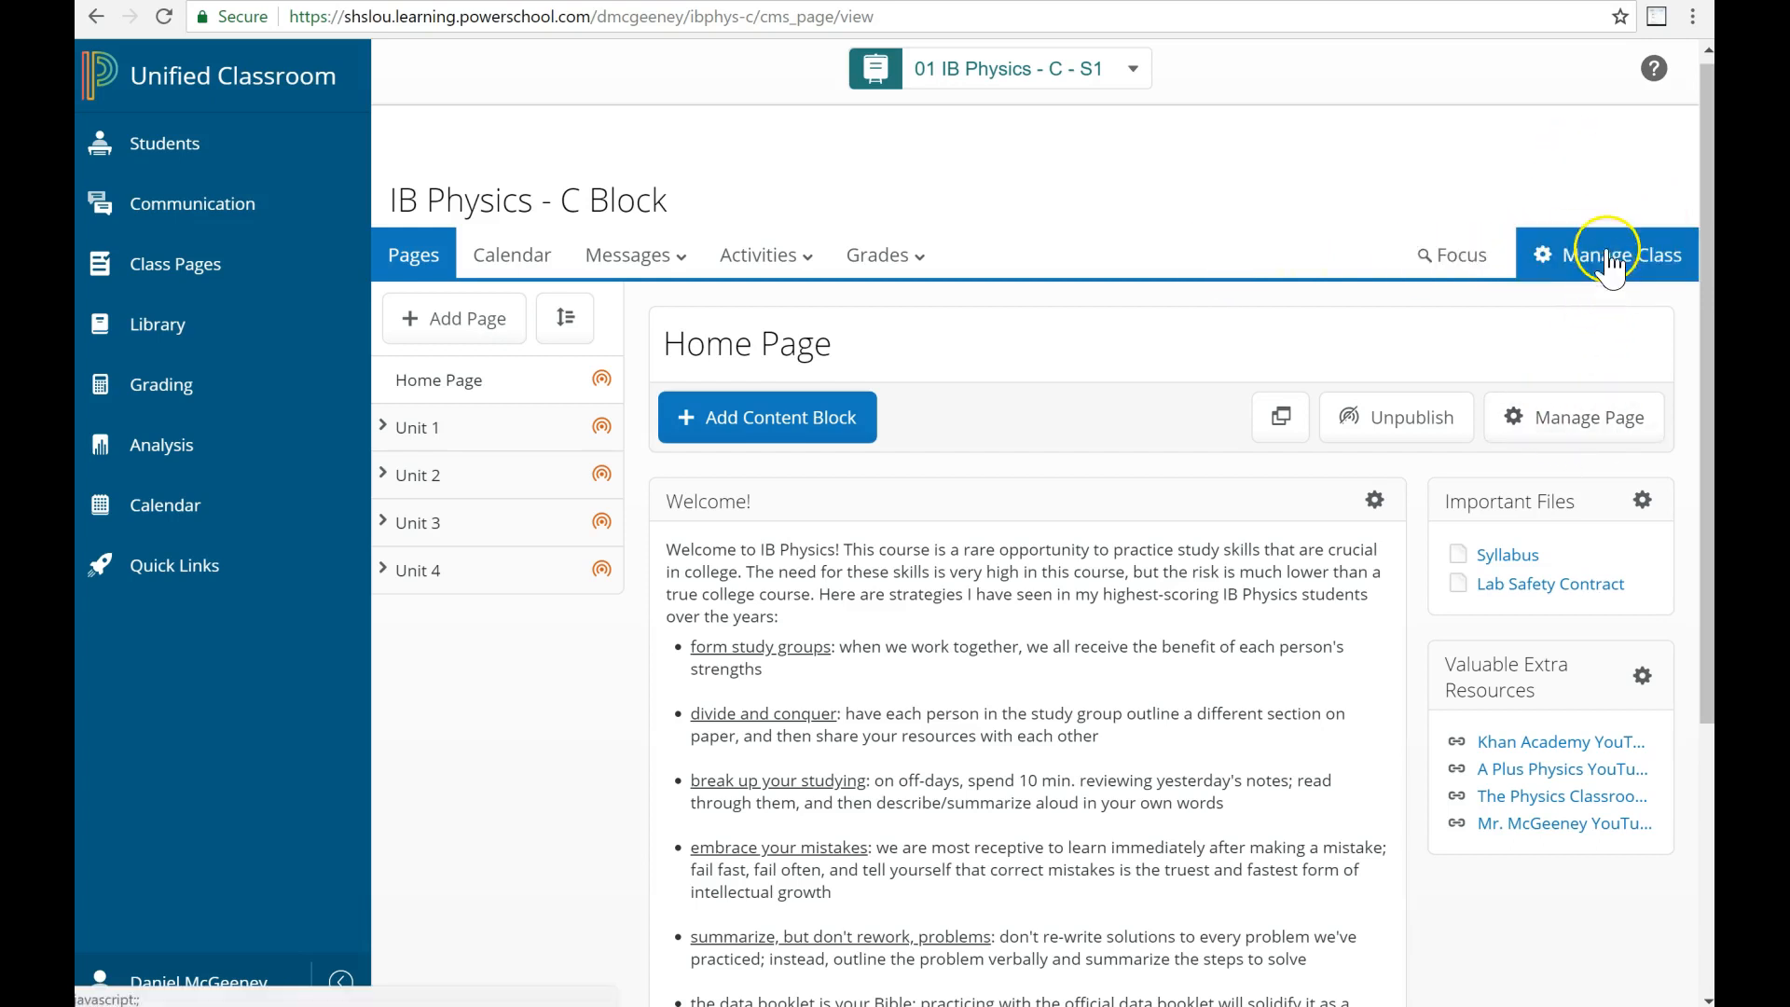
pyautogui.click(1620, 253)
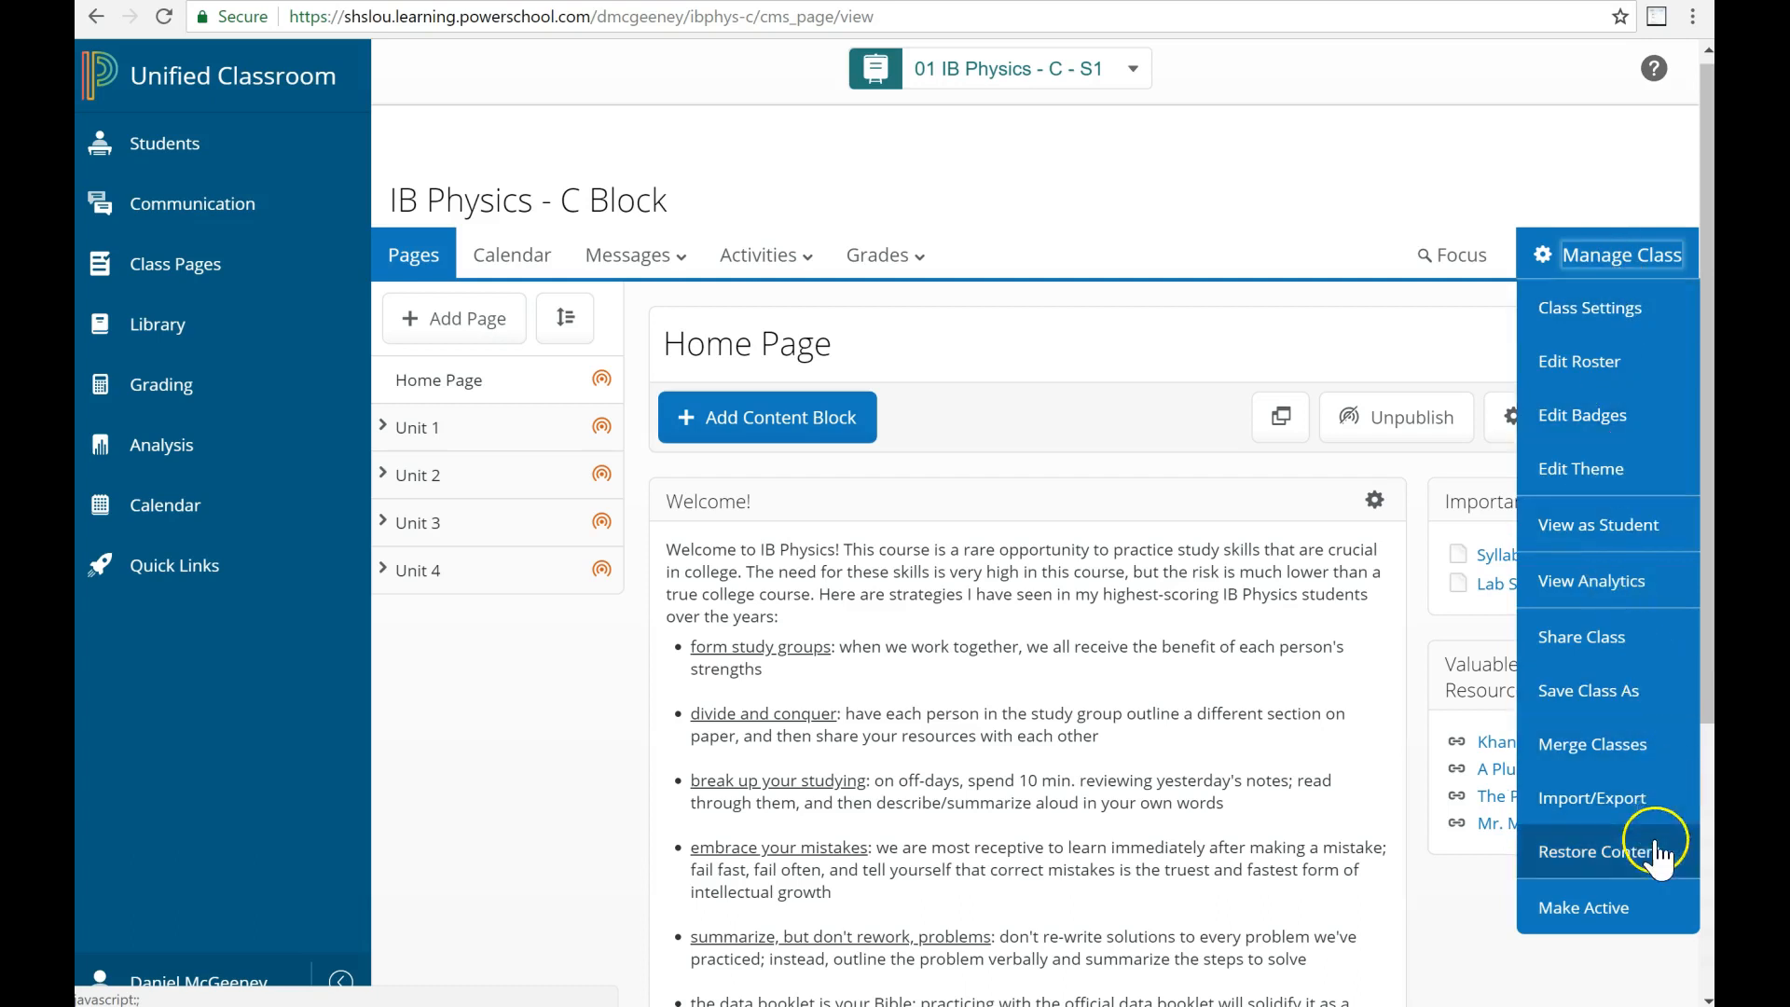
pyautogui.moveTo(1583, 907)
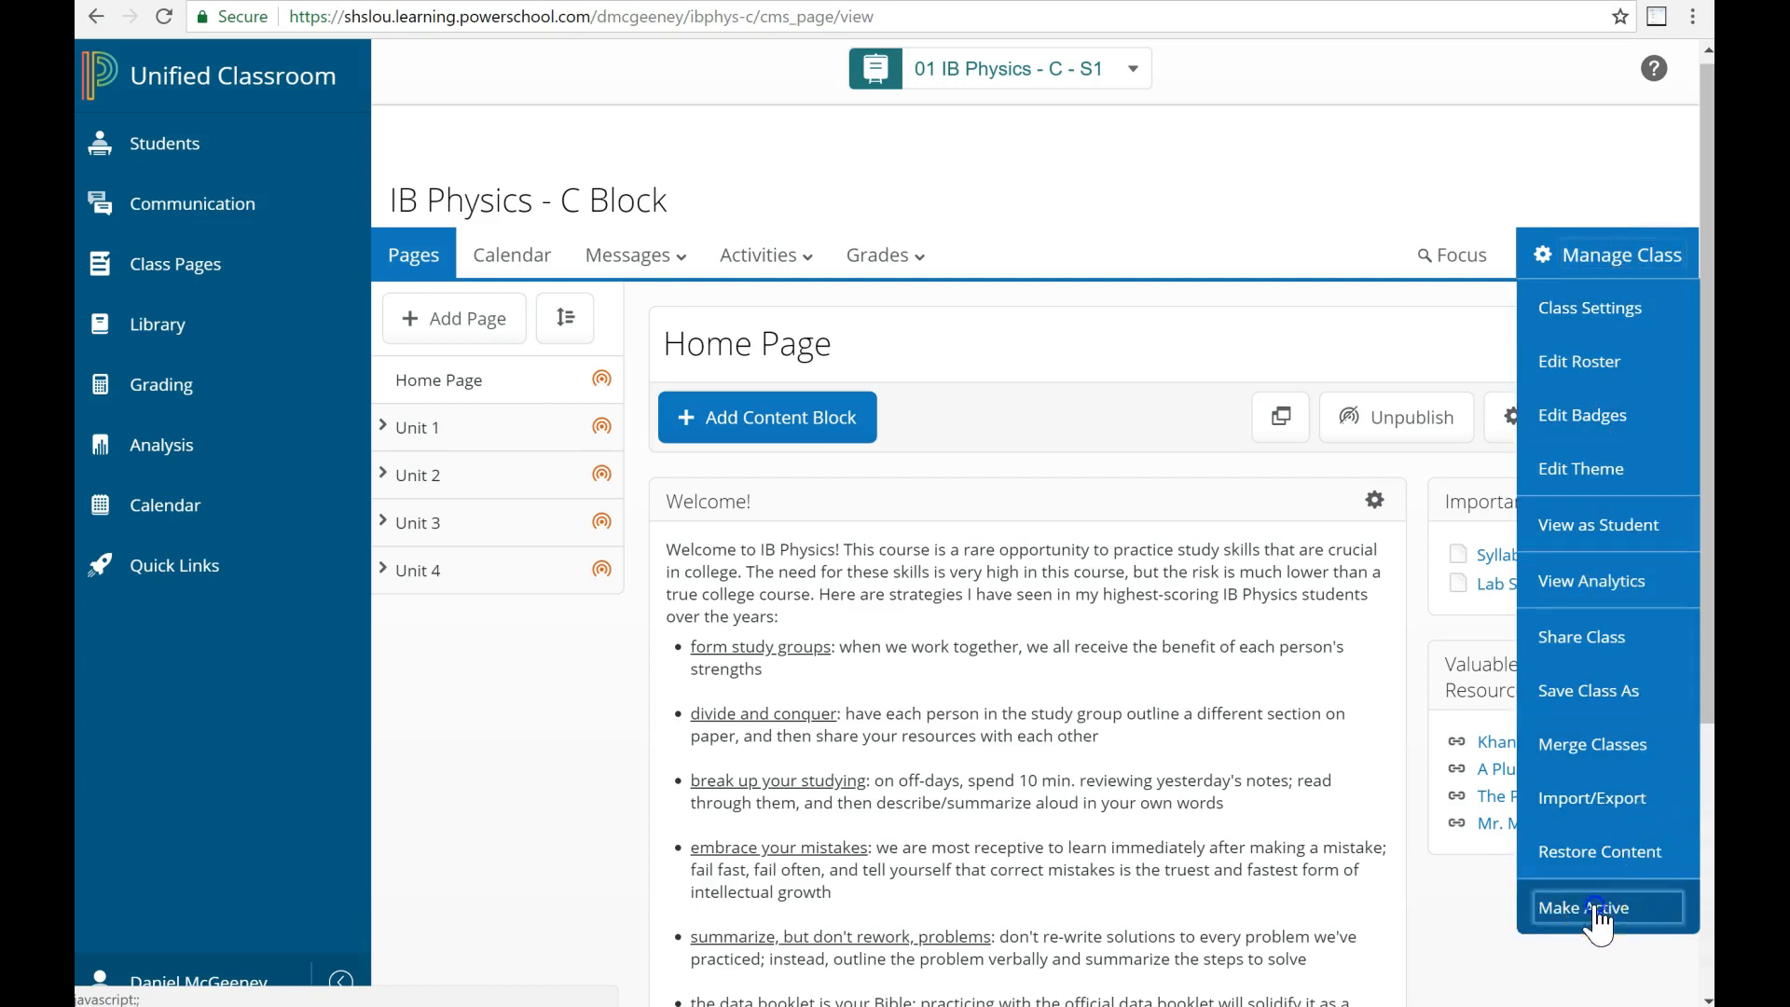
pyautogui.click(1582, 906)
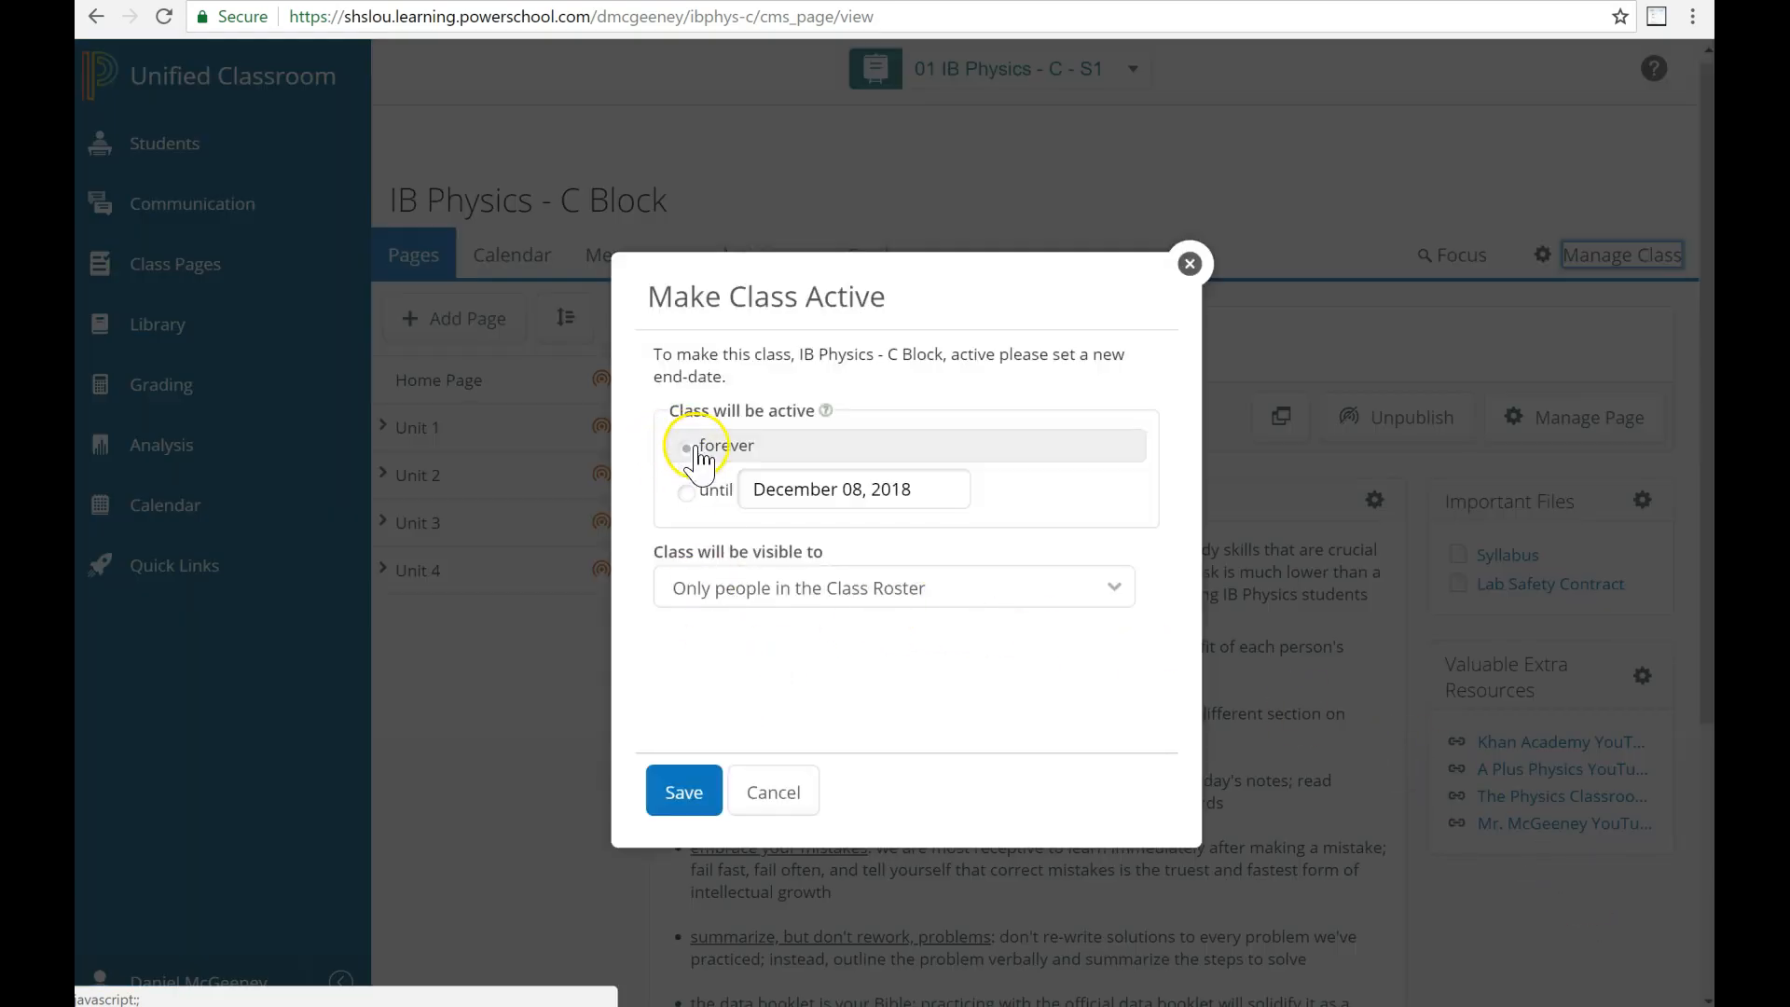
pyautogui.click(893, 587)
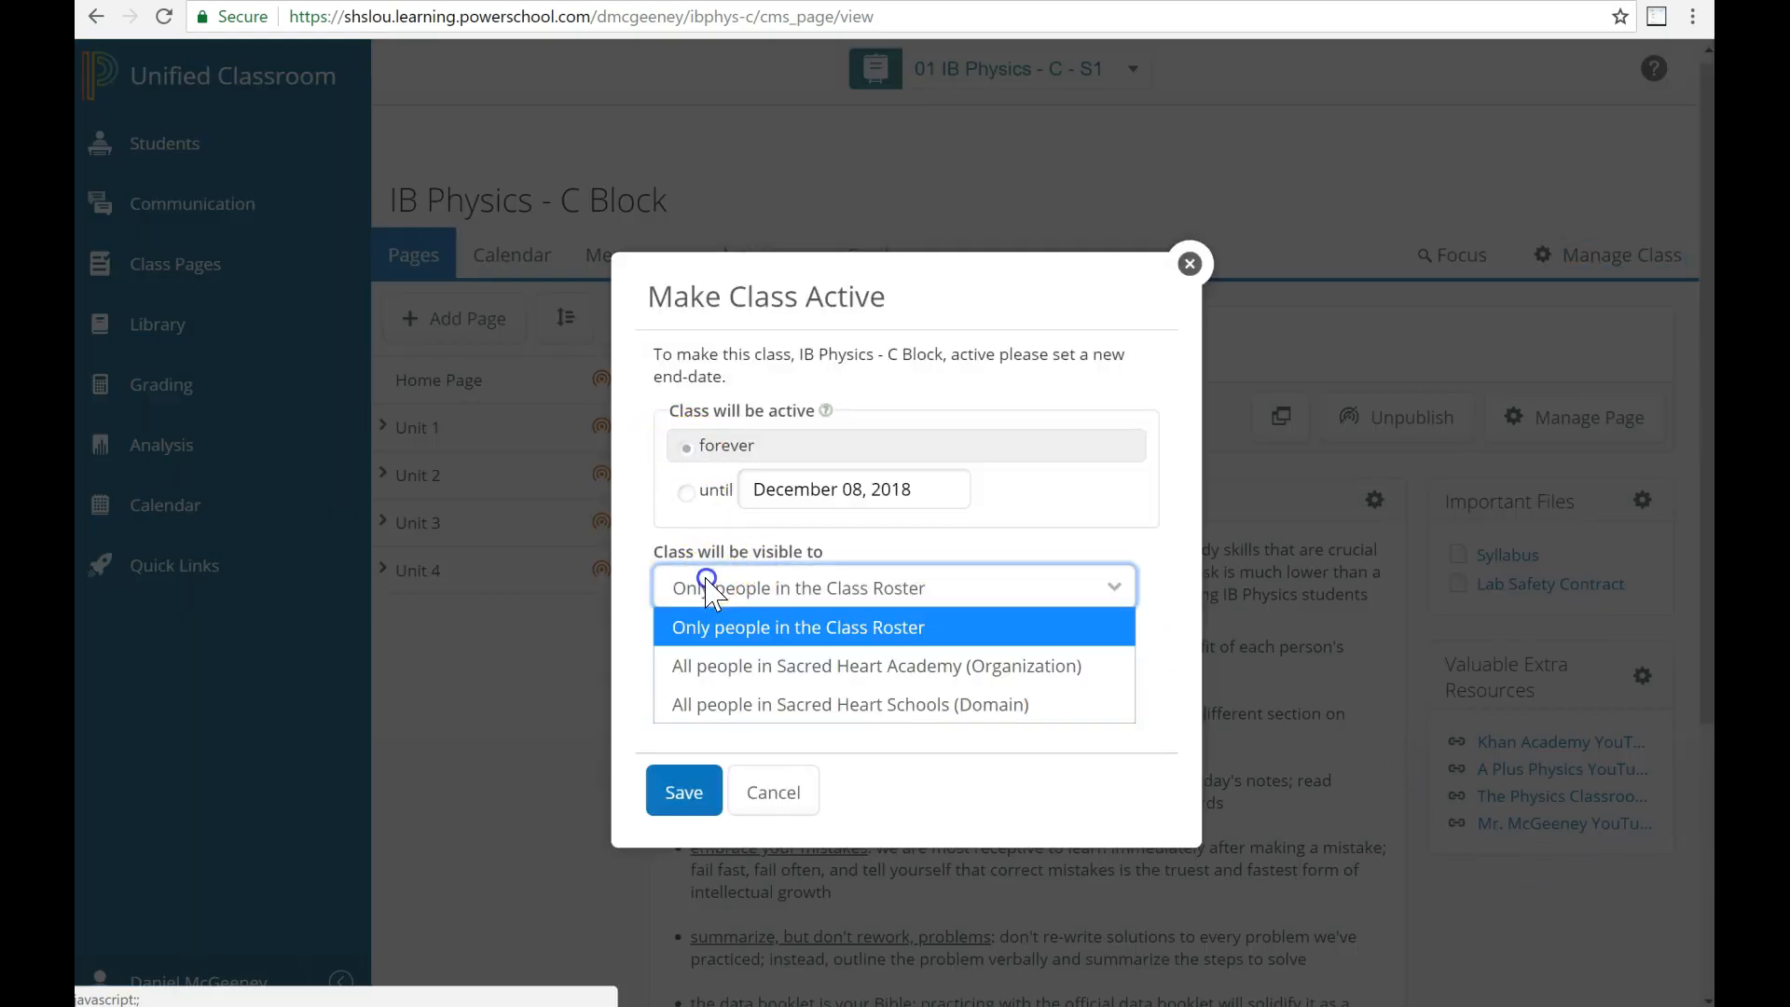
pyautogui.moveTo(804, 666)
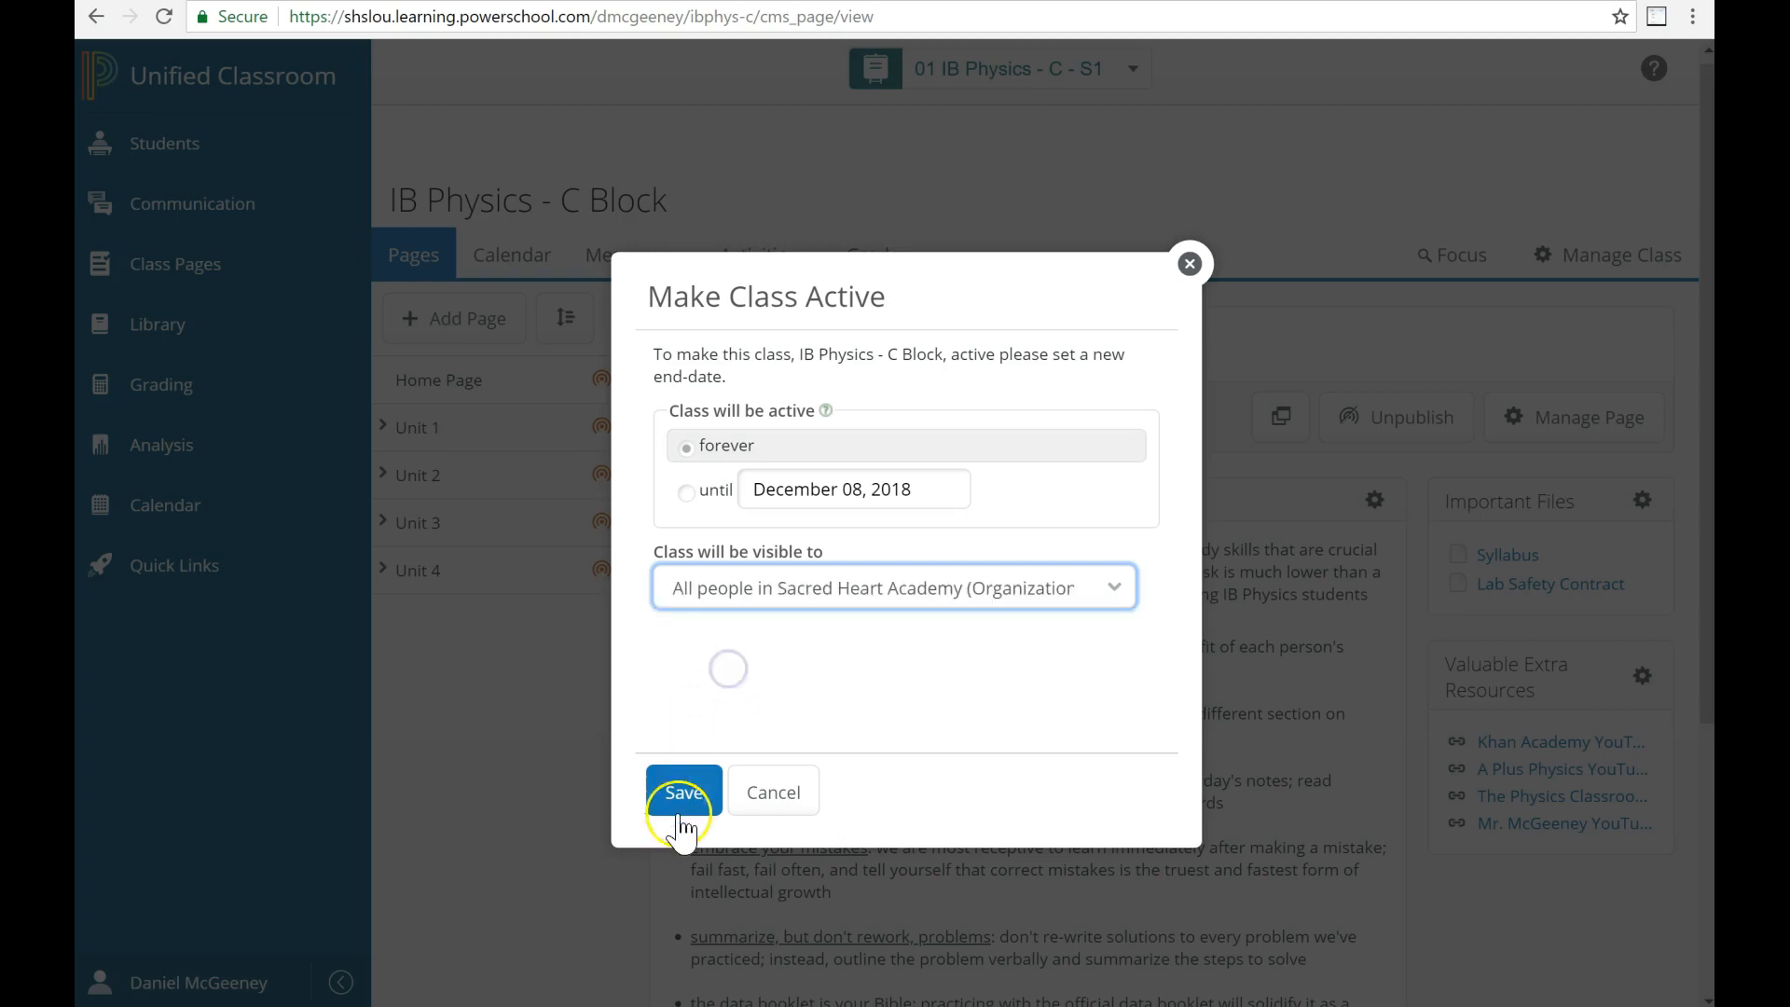
pyautogui.click(683, 792)
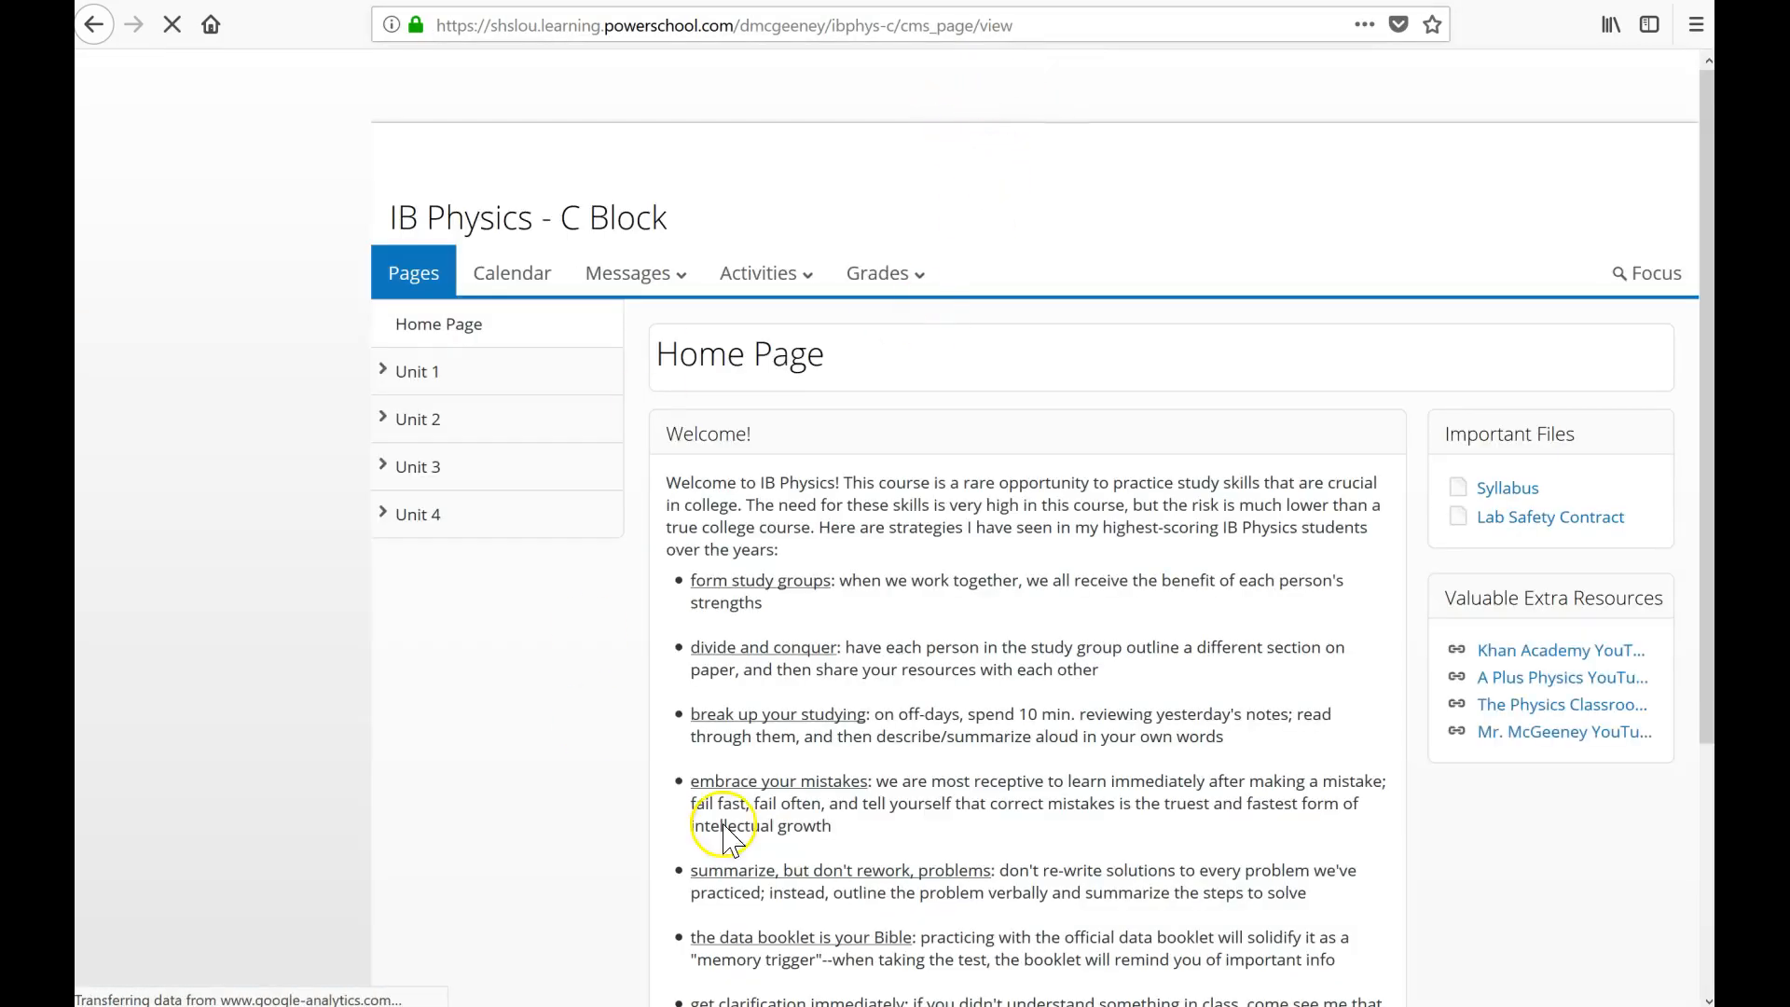
pyautogui.moveTo(834, 411)
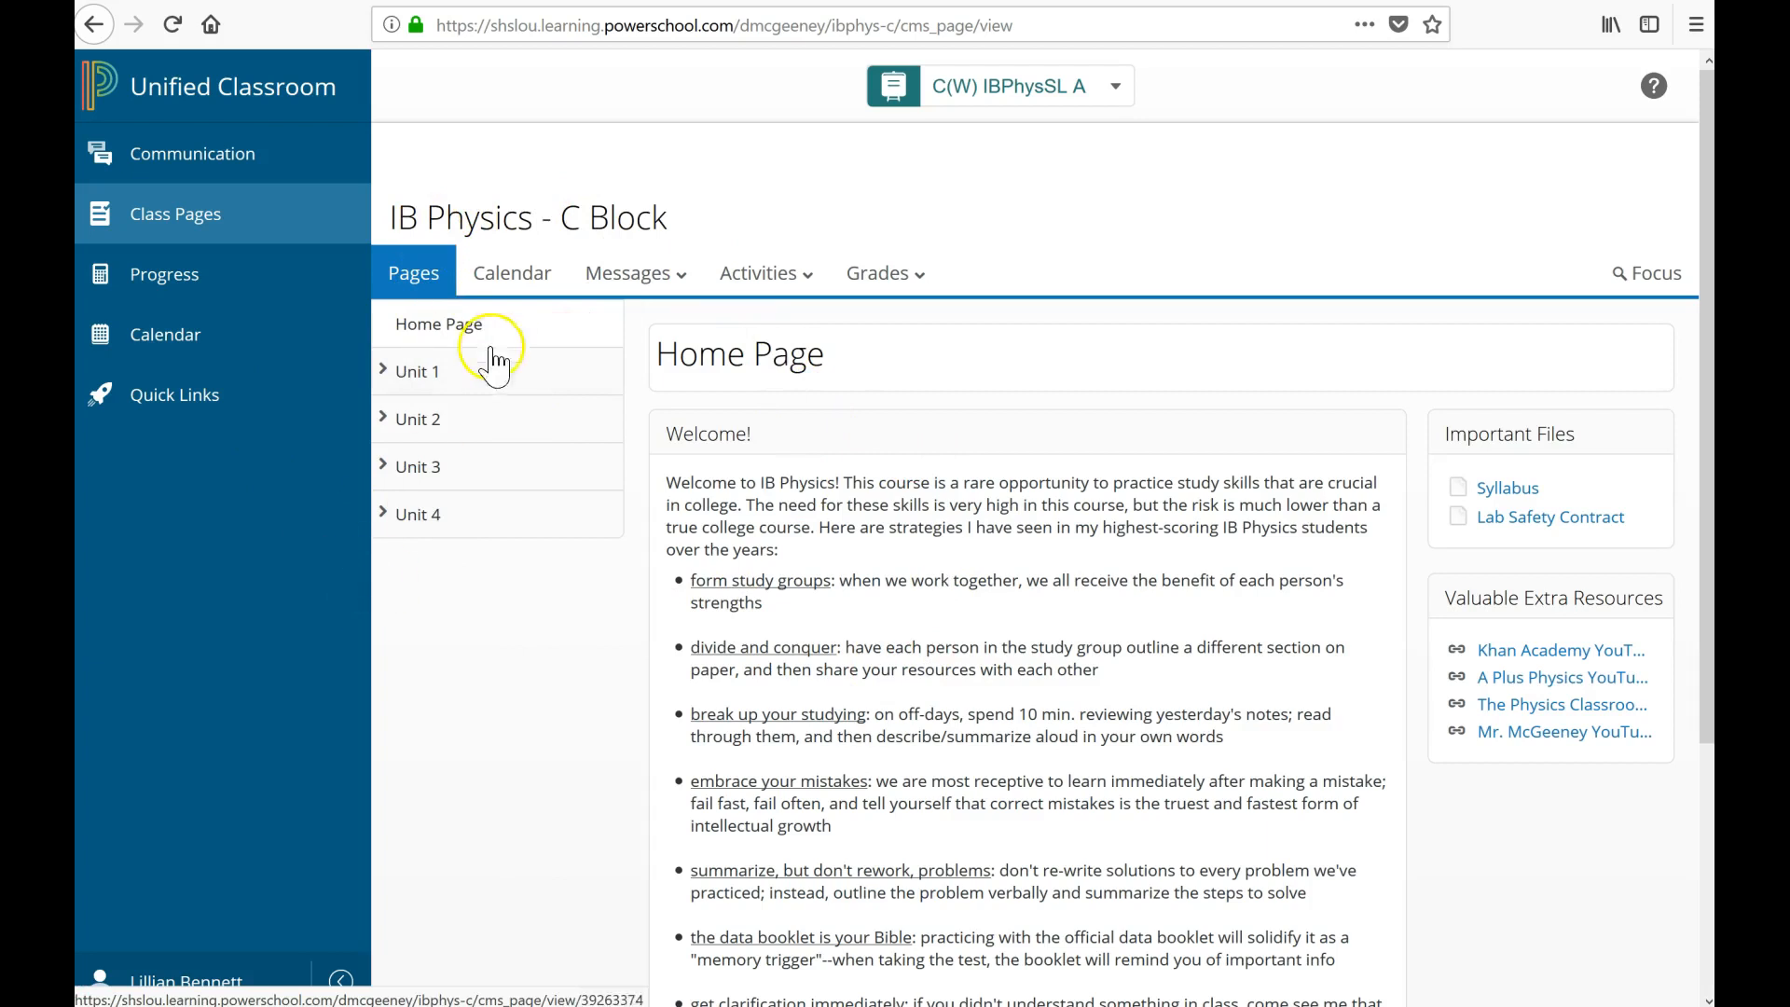
pyautogui.moveTo(382, 523)
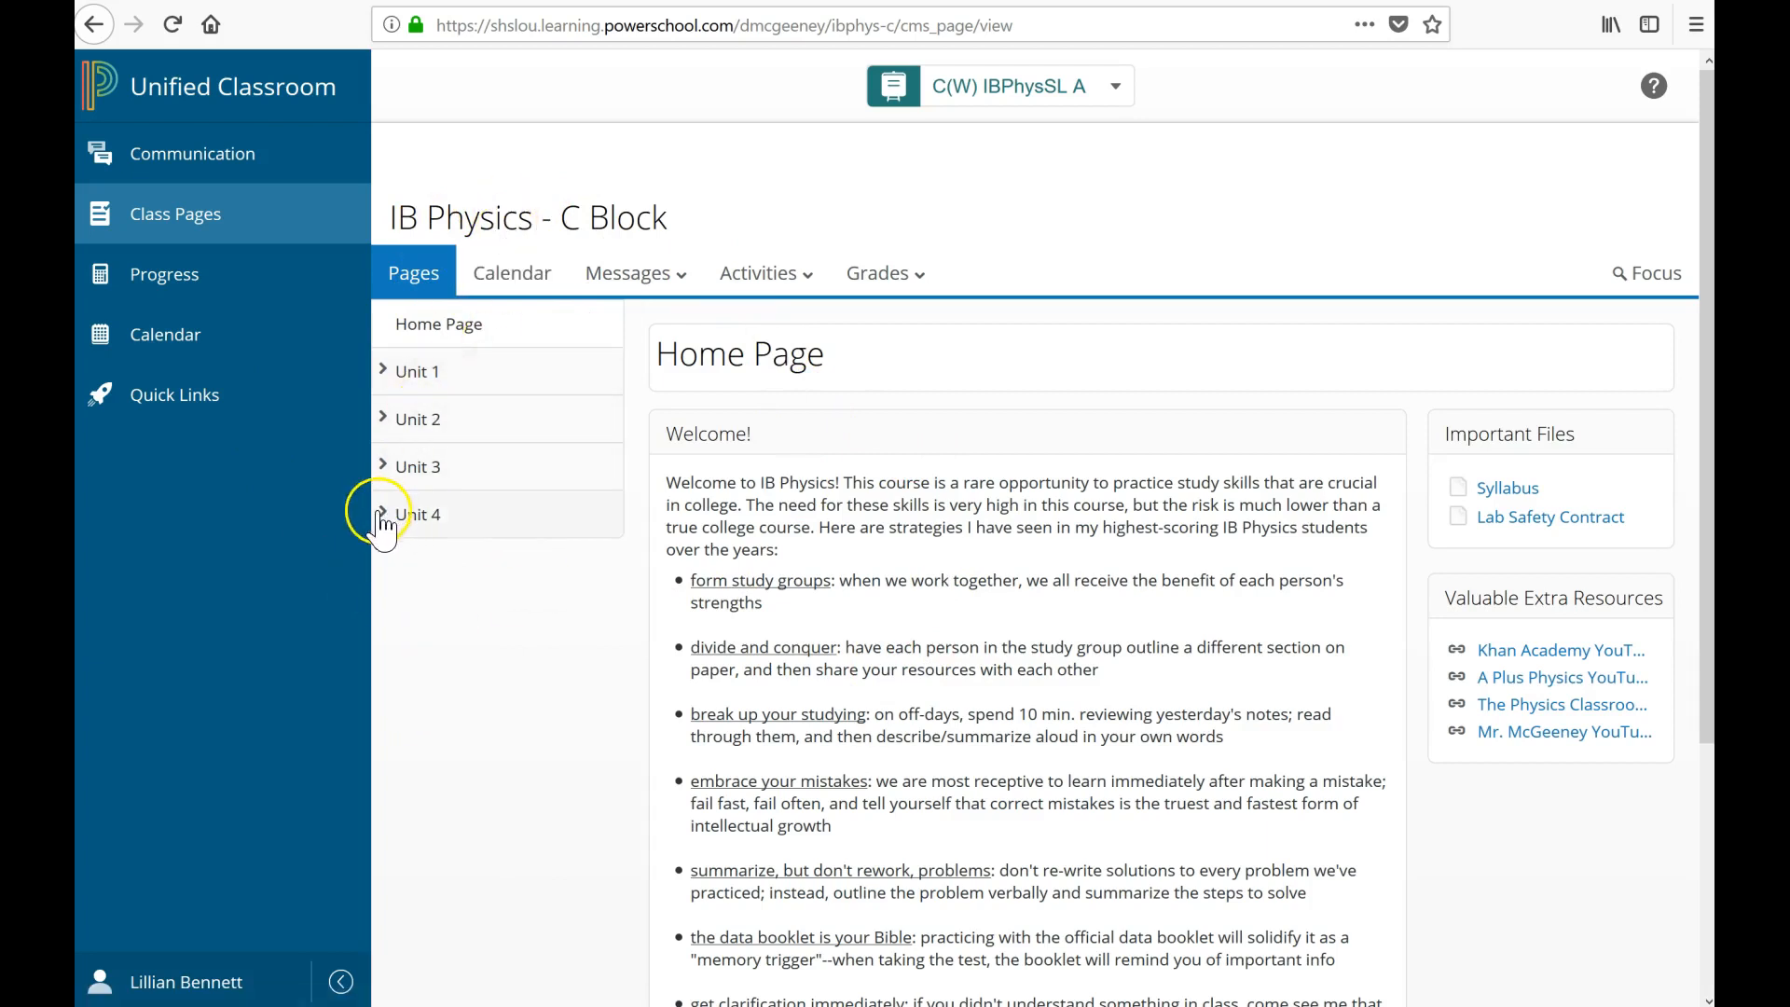
# Expand Unit 4 in the Pages list to view its day pages, then collapse it.
pyautogui.click(416, 514)
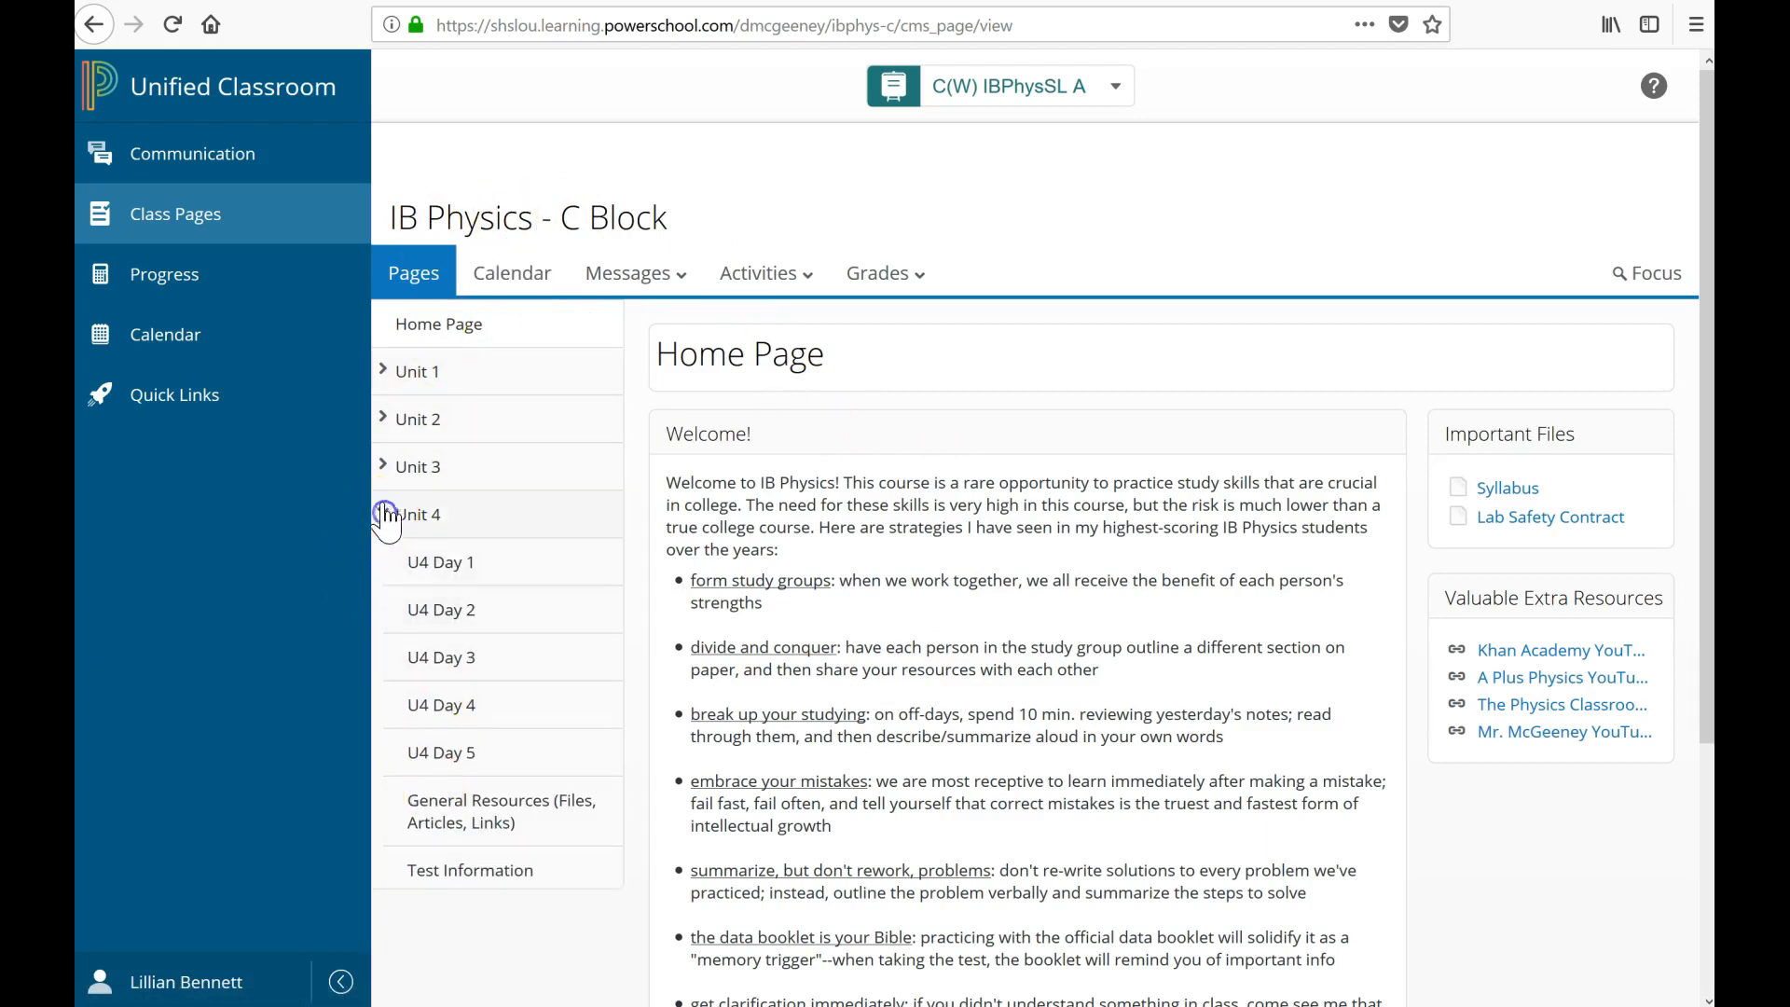
pyautogui.click(417, 514)
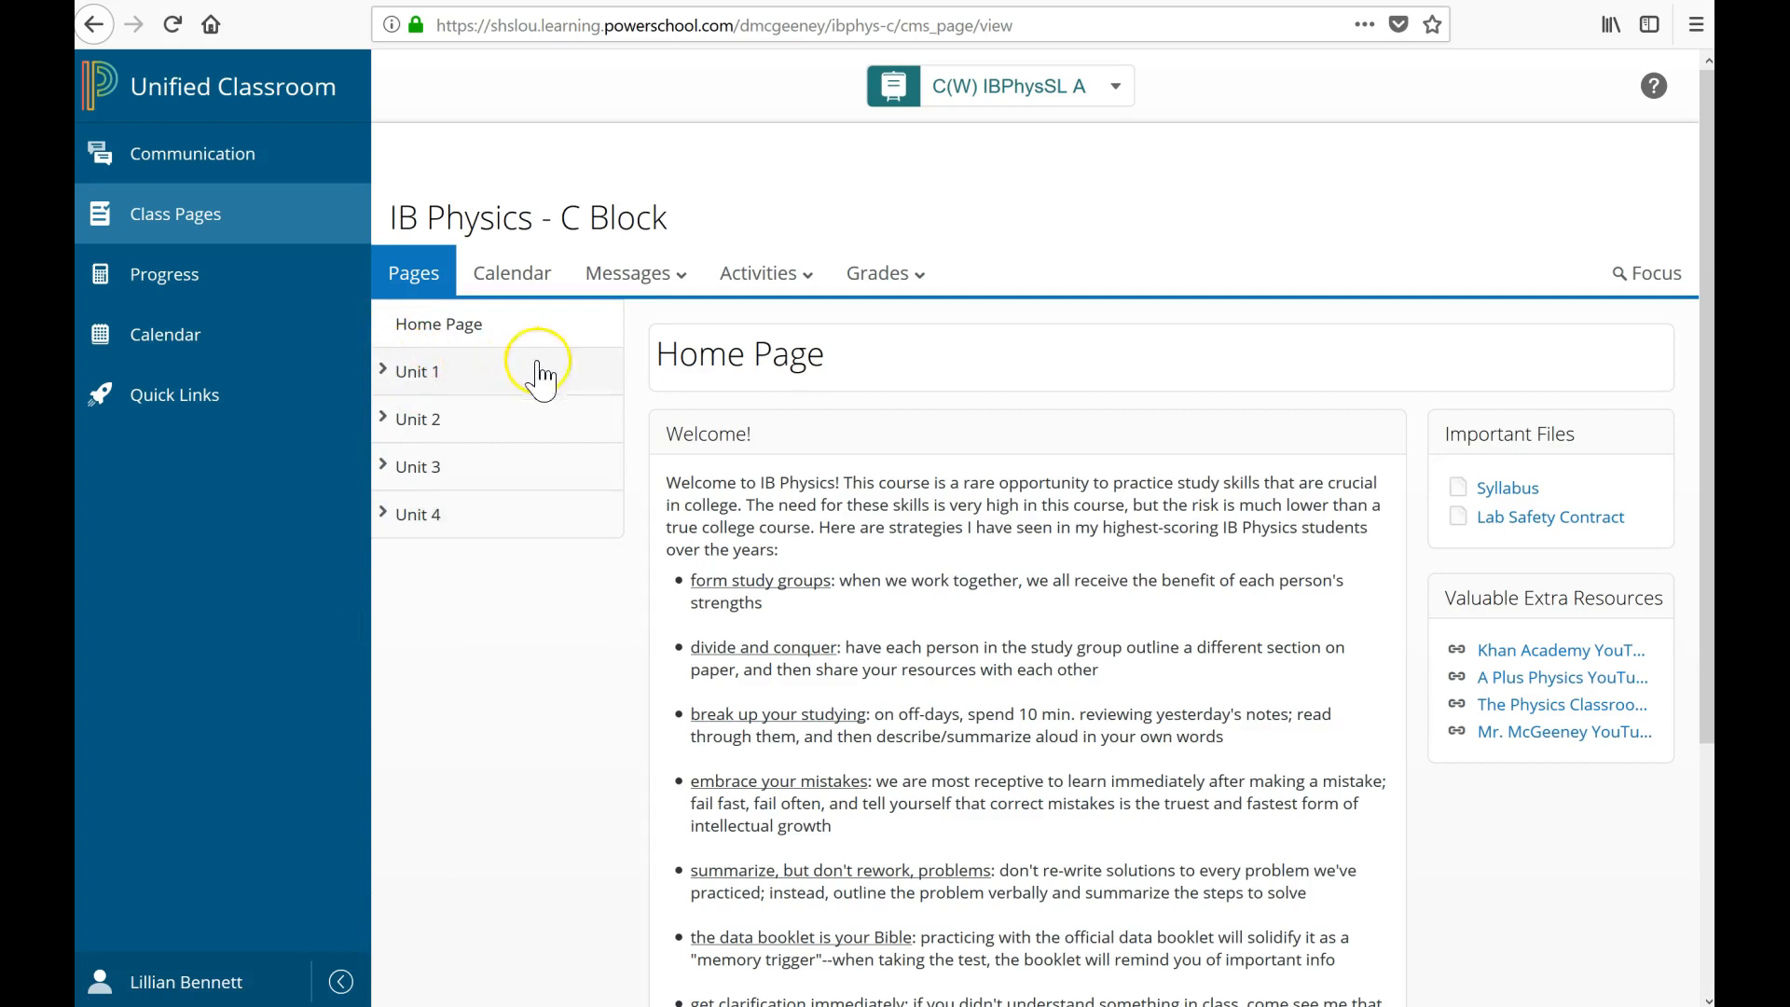
pyautogui.moveTo(200, 274)
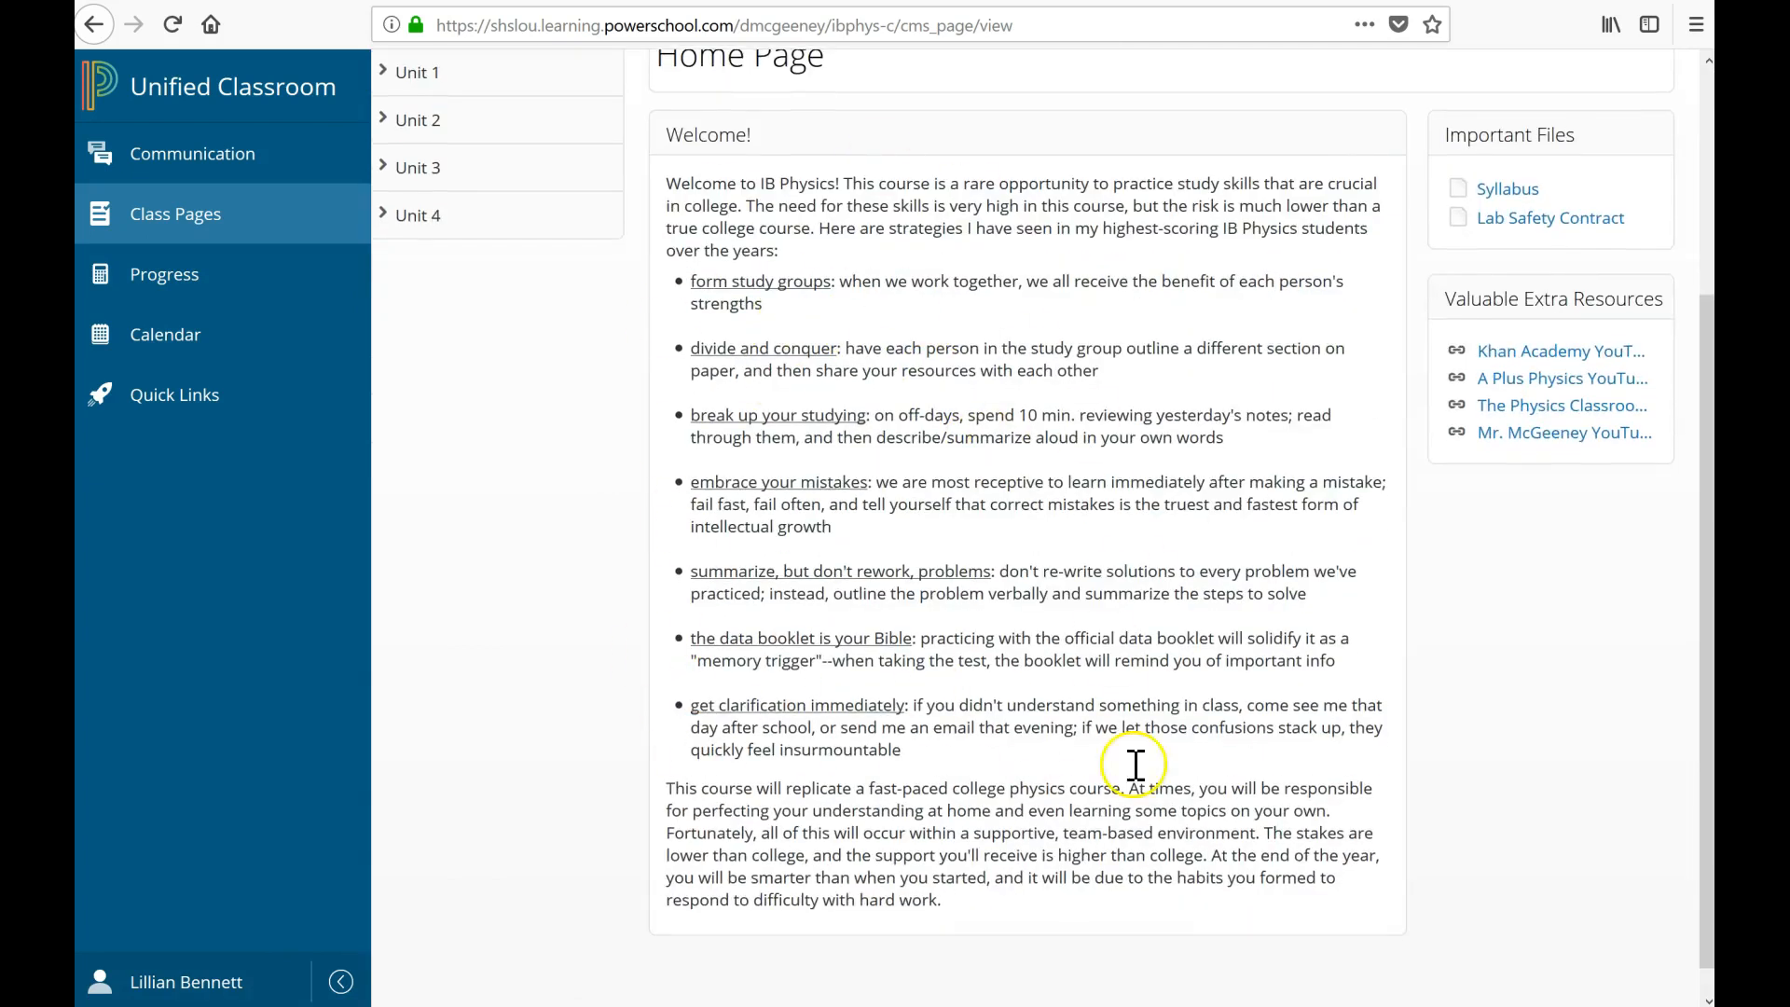
pyautogui.moveTo(1389, 665)
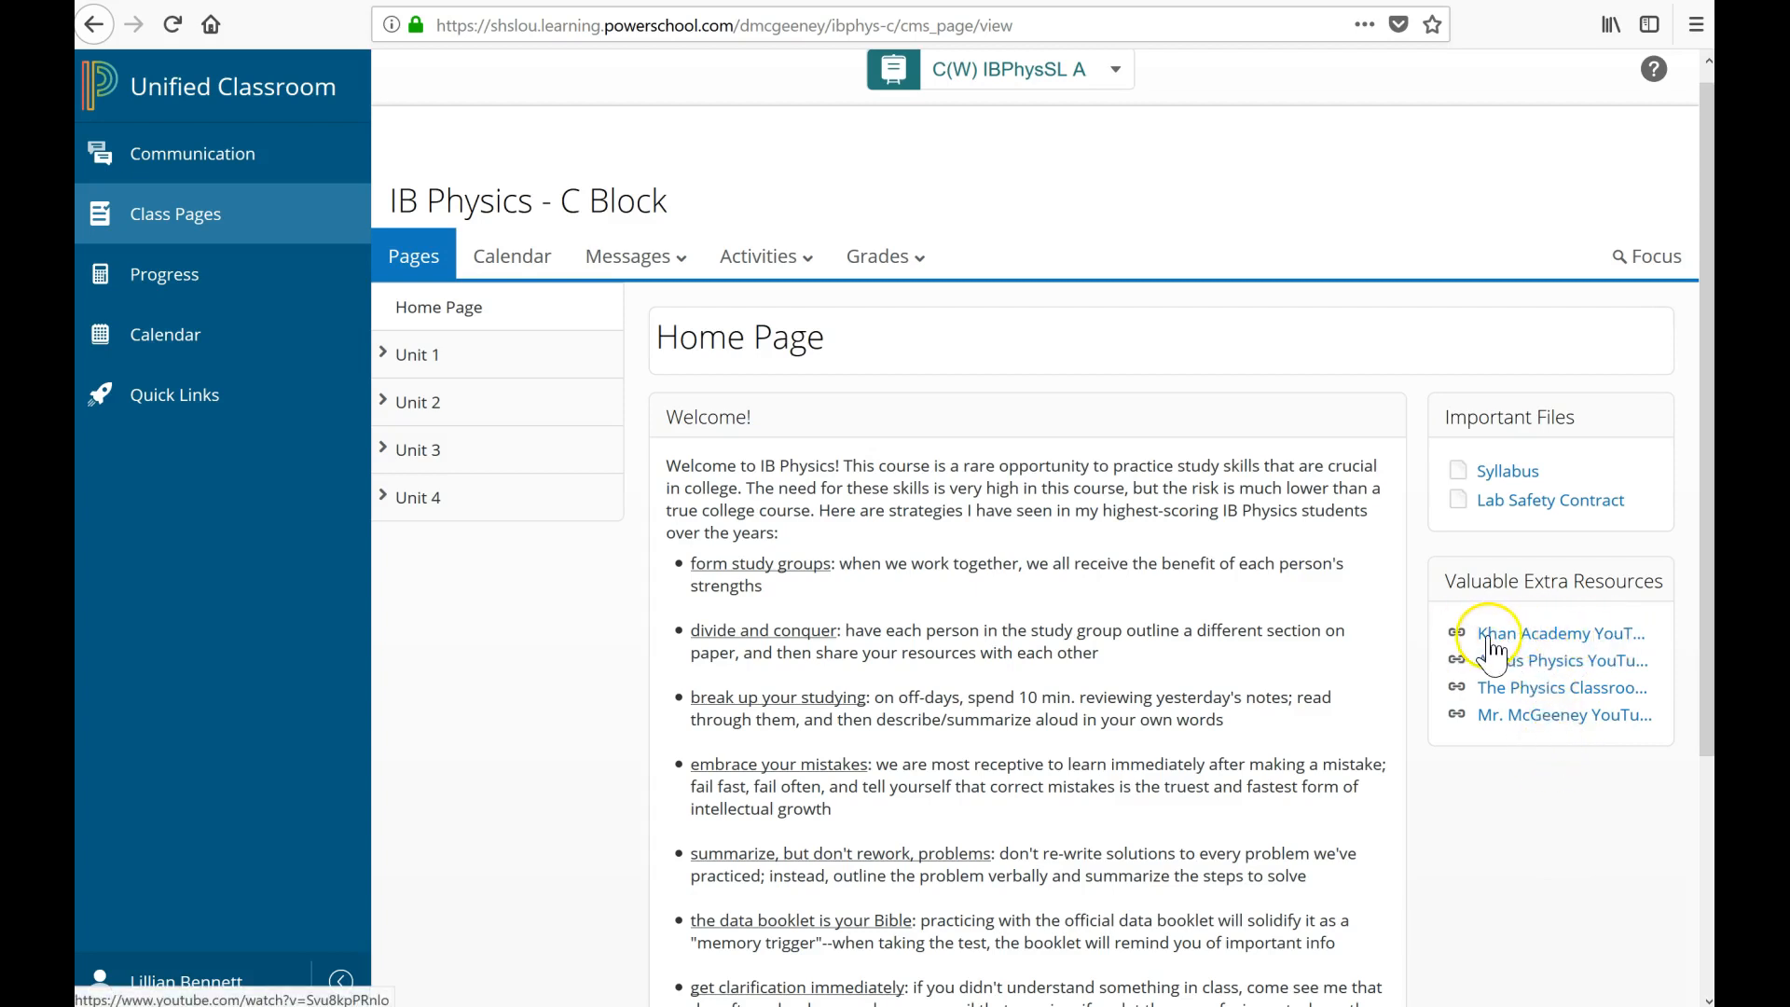
pyautogui.moveTo(1561, 634)
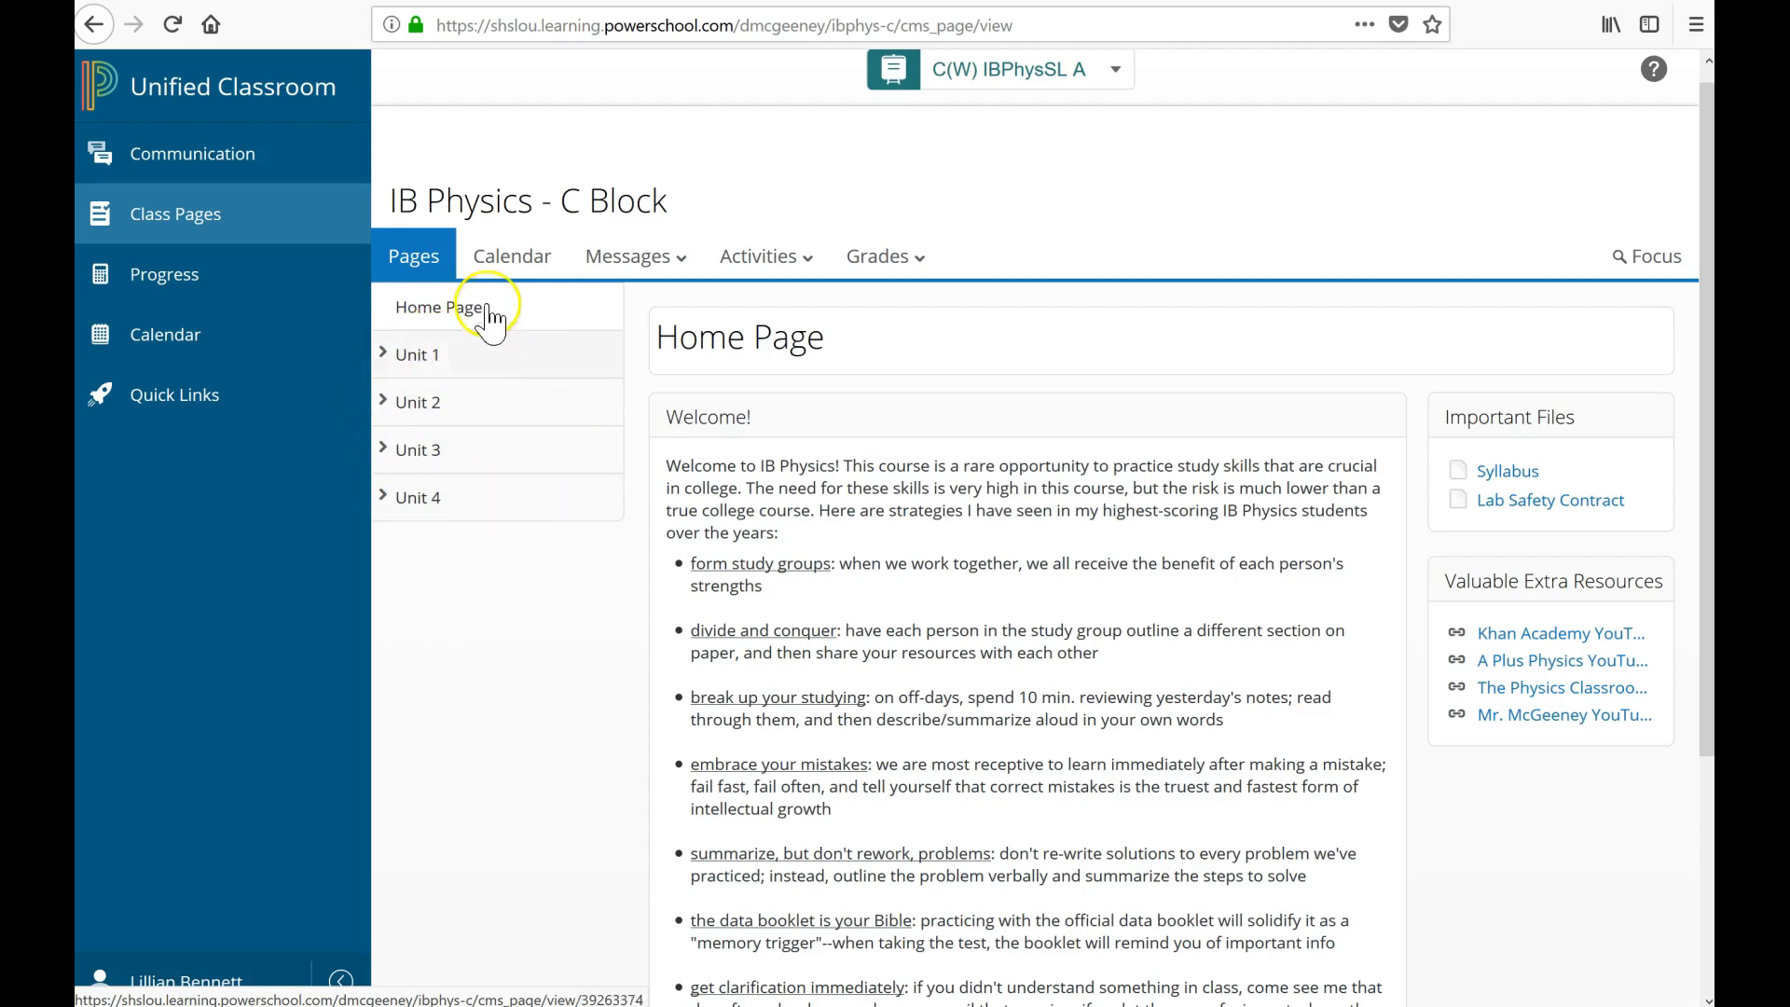
pyautogui.moveTo(385, 360)
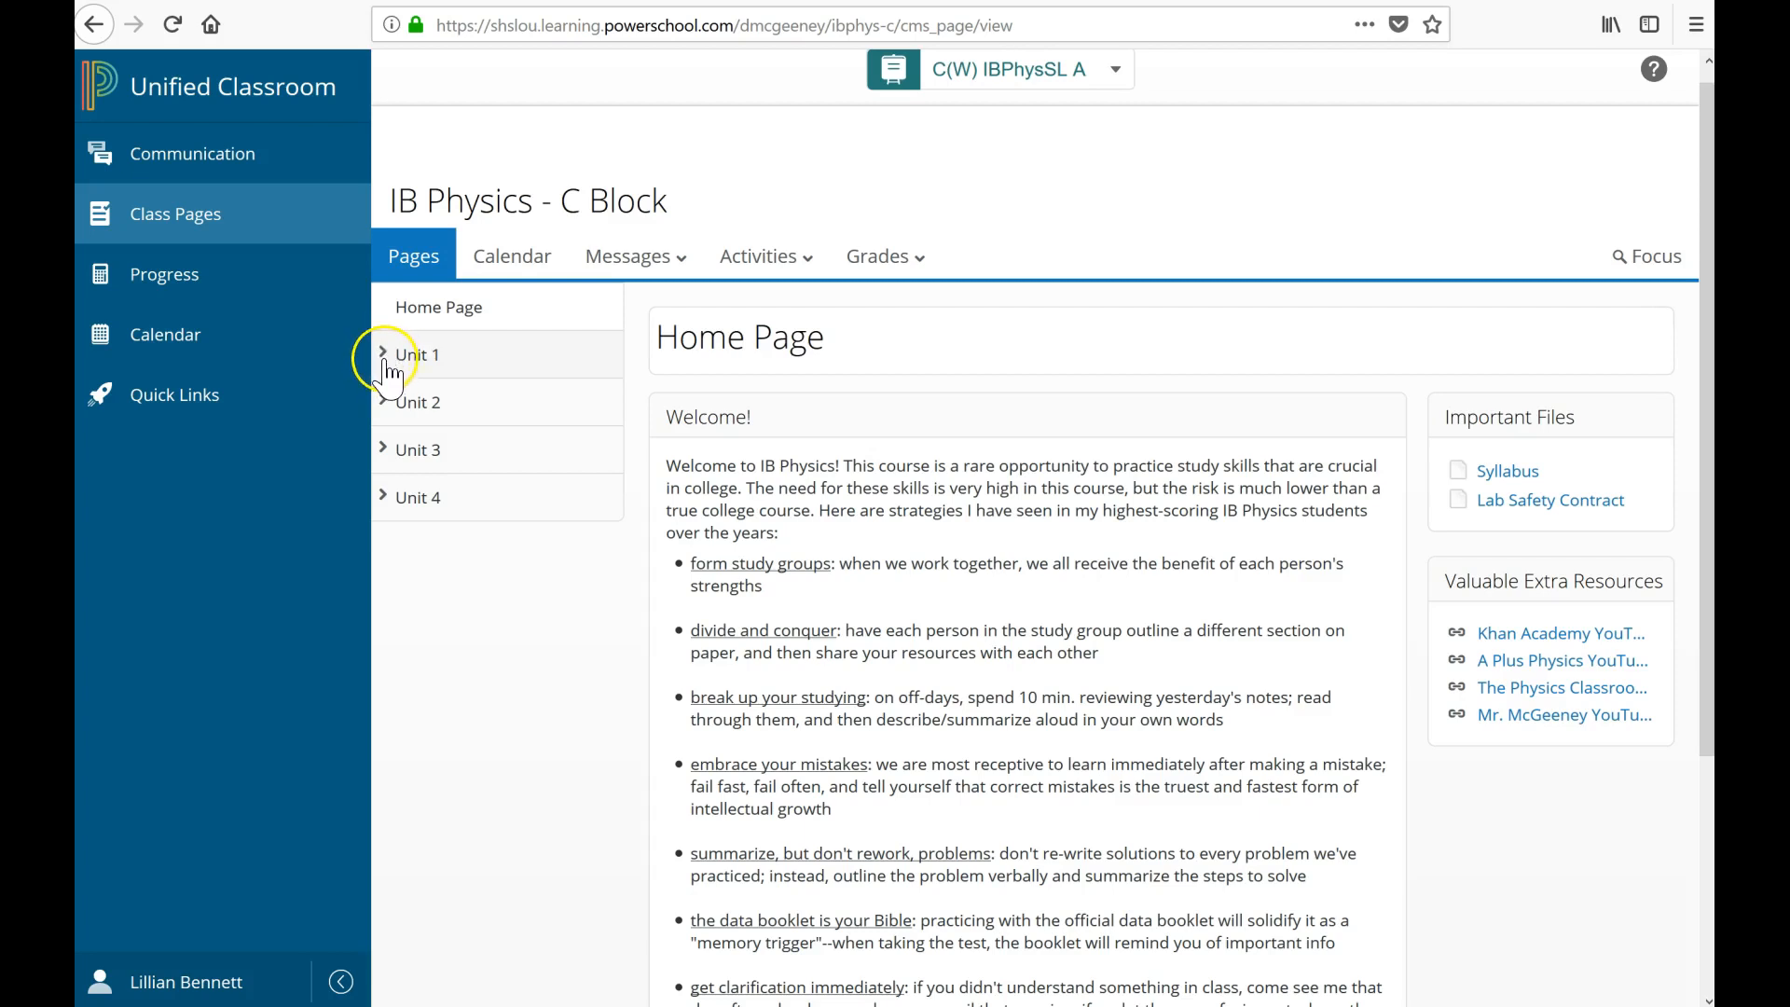
pyautogui.click(418, 355)
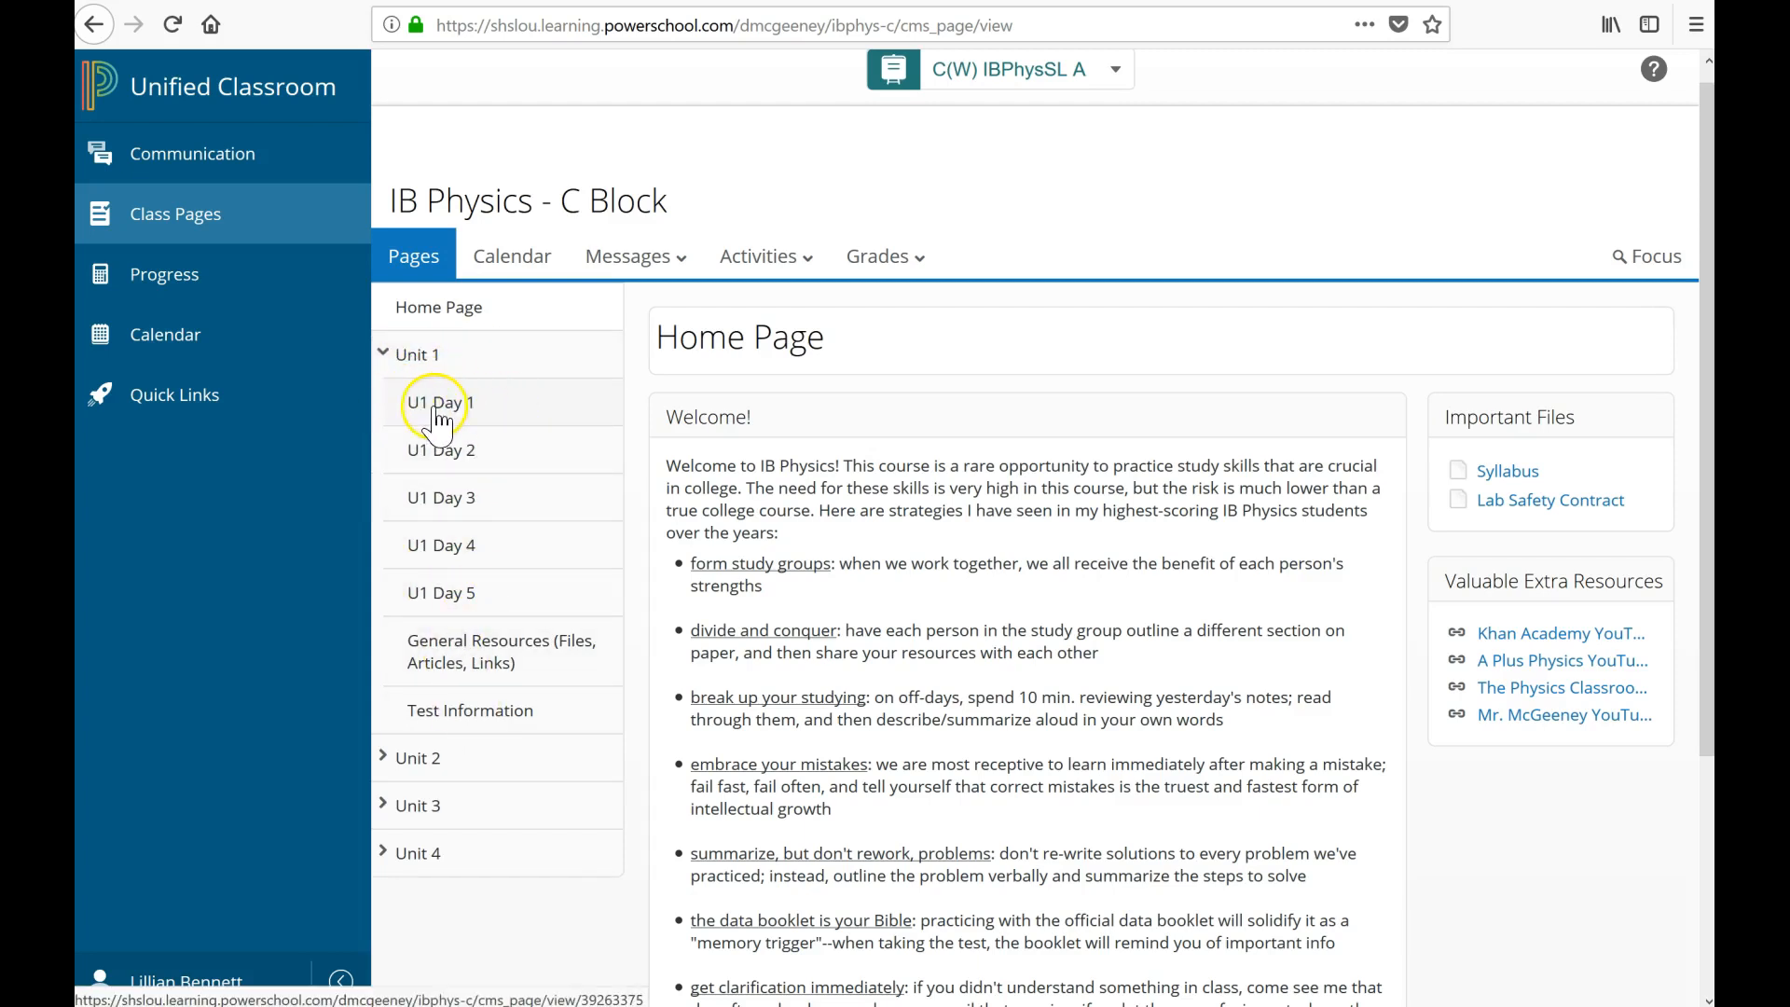
pyautogui.moveTo(440, 449)
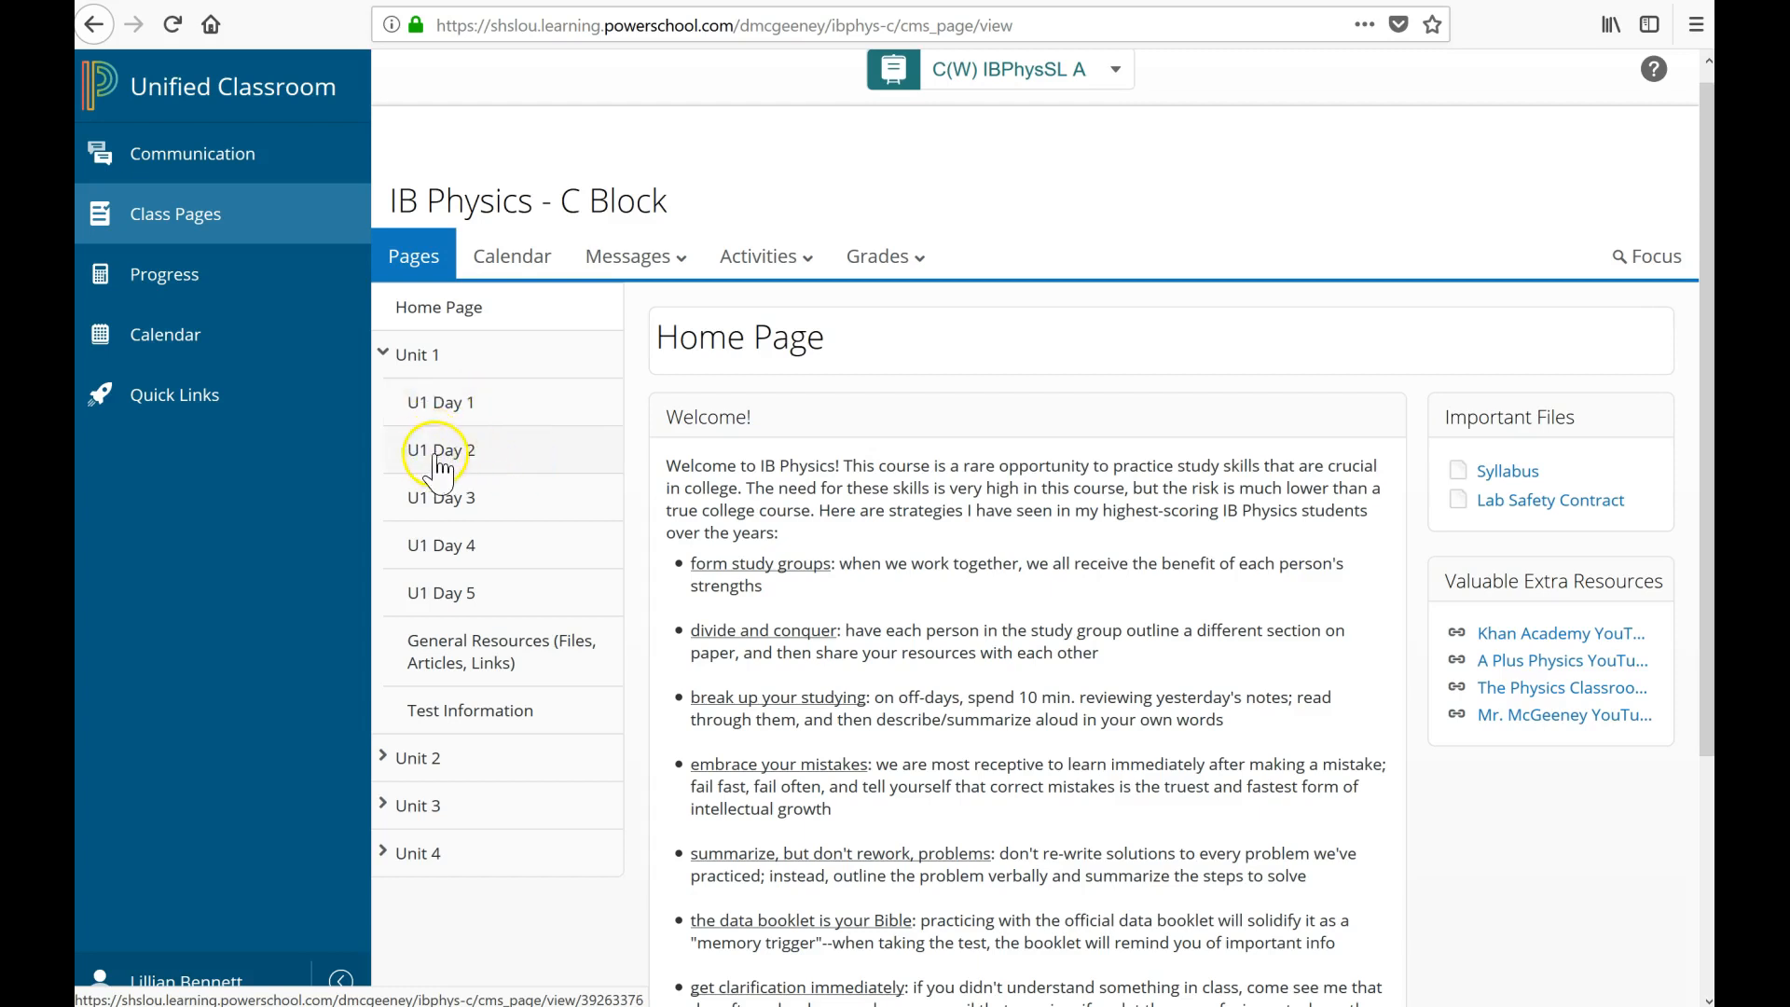
pyautogui.moveTo(515, 616)
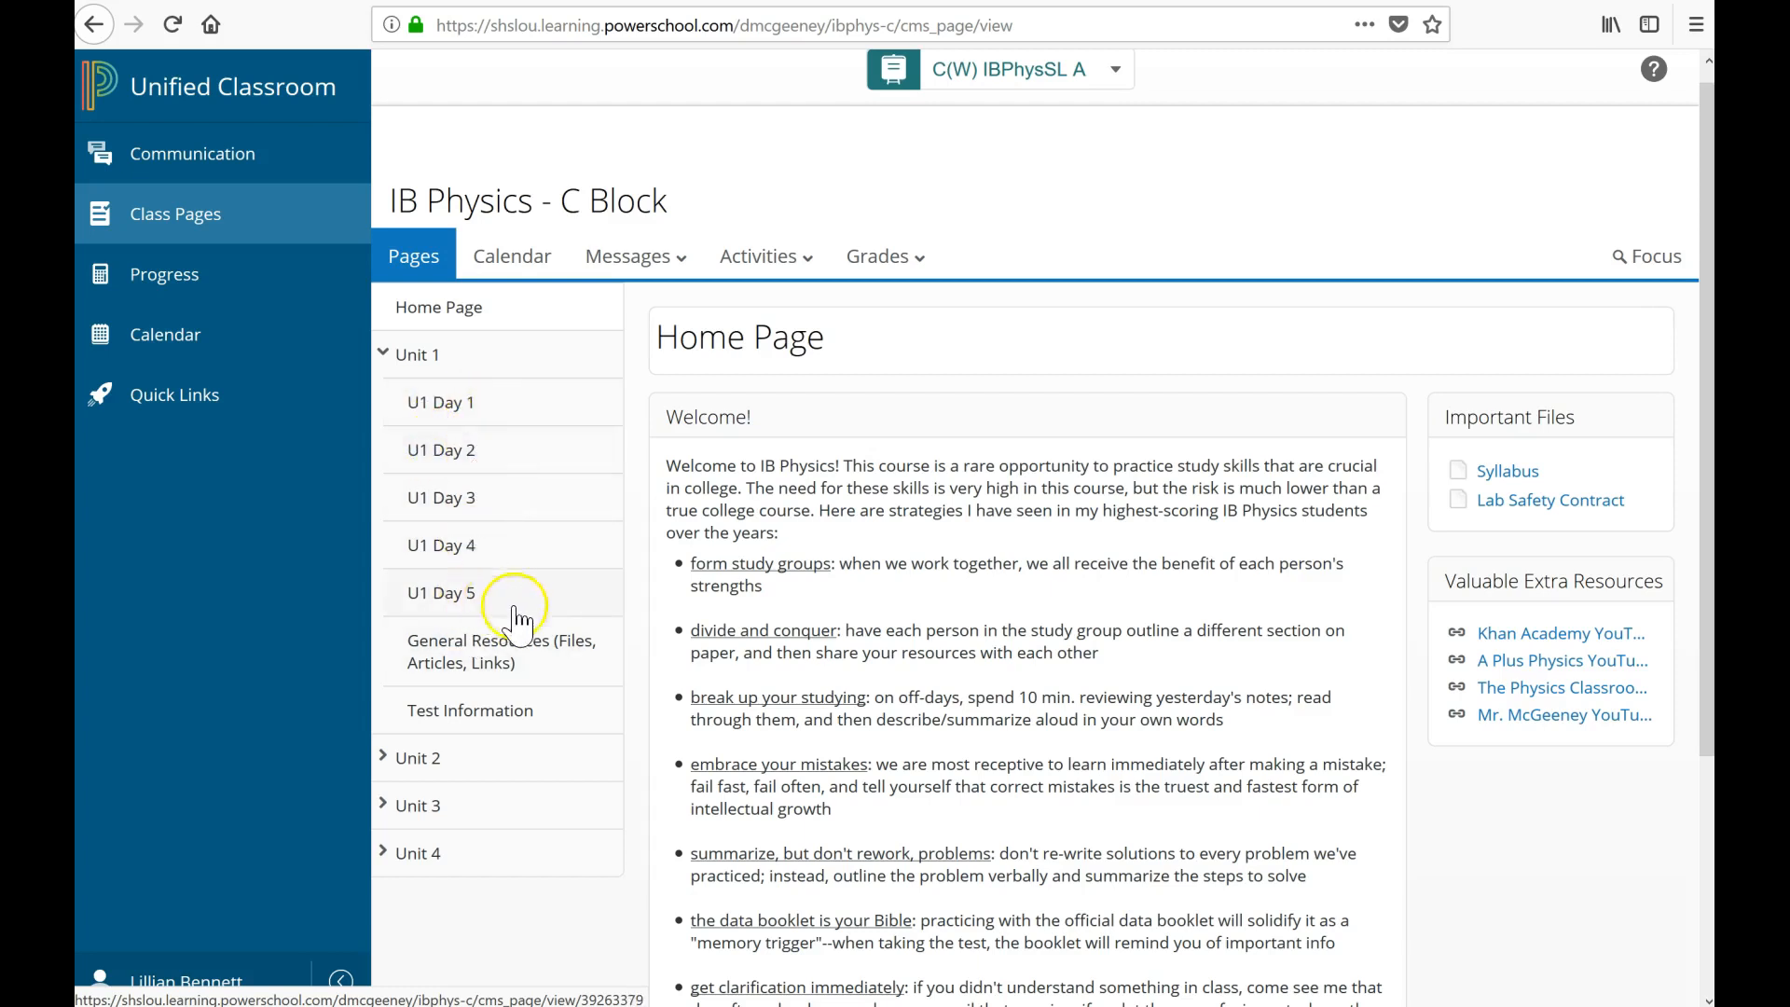
pyautogui.moveTo(528, 662)
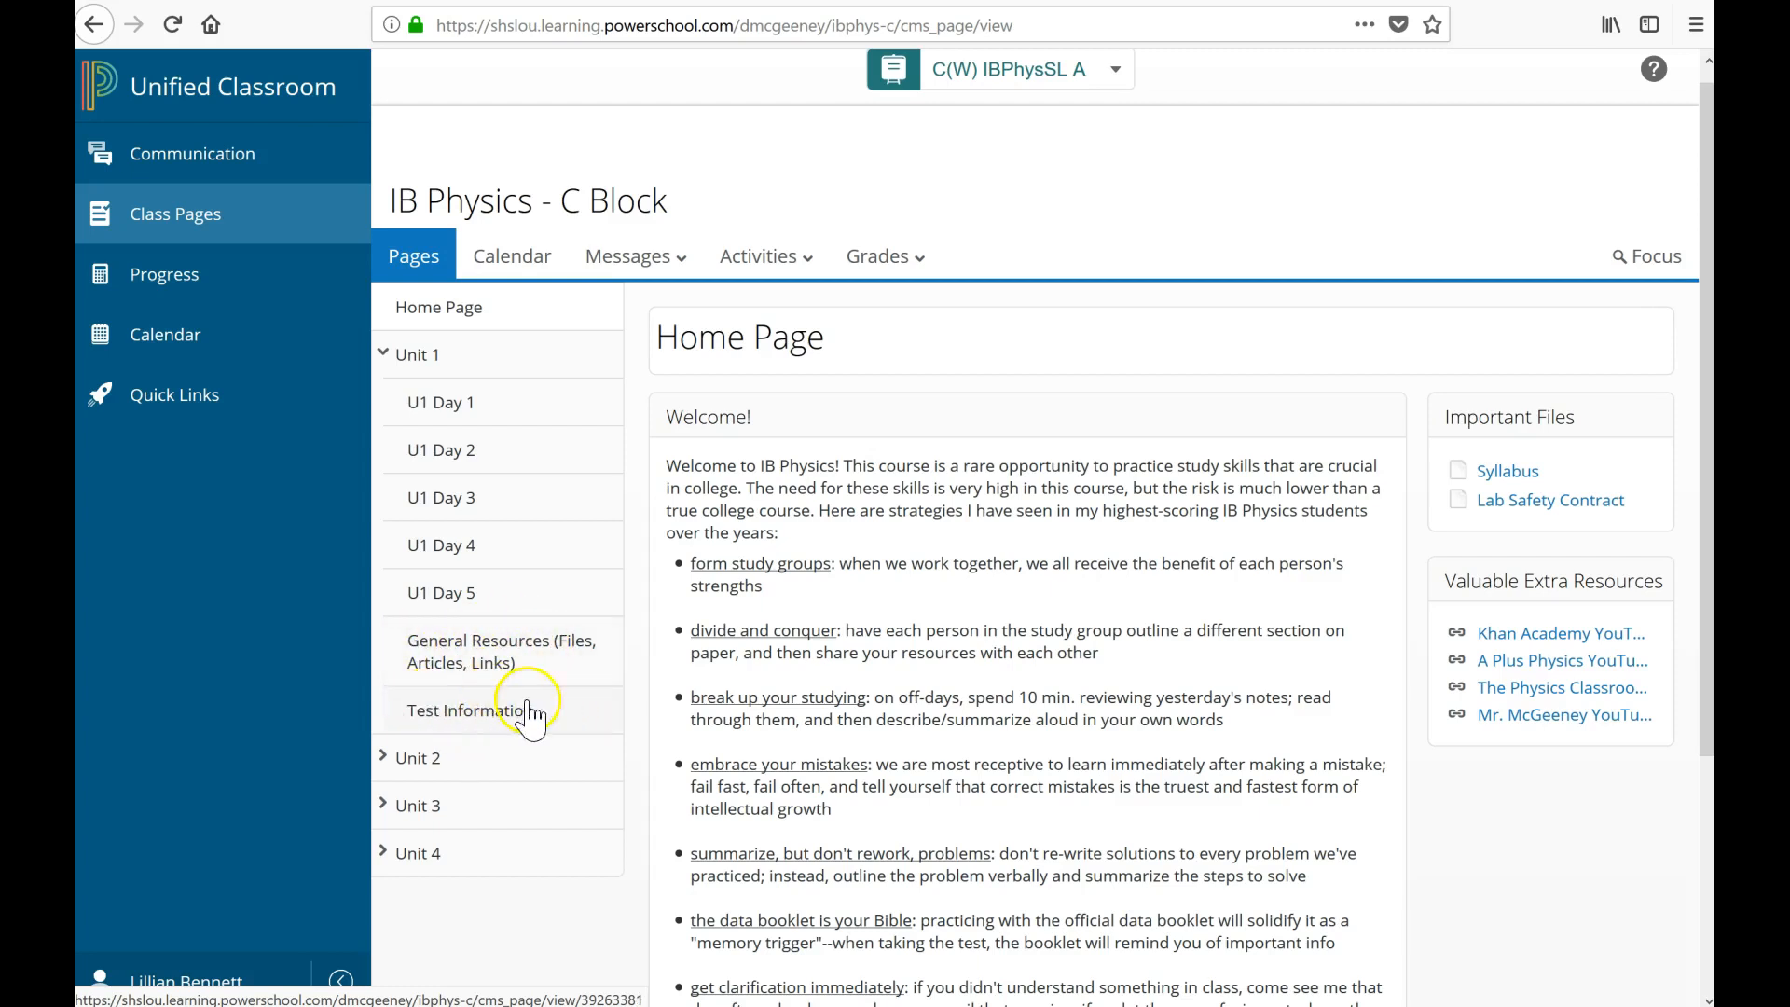
pyautogui.moveTo(513, 482)
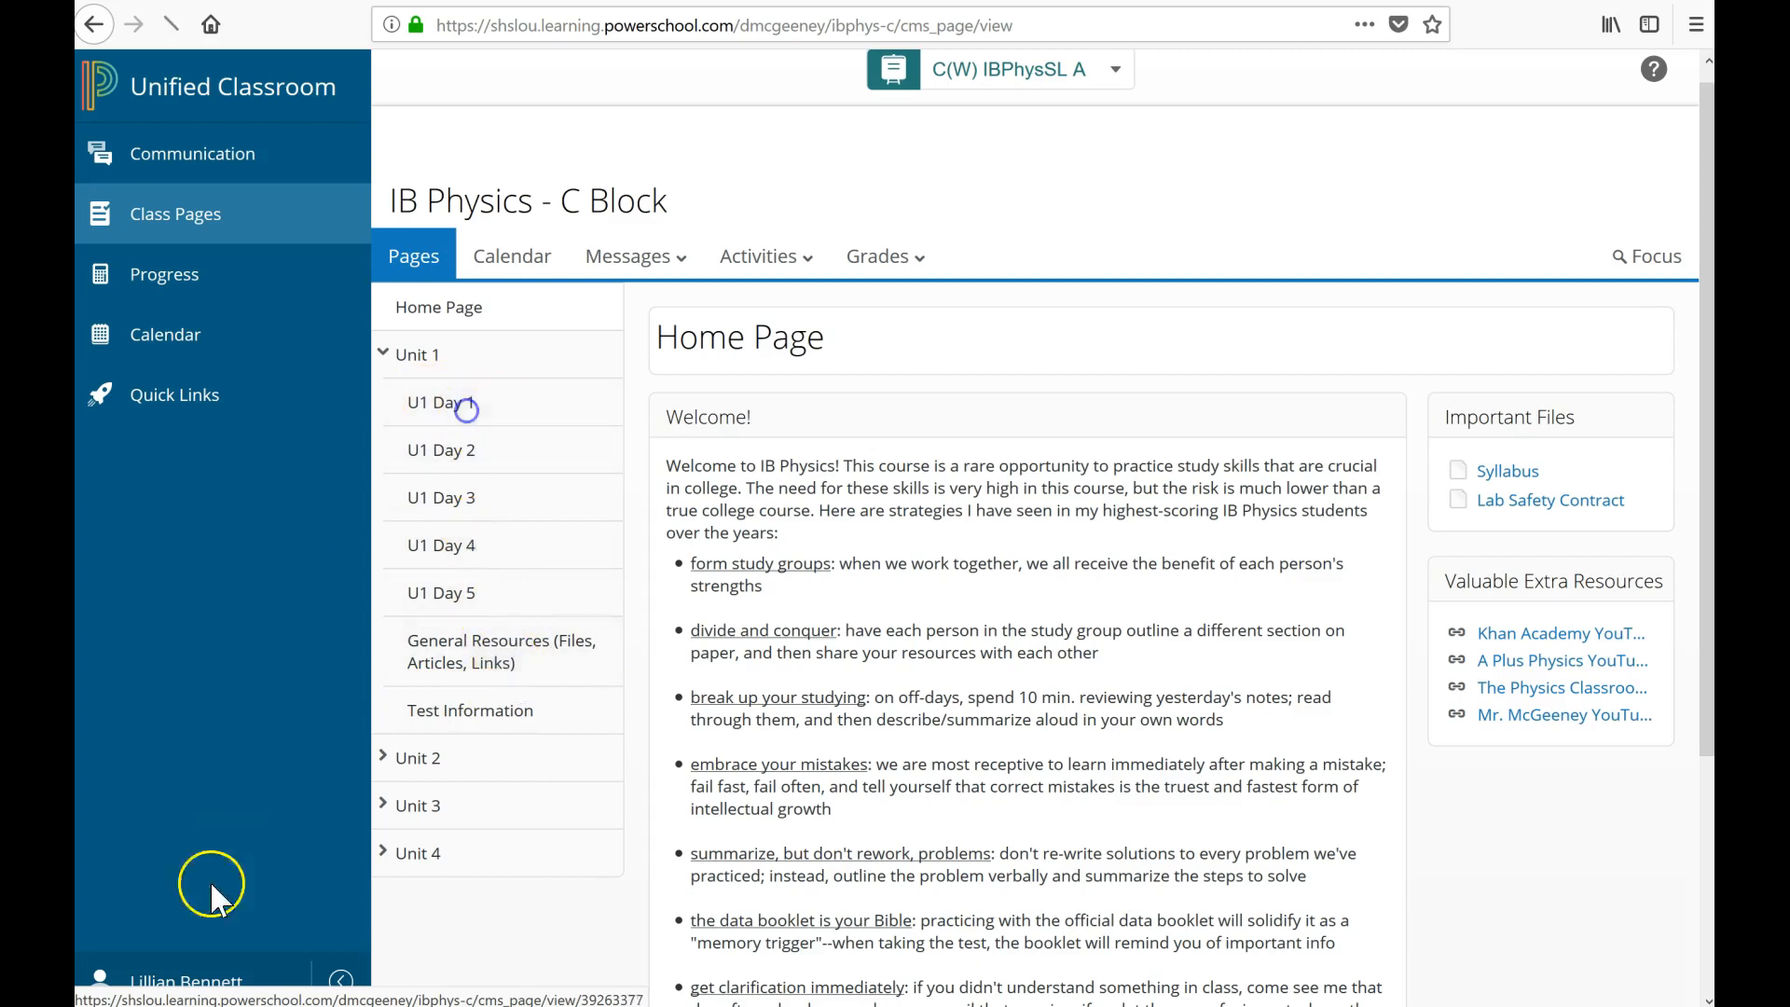
# Open the U1 Day 1 page from Unit 1's pages.
pyautogui.click(441, 402)
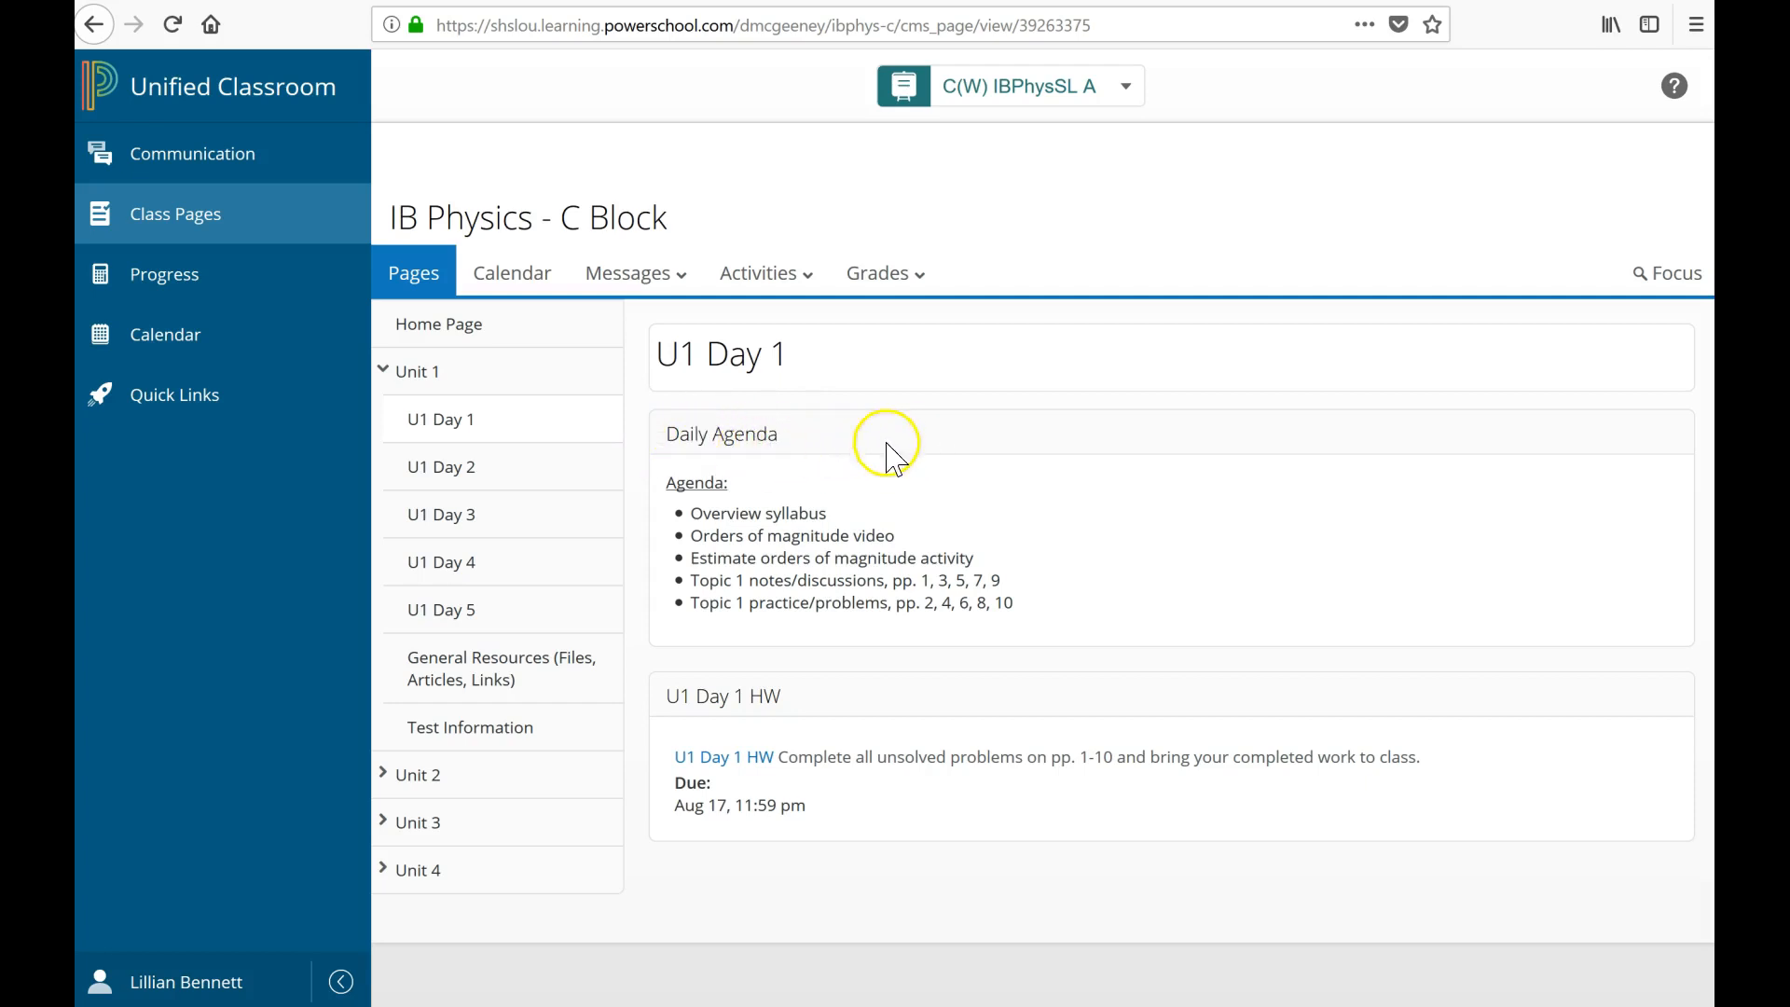
pyautogui.moveTo(824, 446)
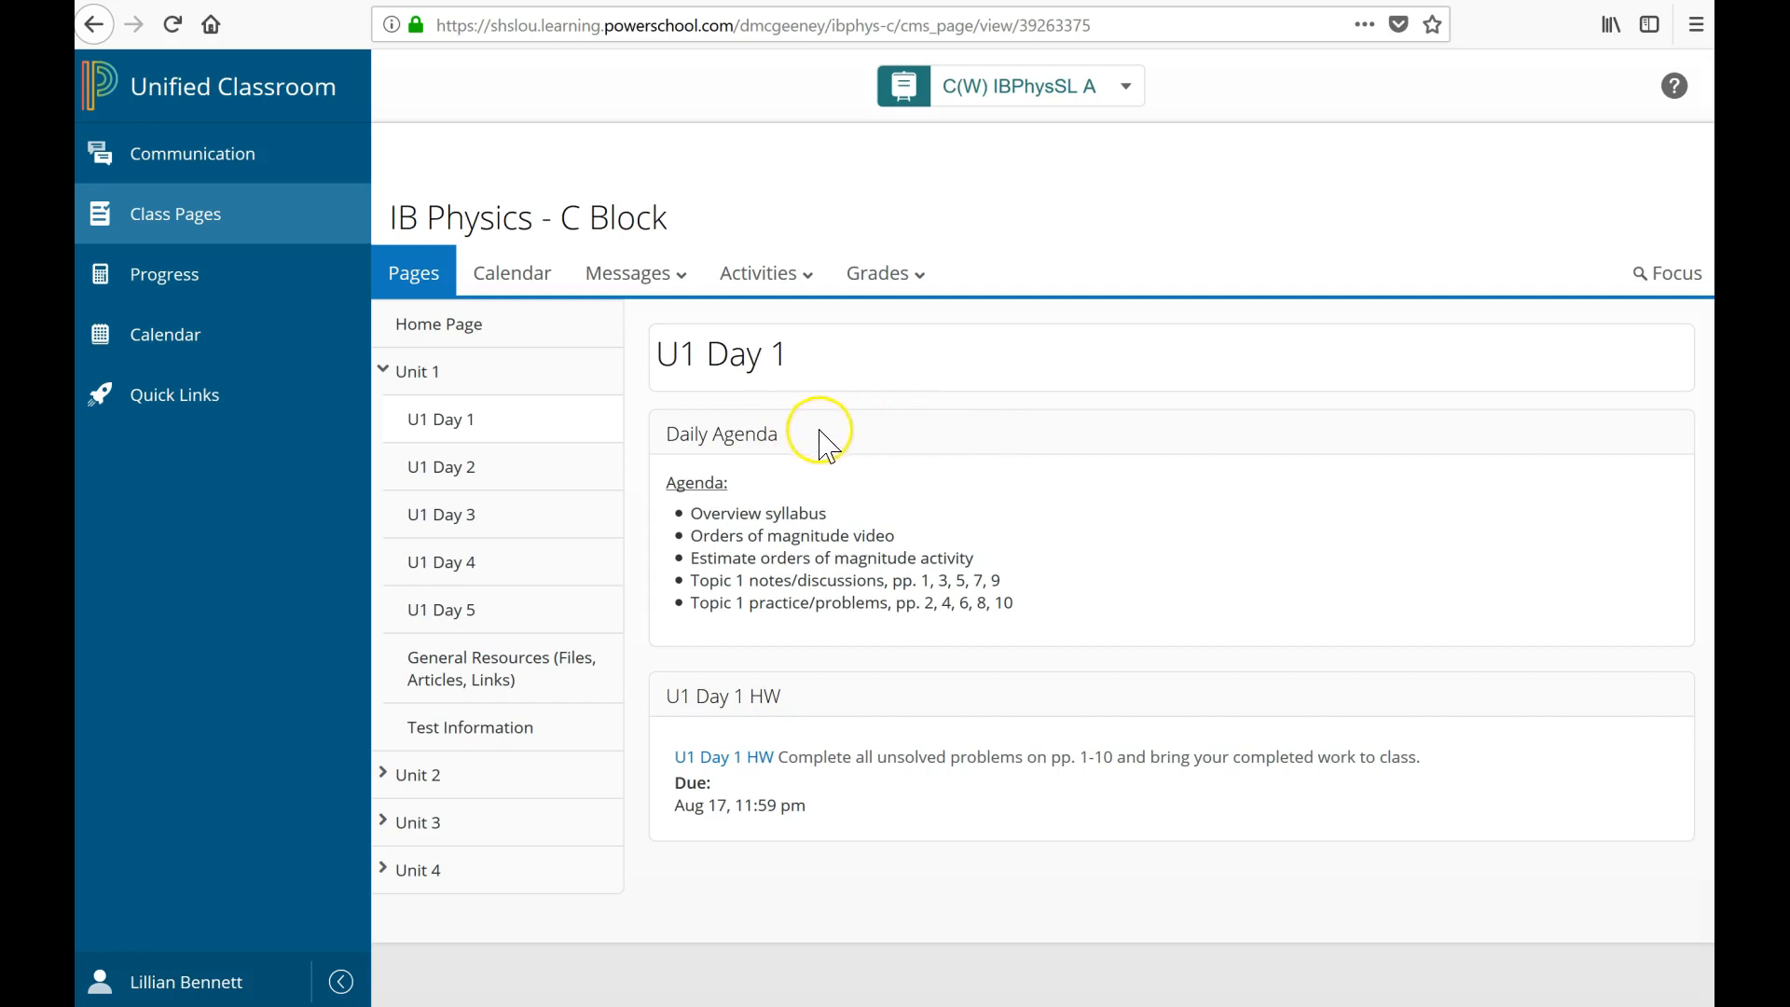
pyautogui.moveTo(844, 431)
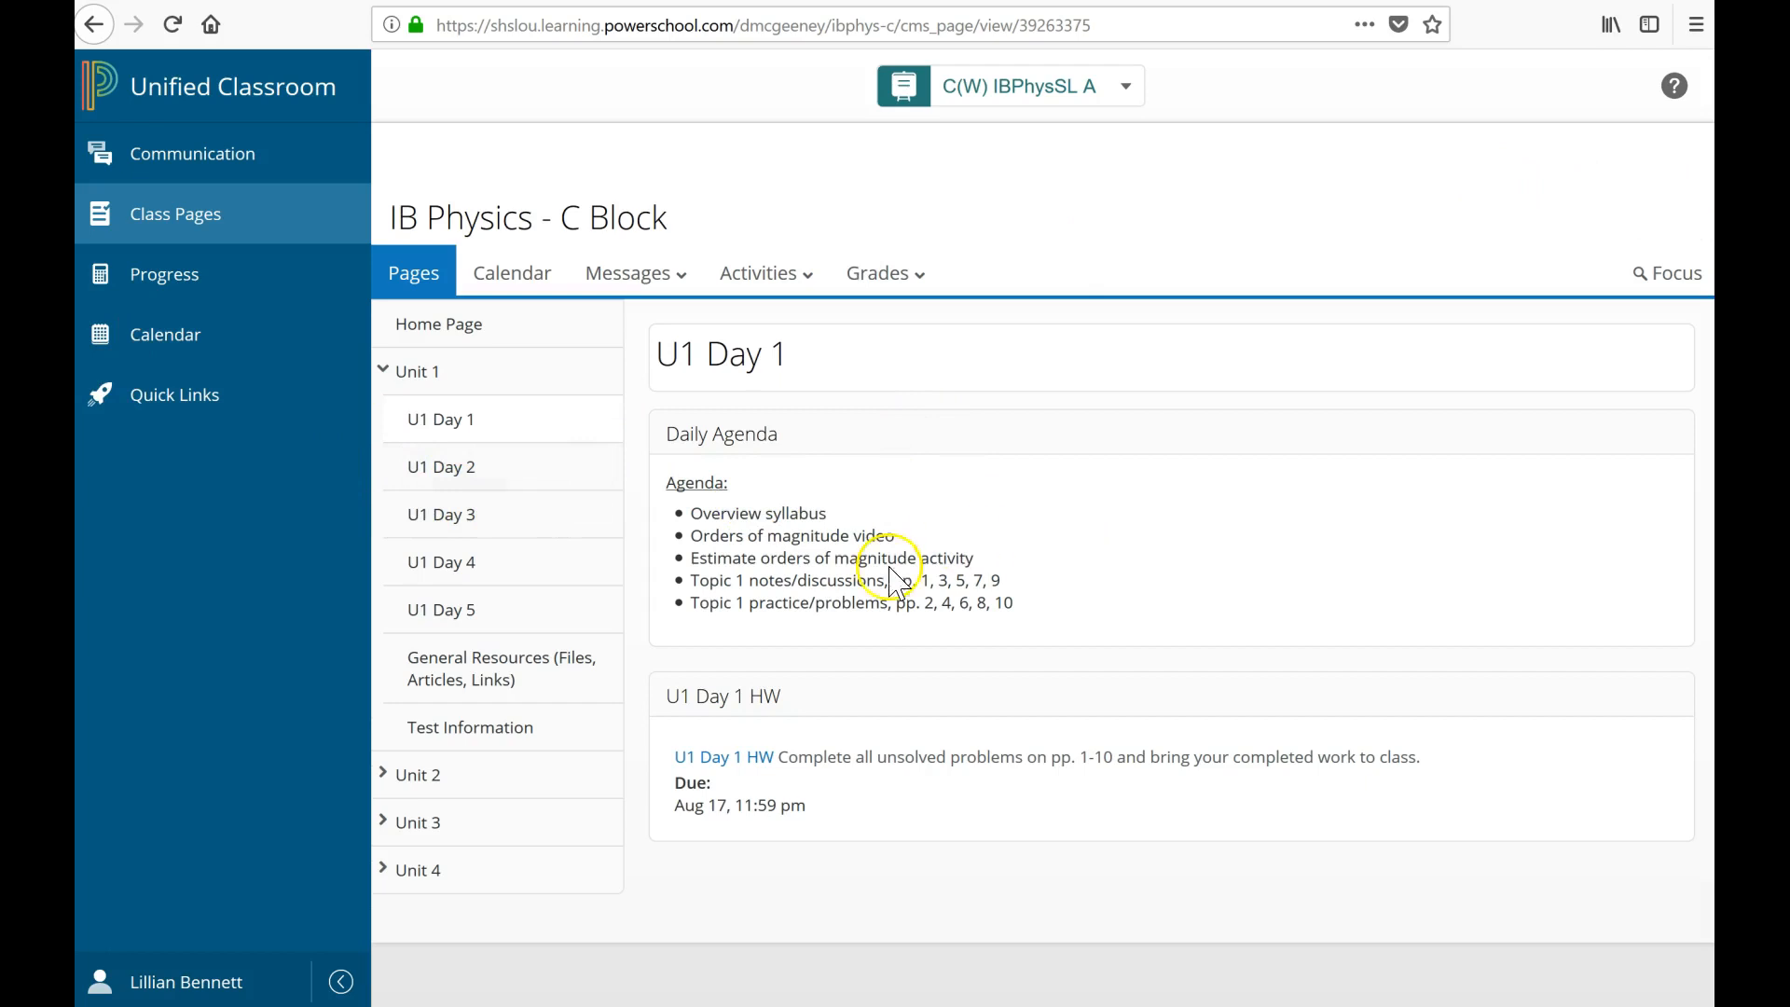
pyautogui.moveTo(854, 915)
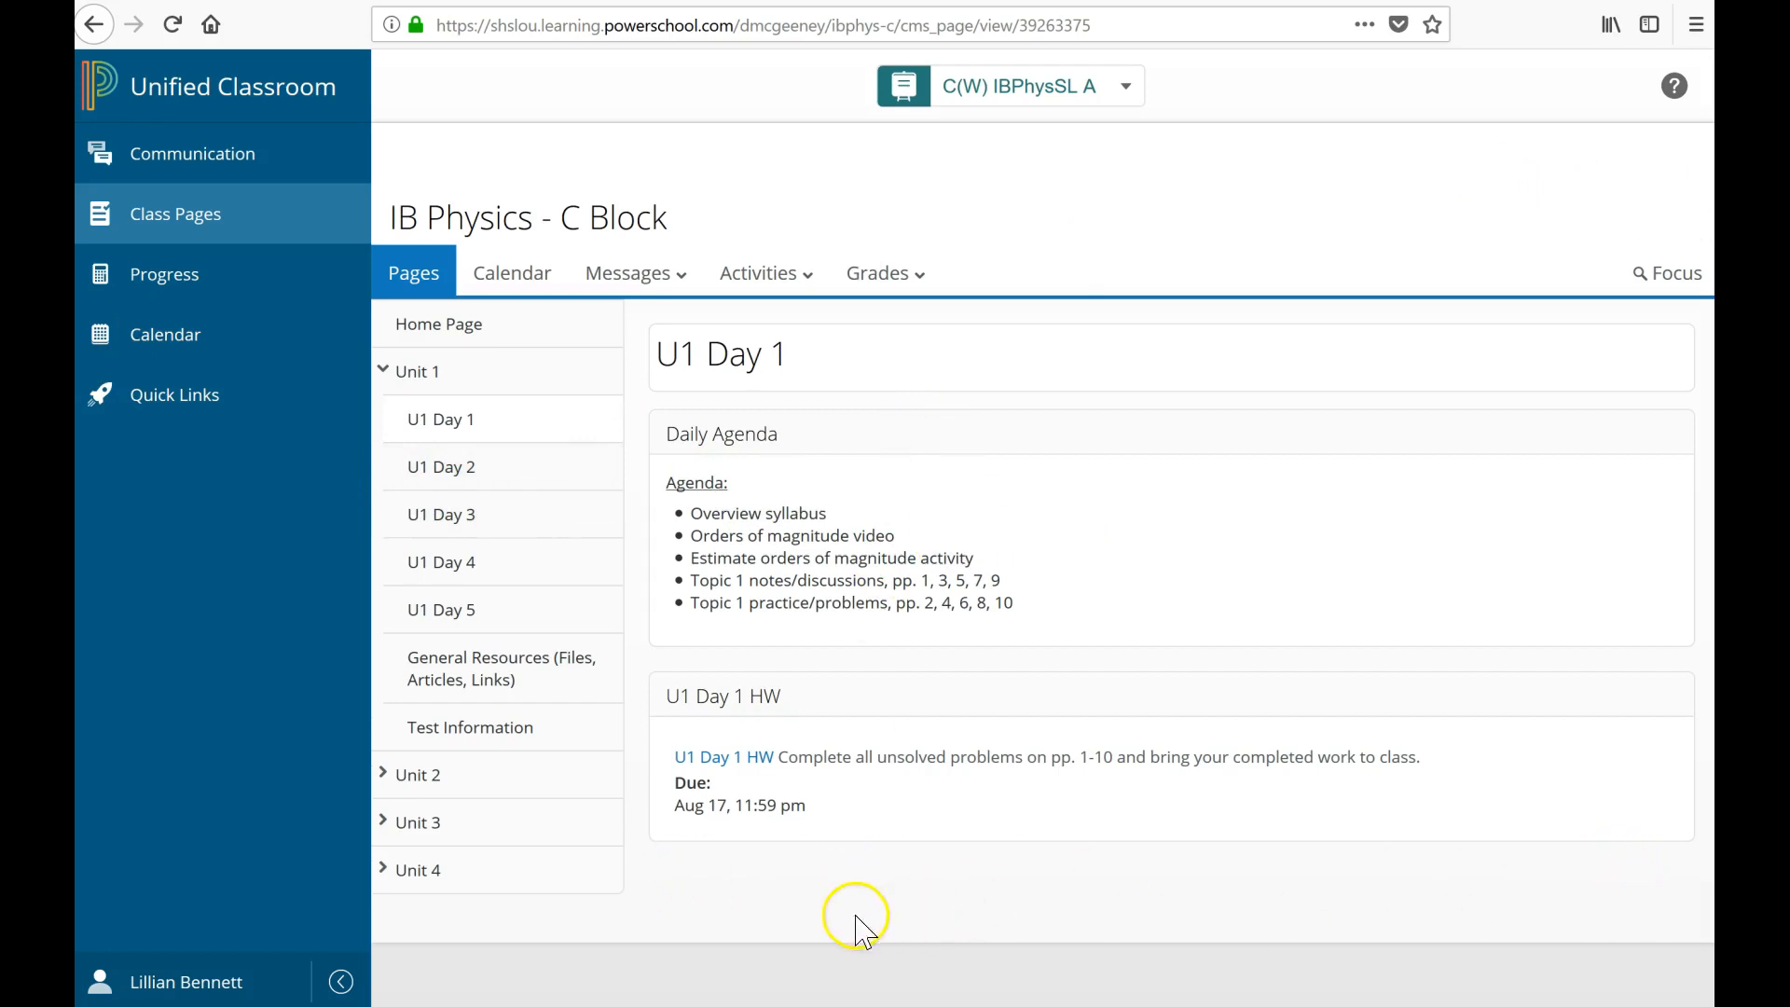
pyautogui.moveTo(925, 867)
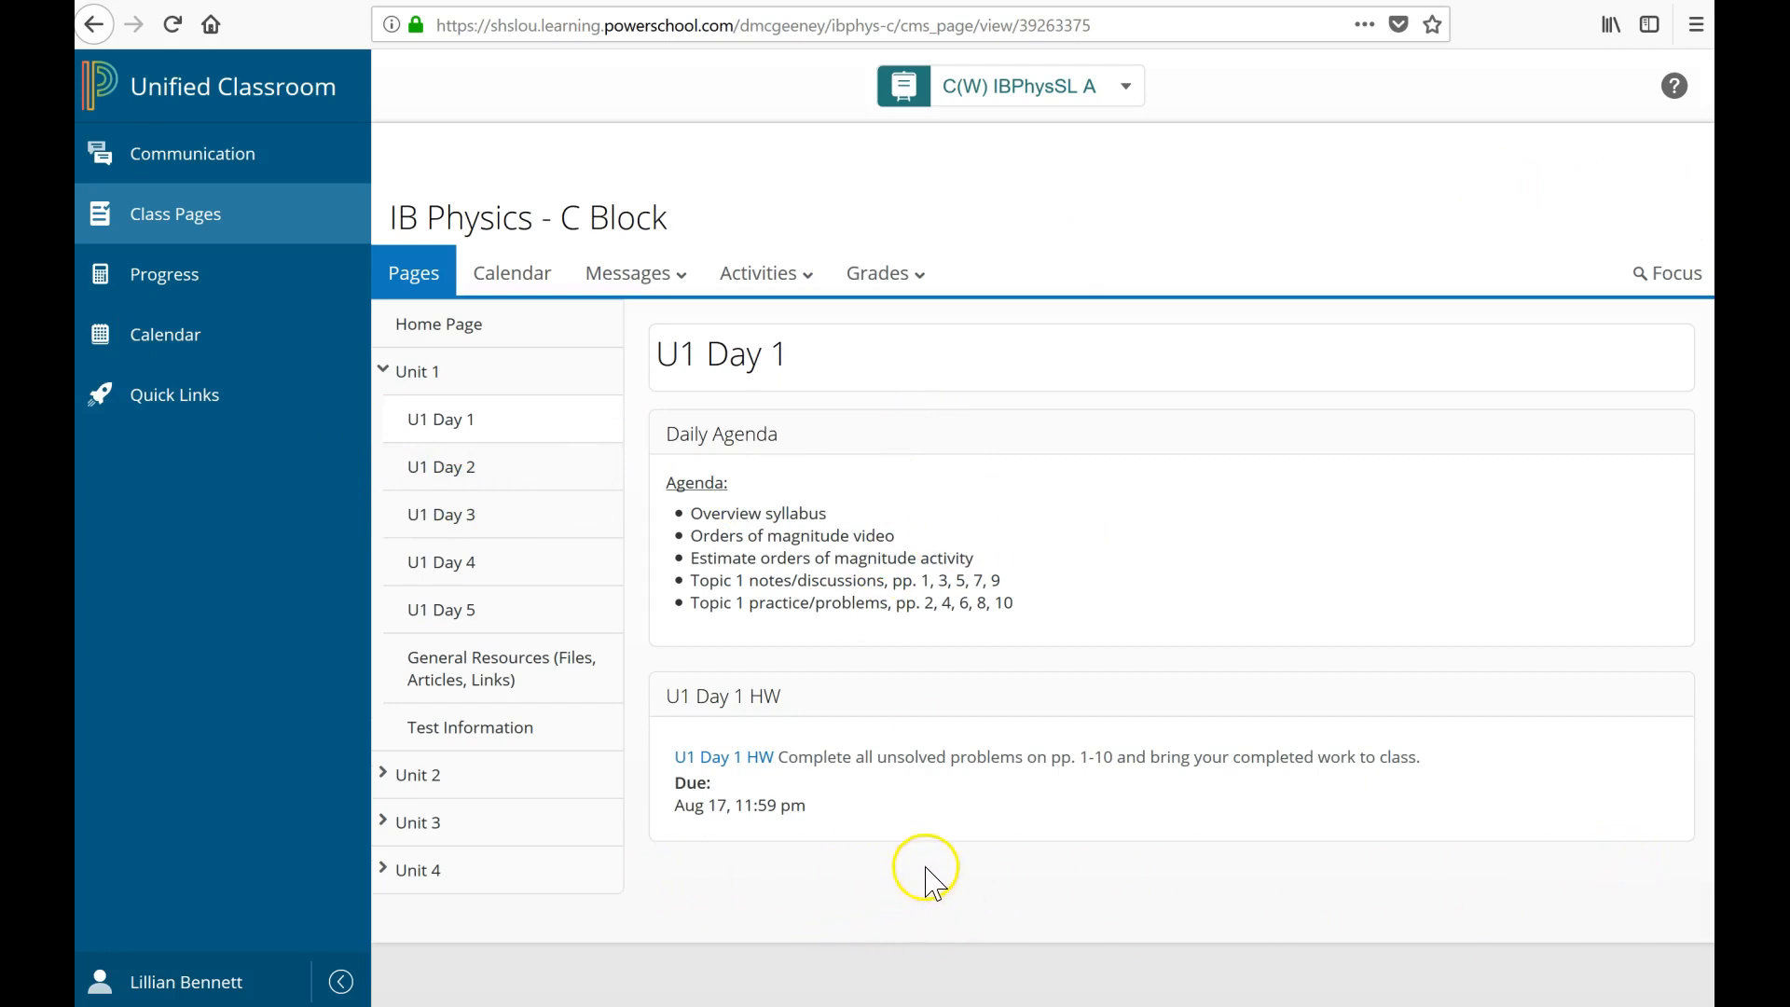
pyautogui.moveTo(671, 859)
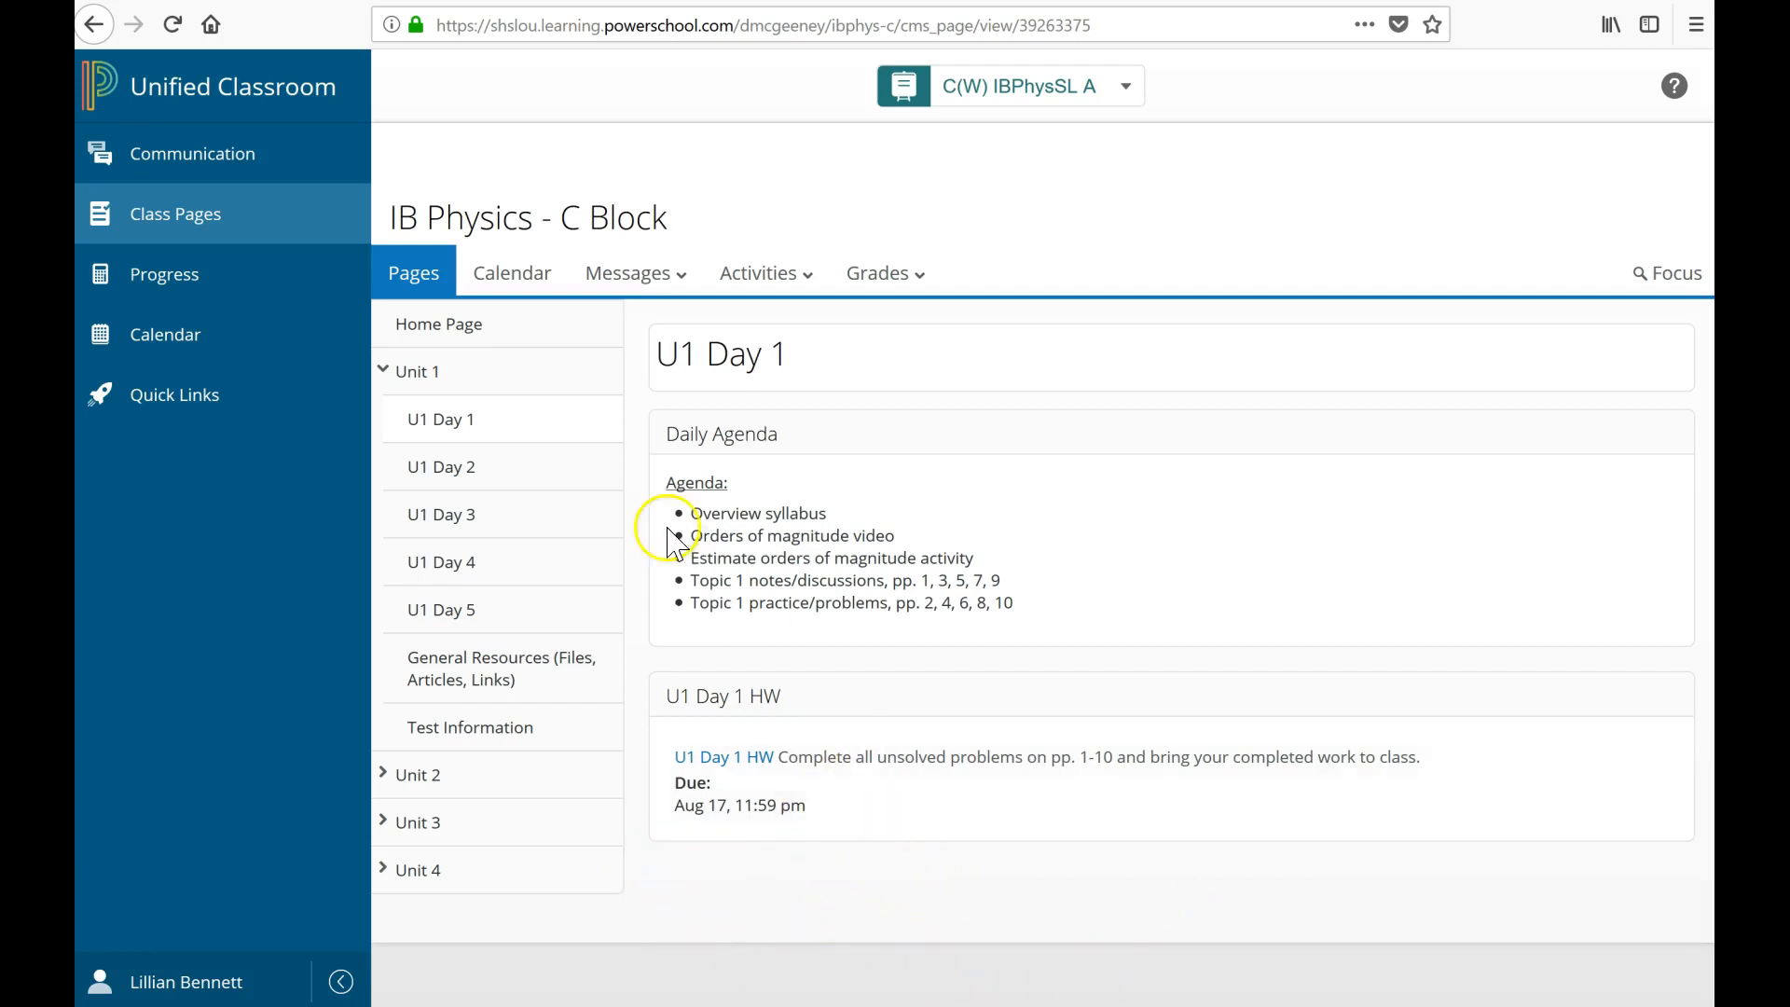
pyautogui.moveTo(1130, 625)
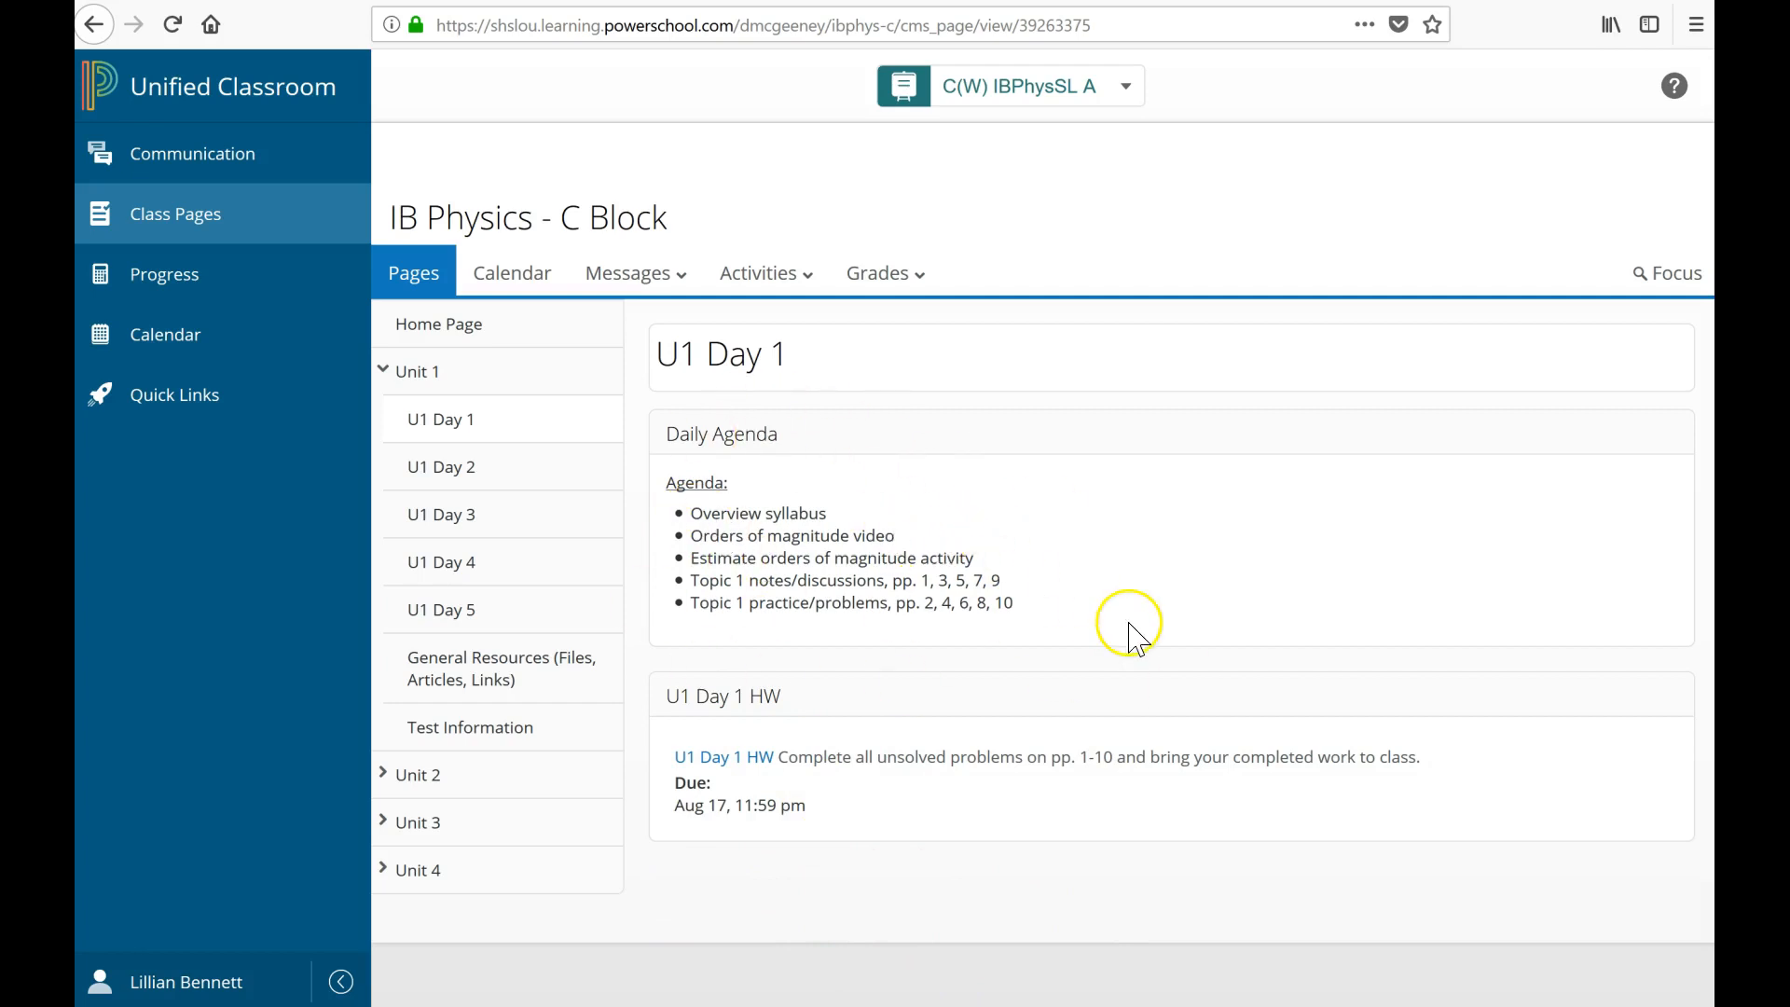
pyautogui.moveTo(673, 422)
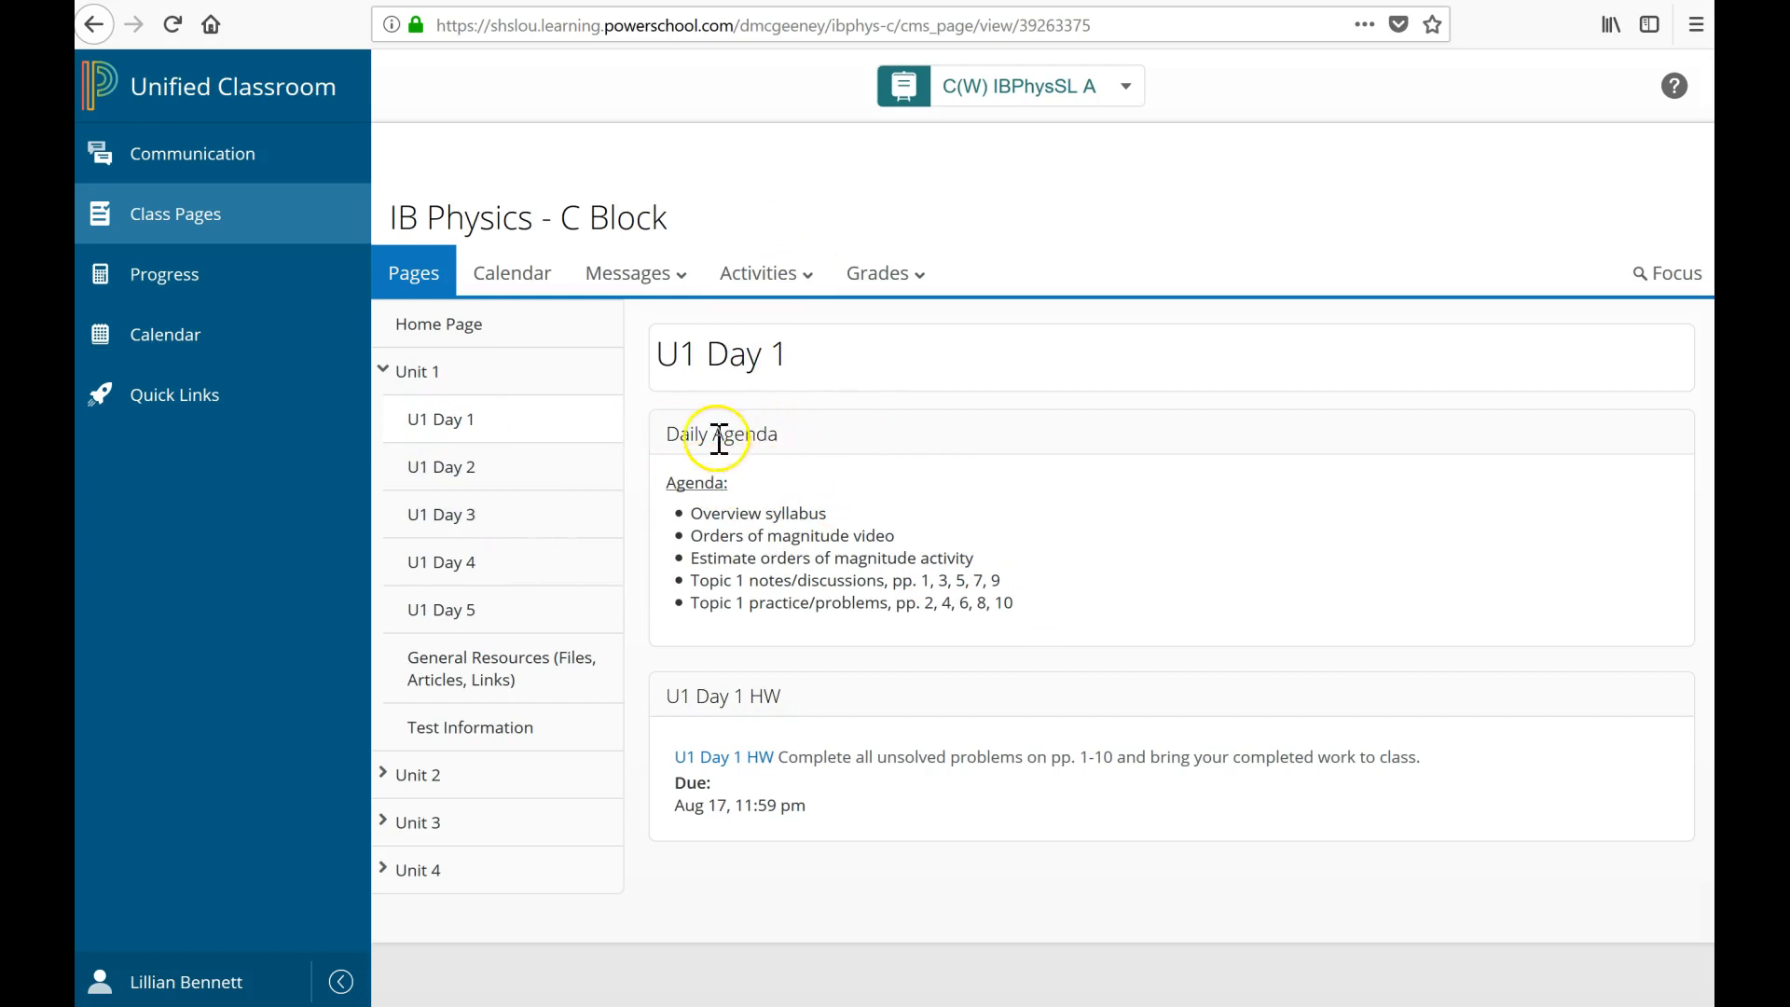
pyautogui.moveTo(861, 528)
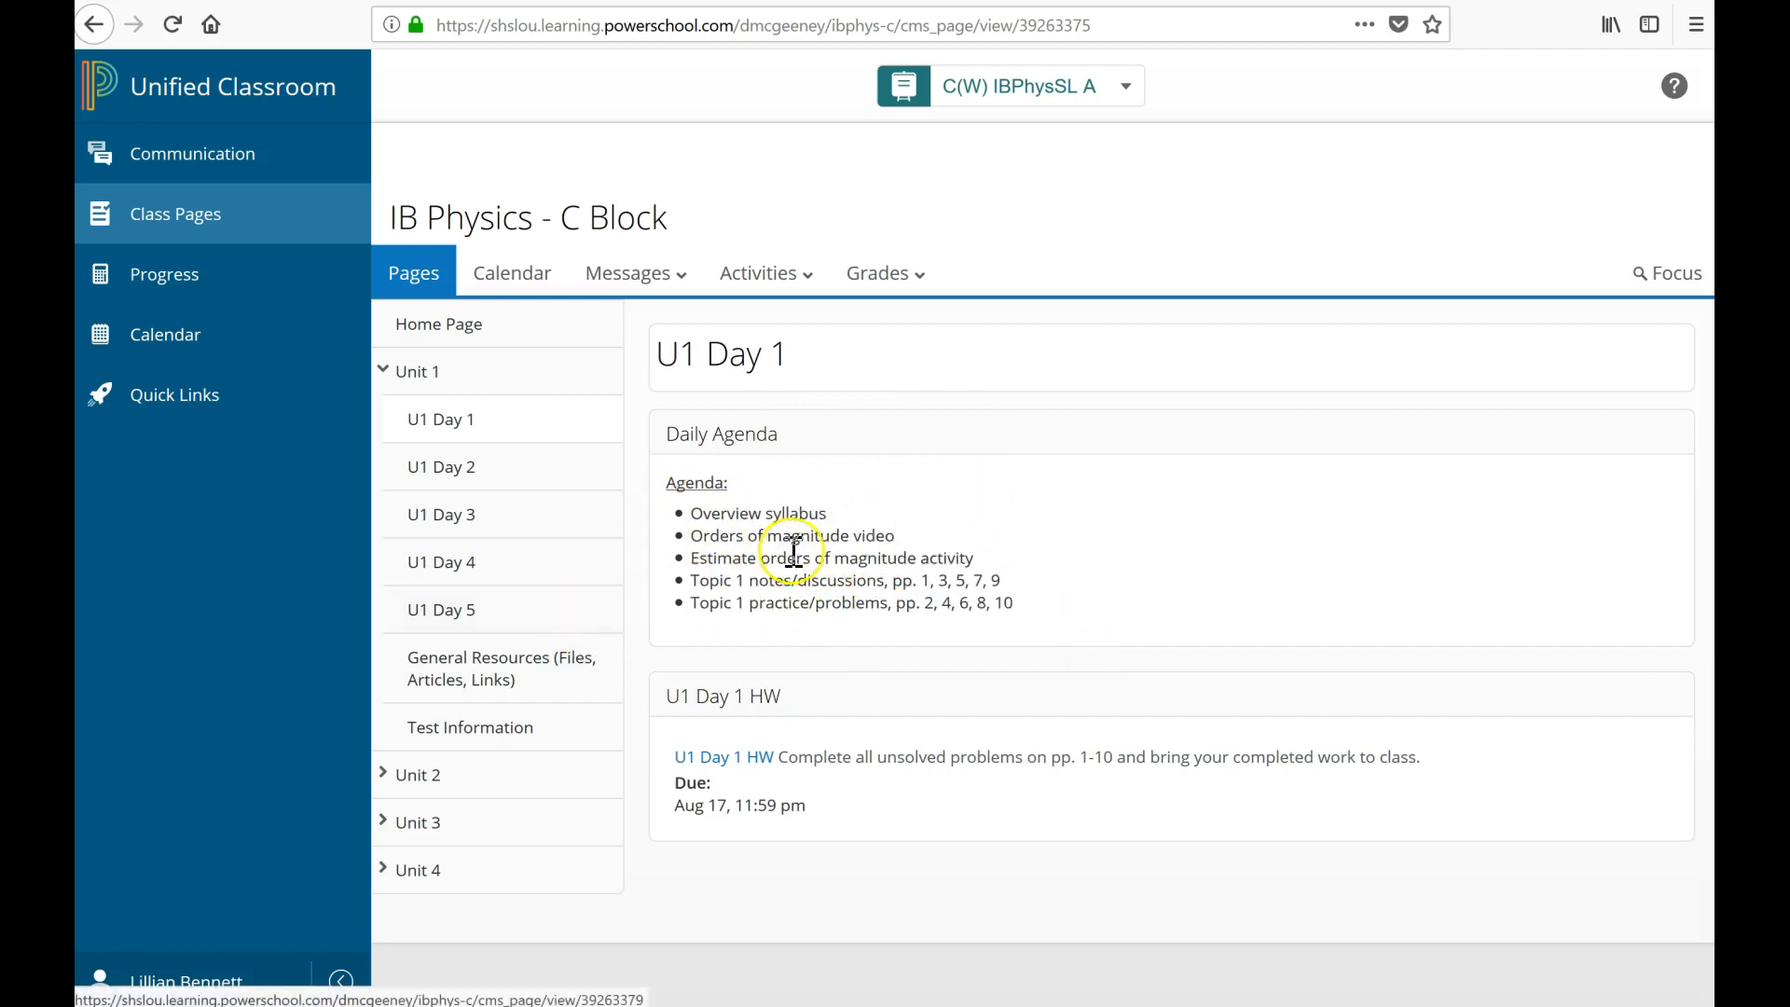
pyautogui.moveTo(1225, 537)
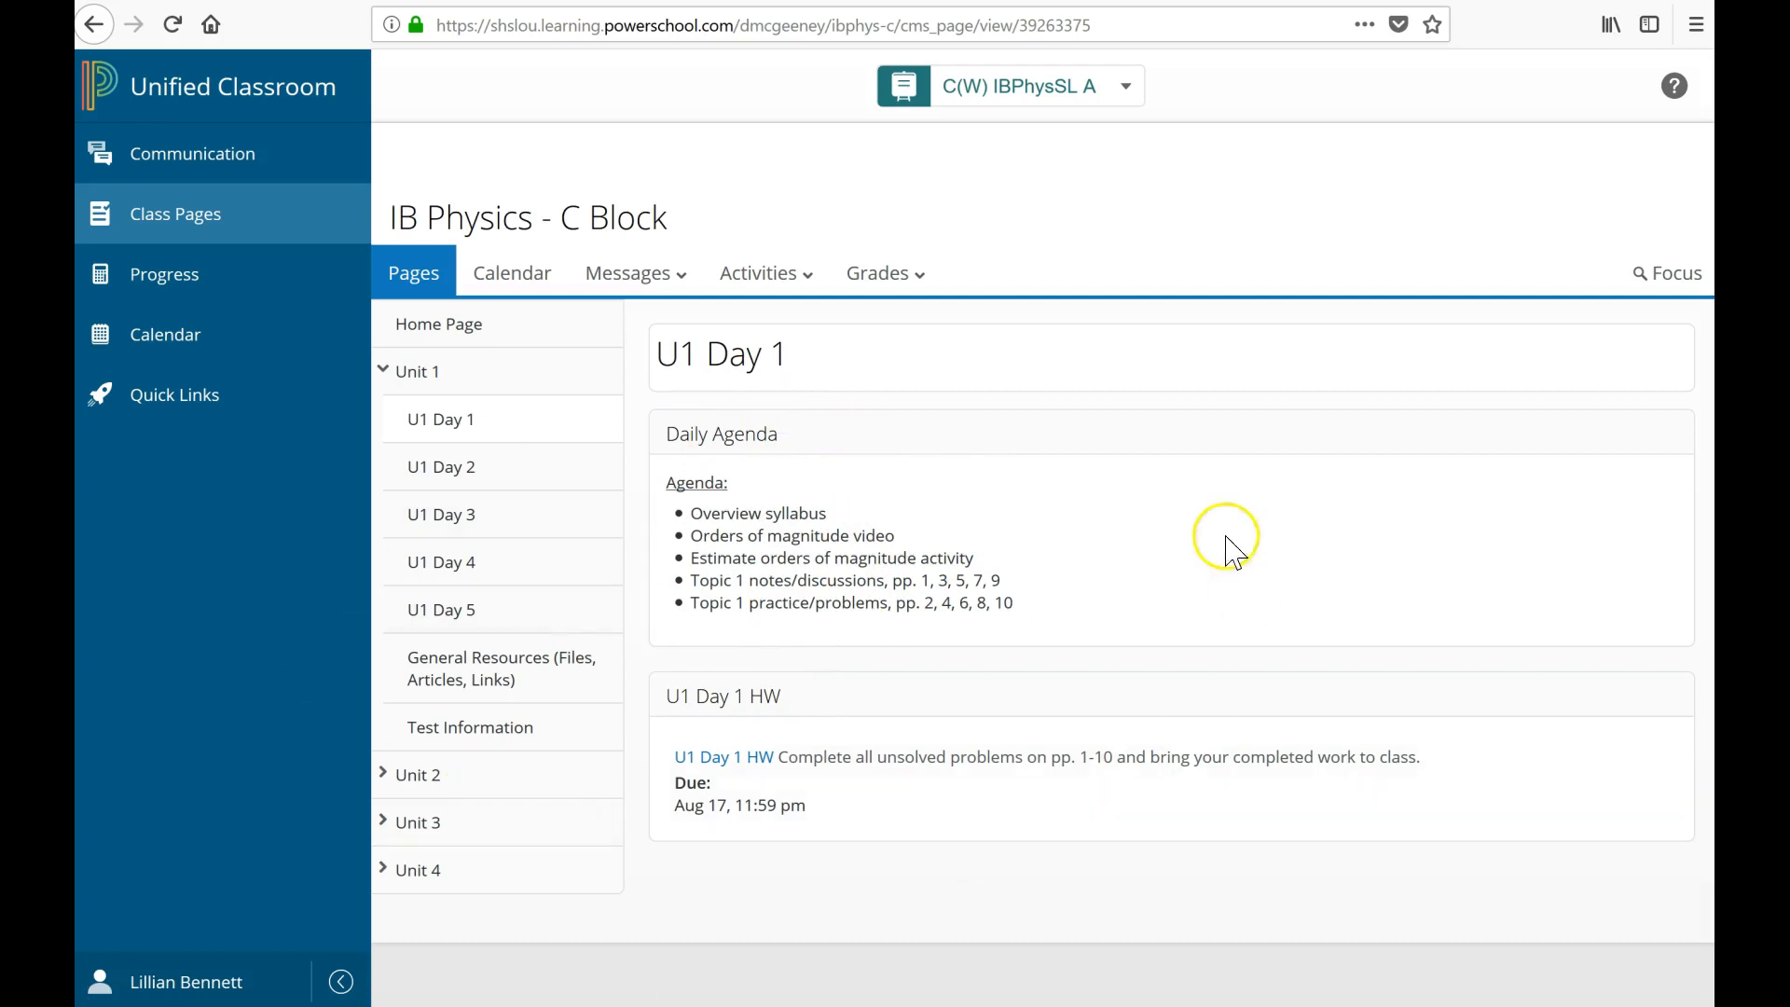
pyautogui.moveTo(810, 474)
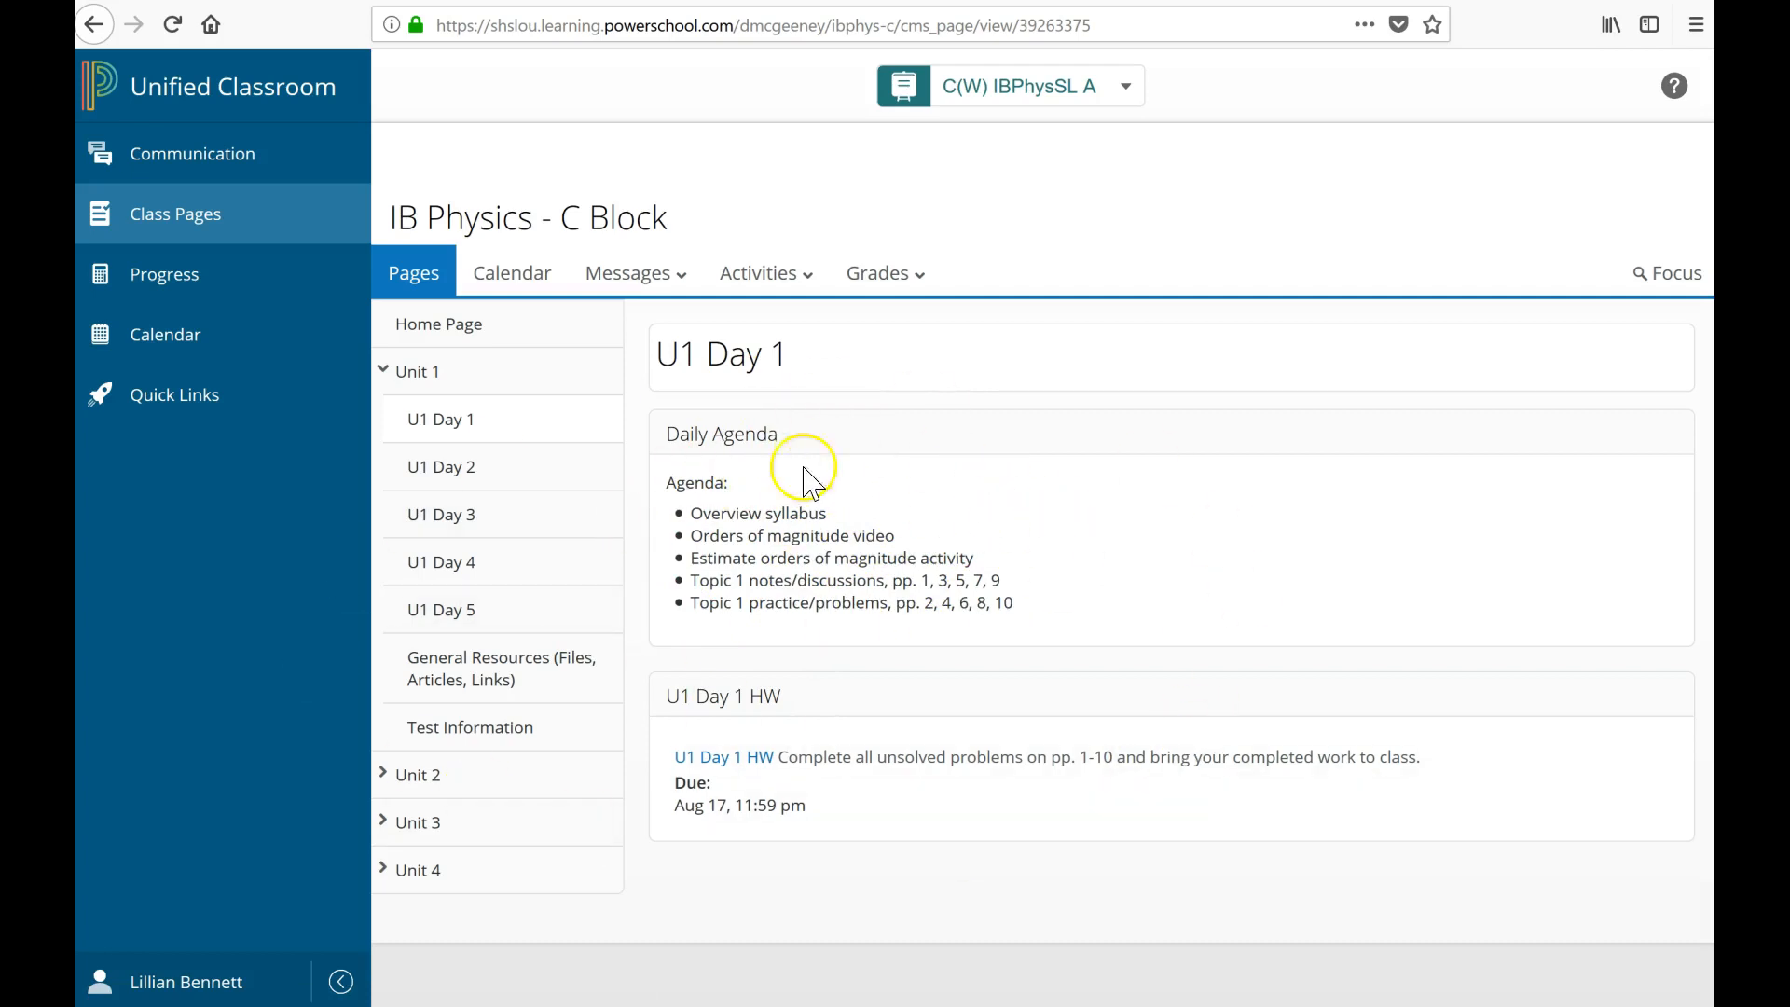
pyautogui.moveTo(810, 445)
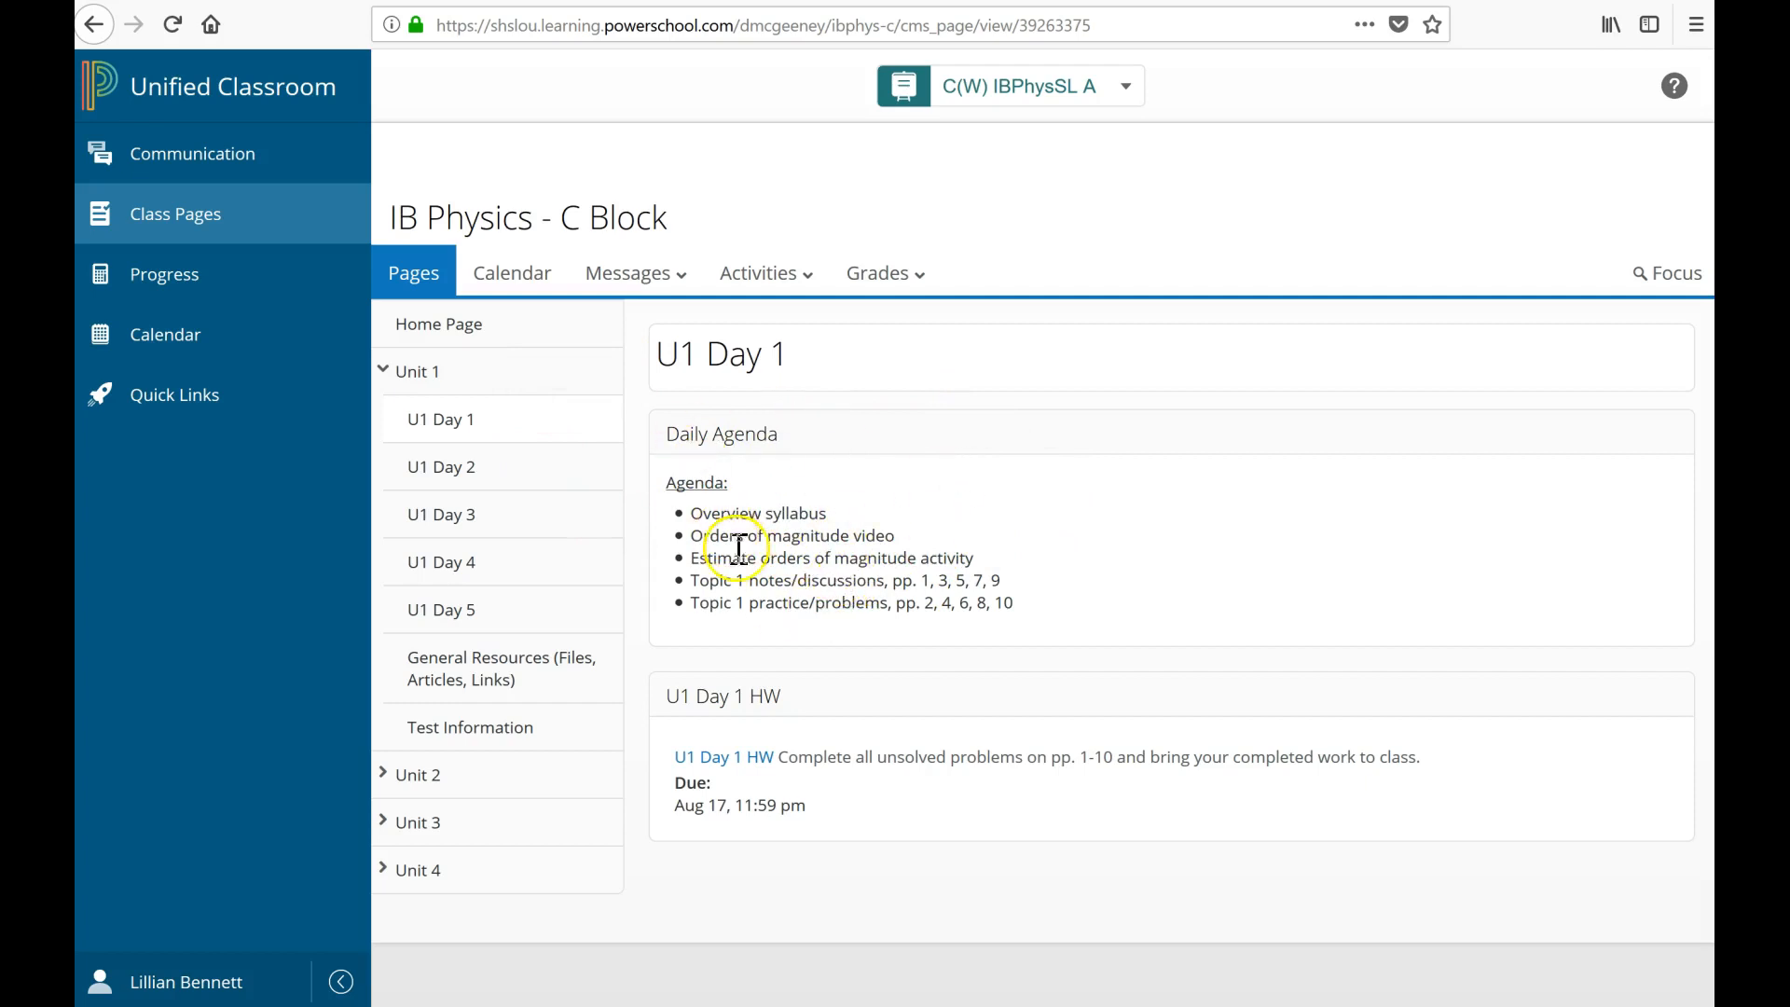
pyautogui.moveTo(785, 591)
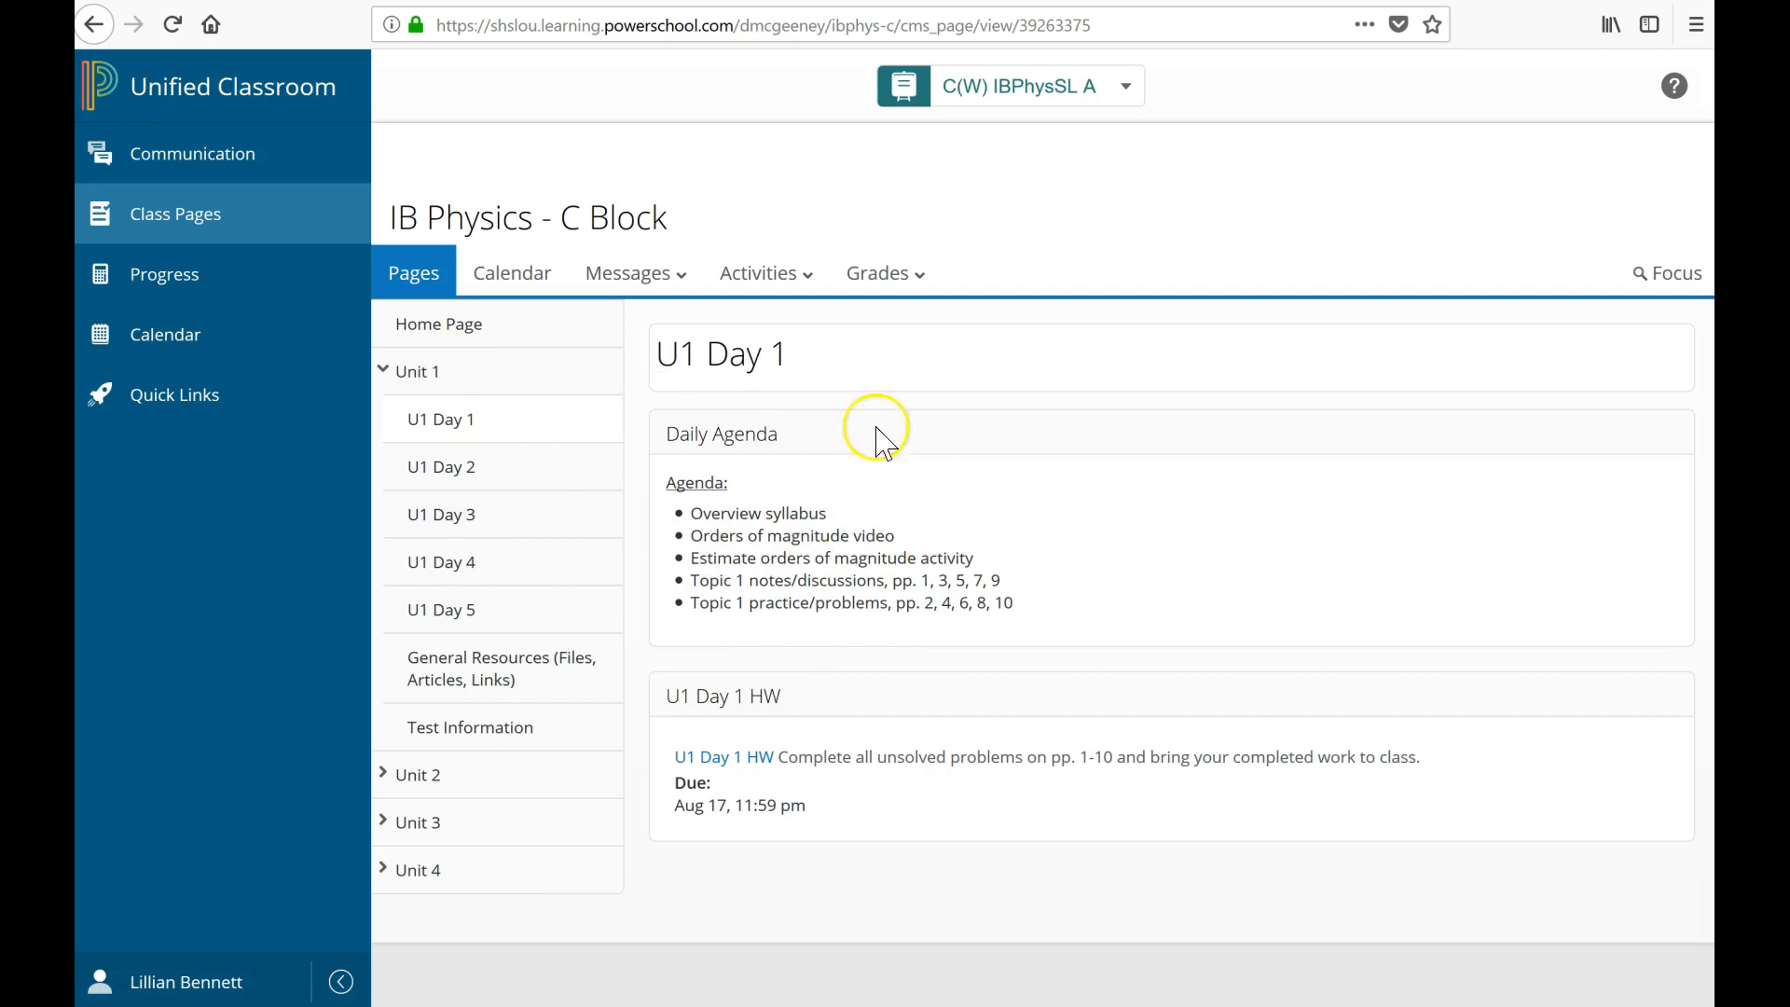
pyautogui.moveTo(805, 457)
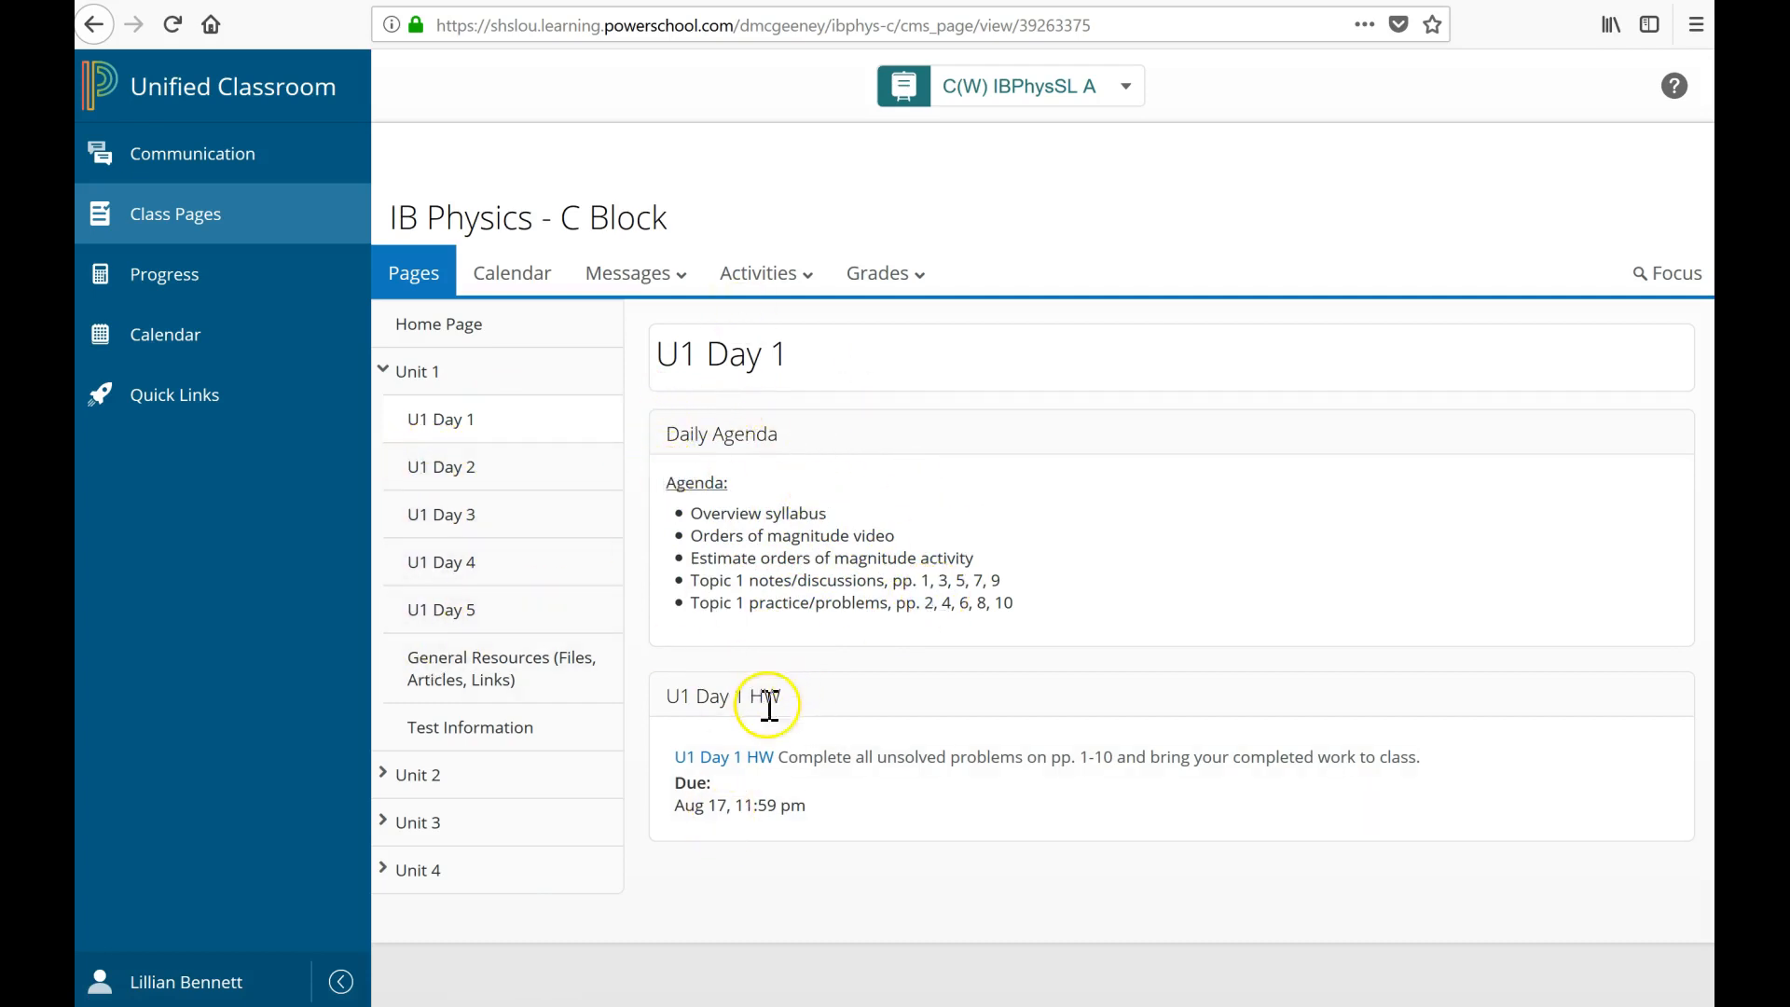
pyautogui.moveTo(1367, 930)
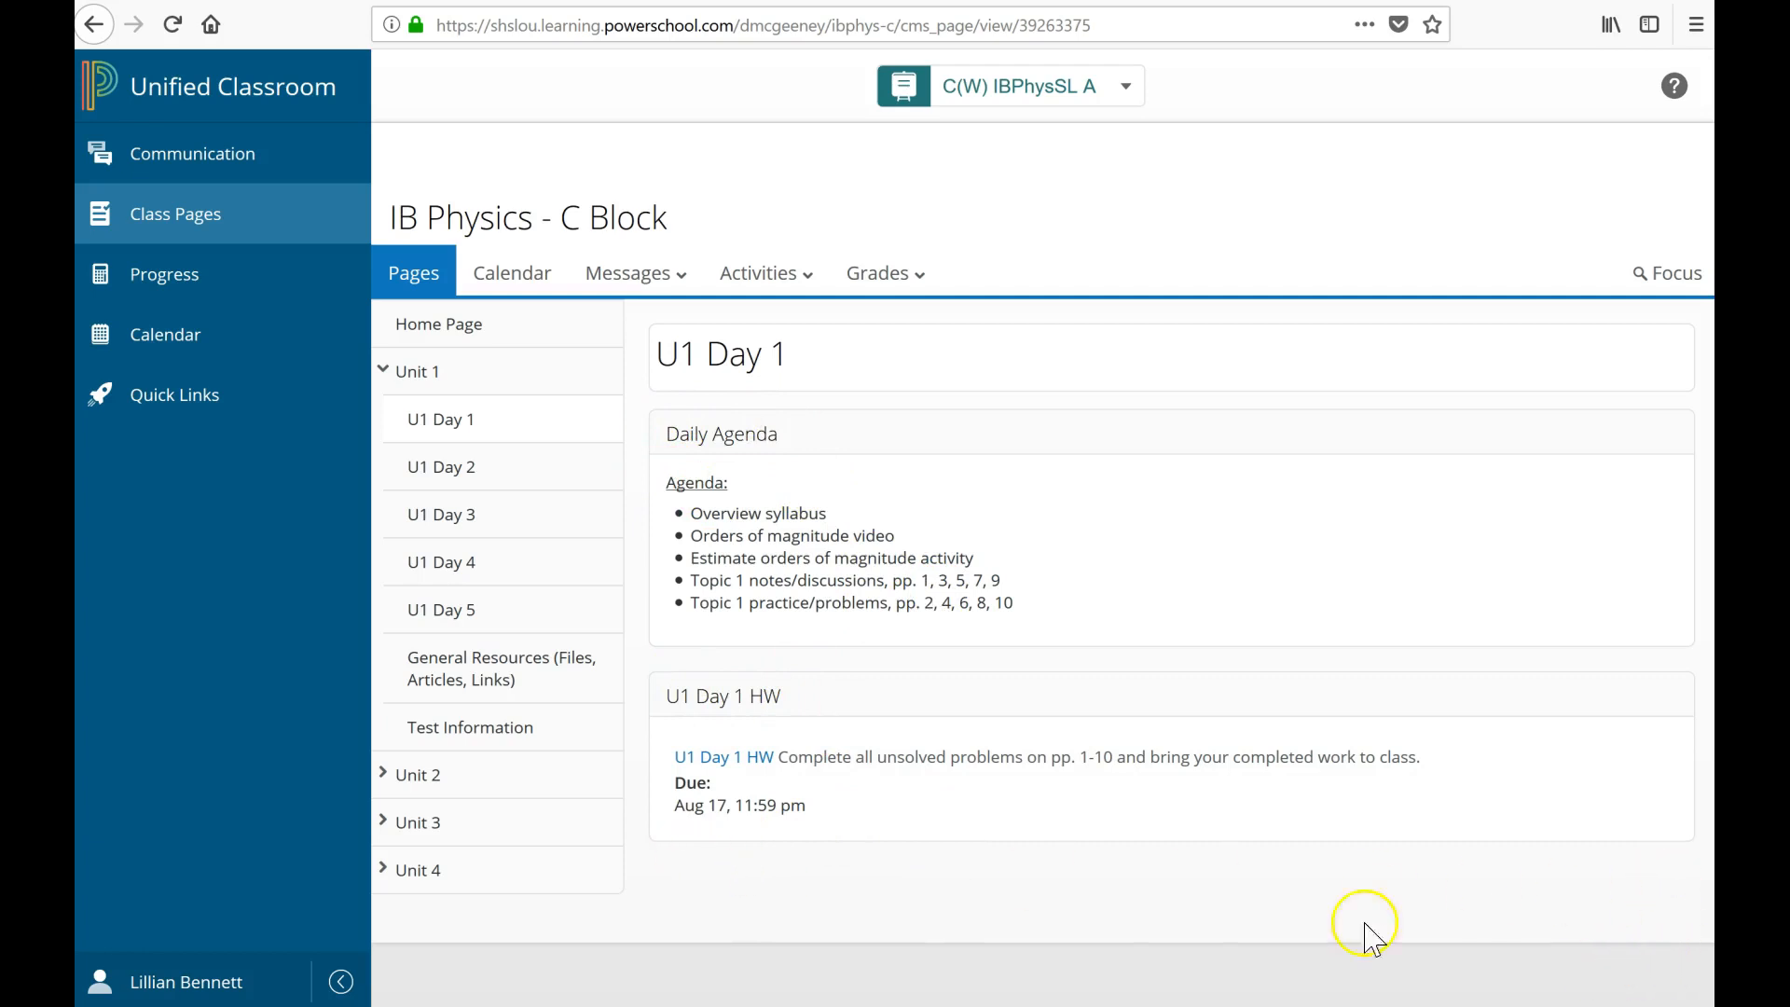
pyautogui.moveTo(413, 286)
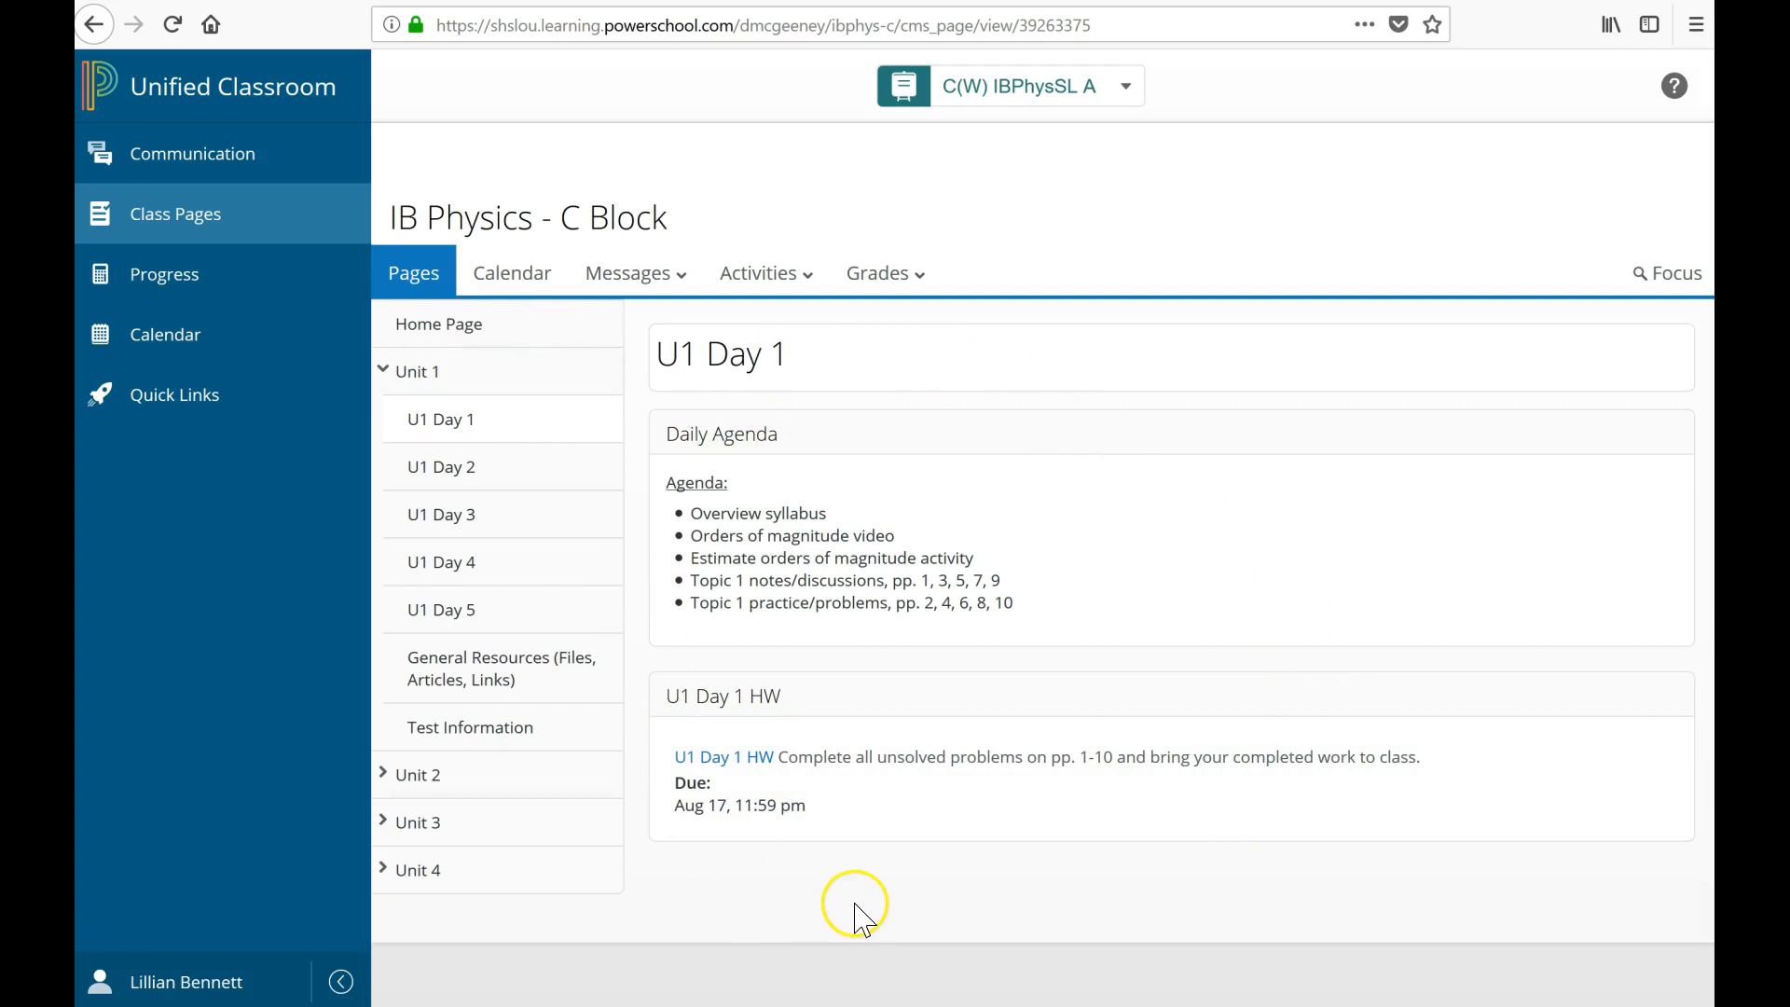
pyautogui.moveTo(645, 690)
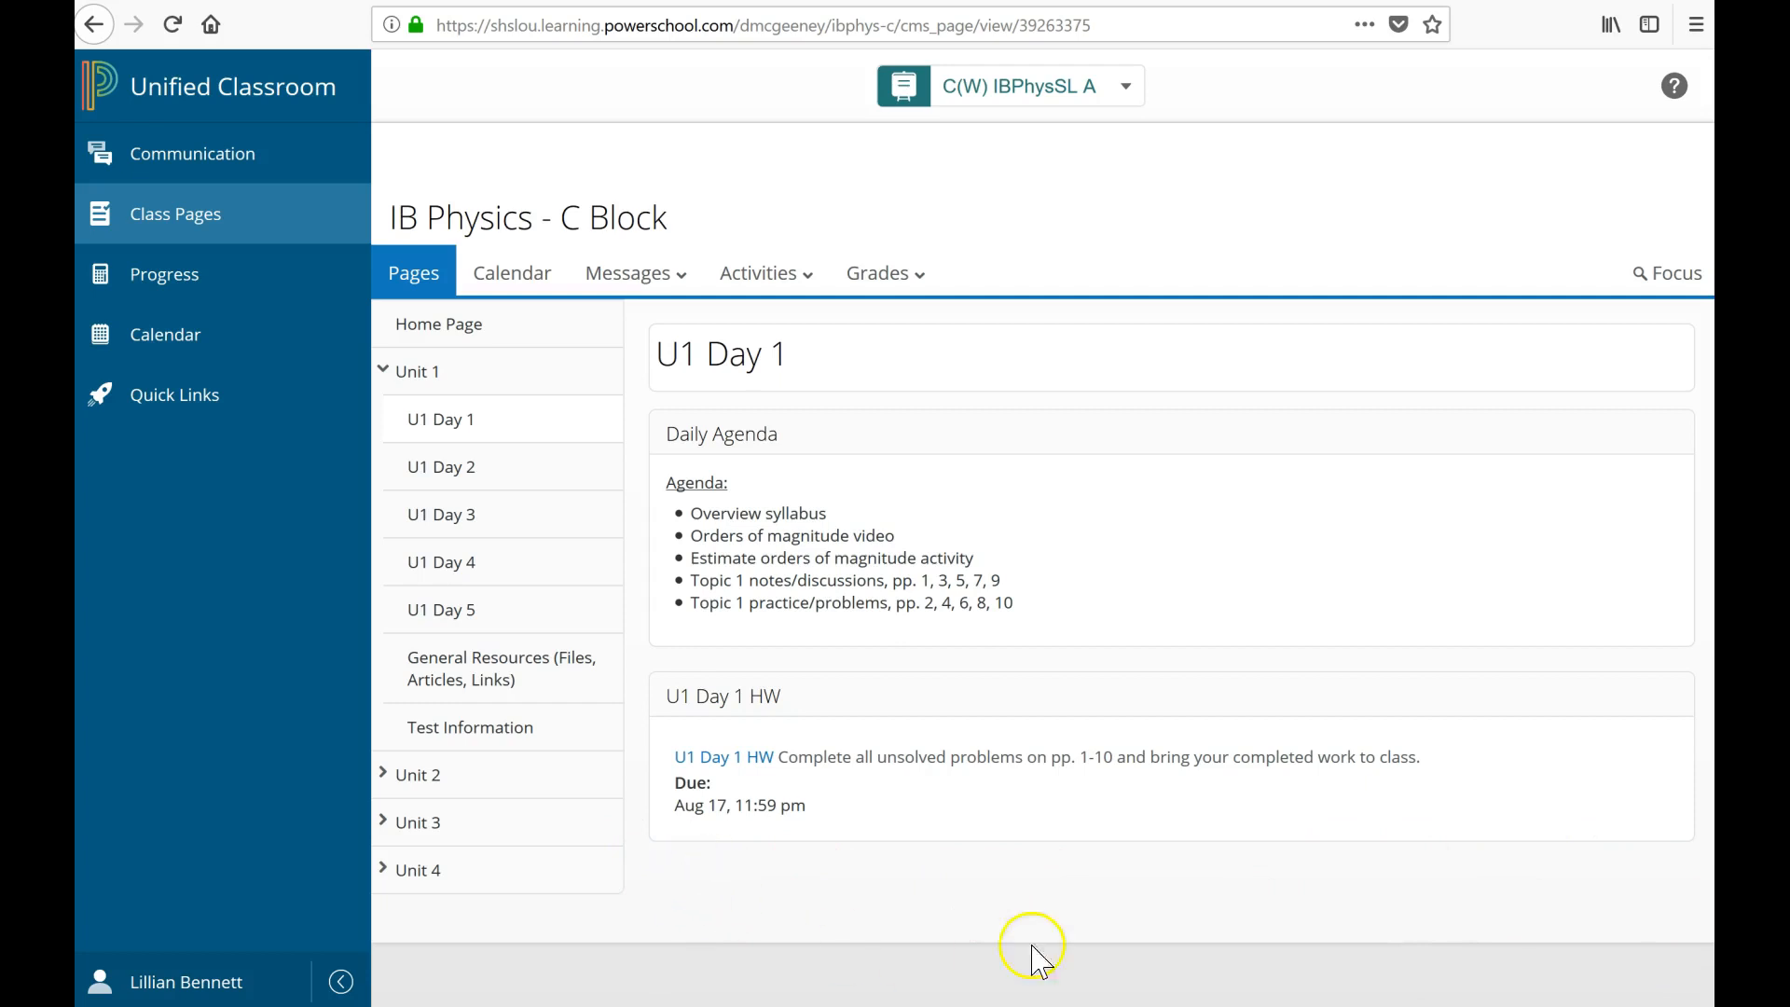
pyautogui.moveTo(1206, 919)
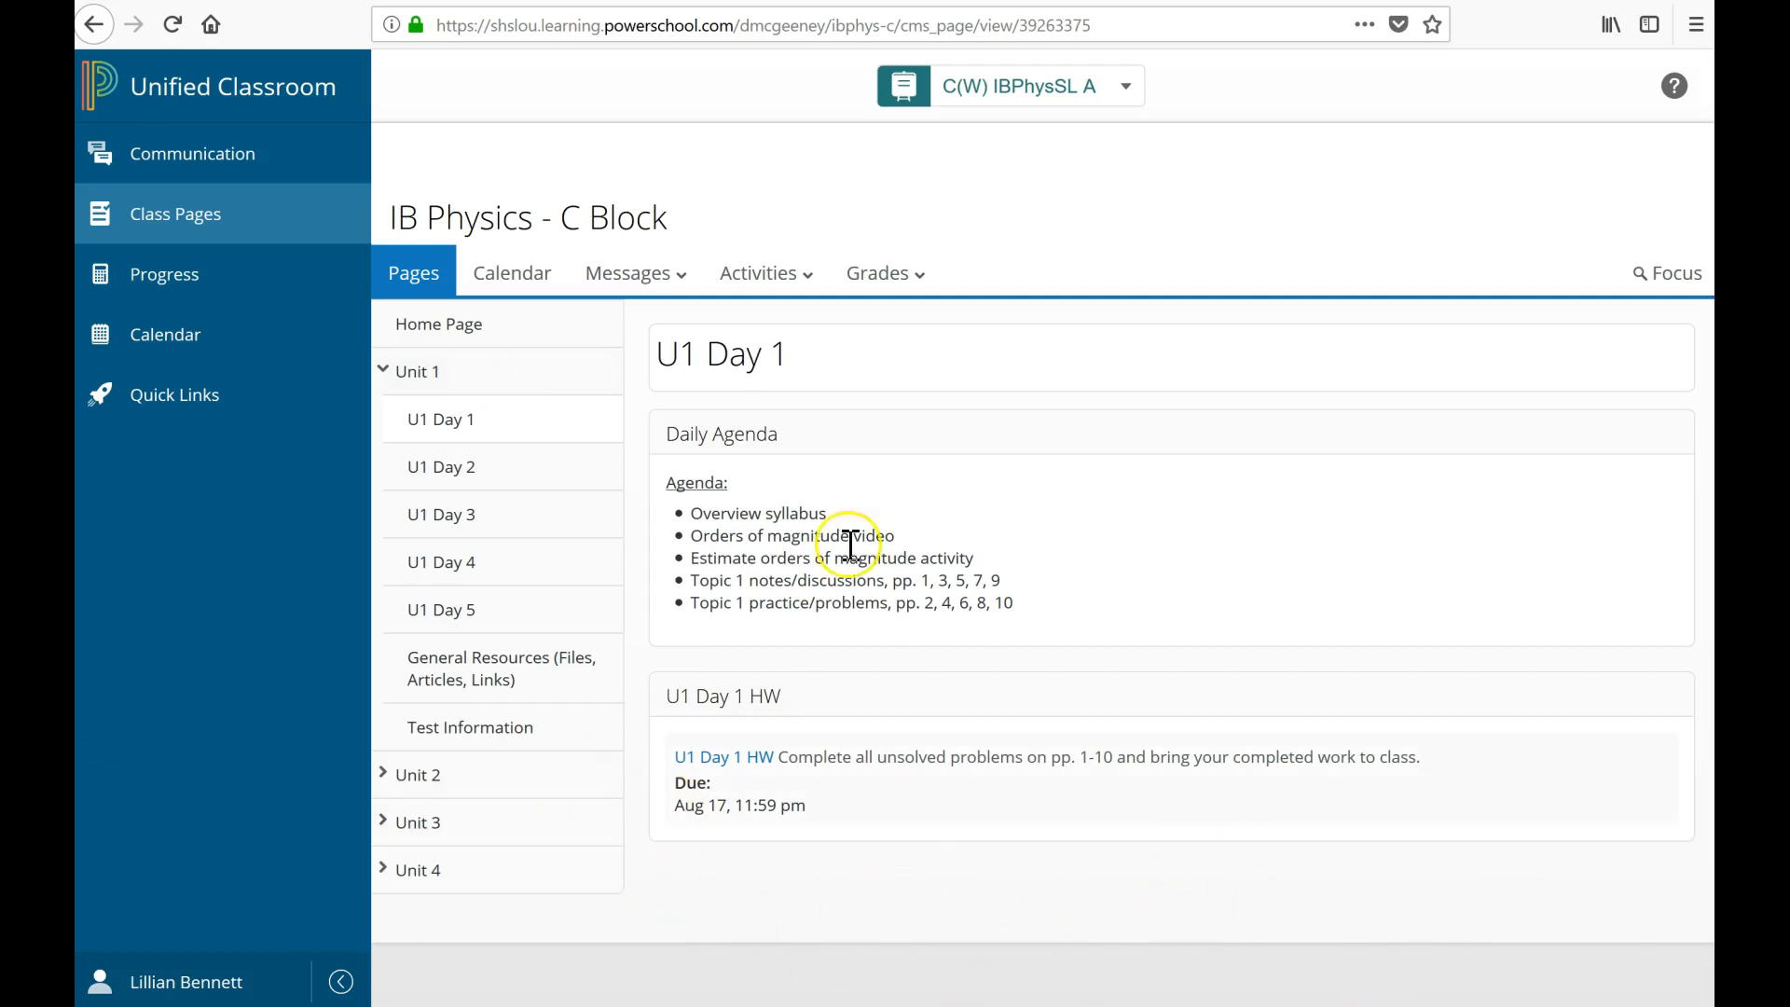
pyautogui.moveTo(857, 677)
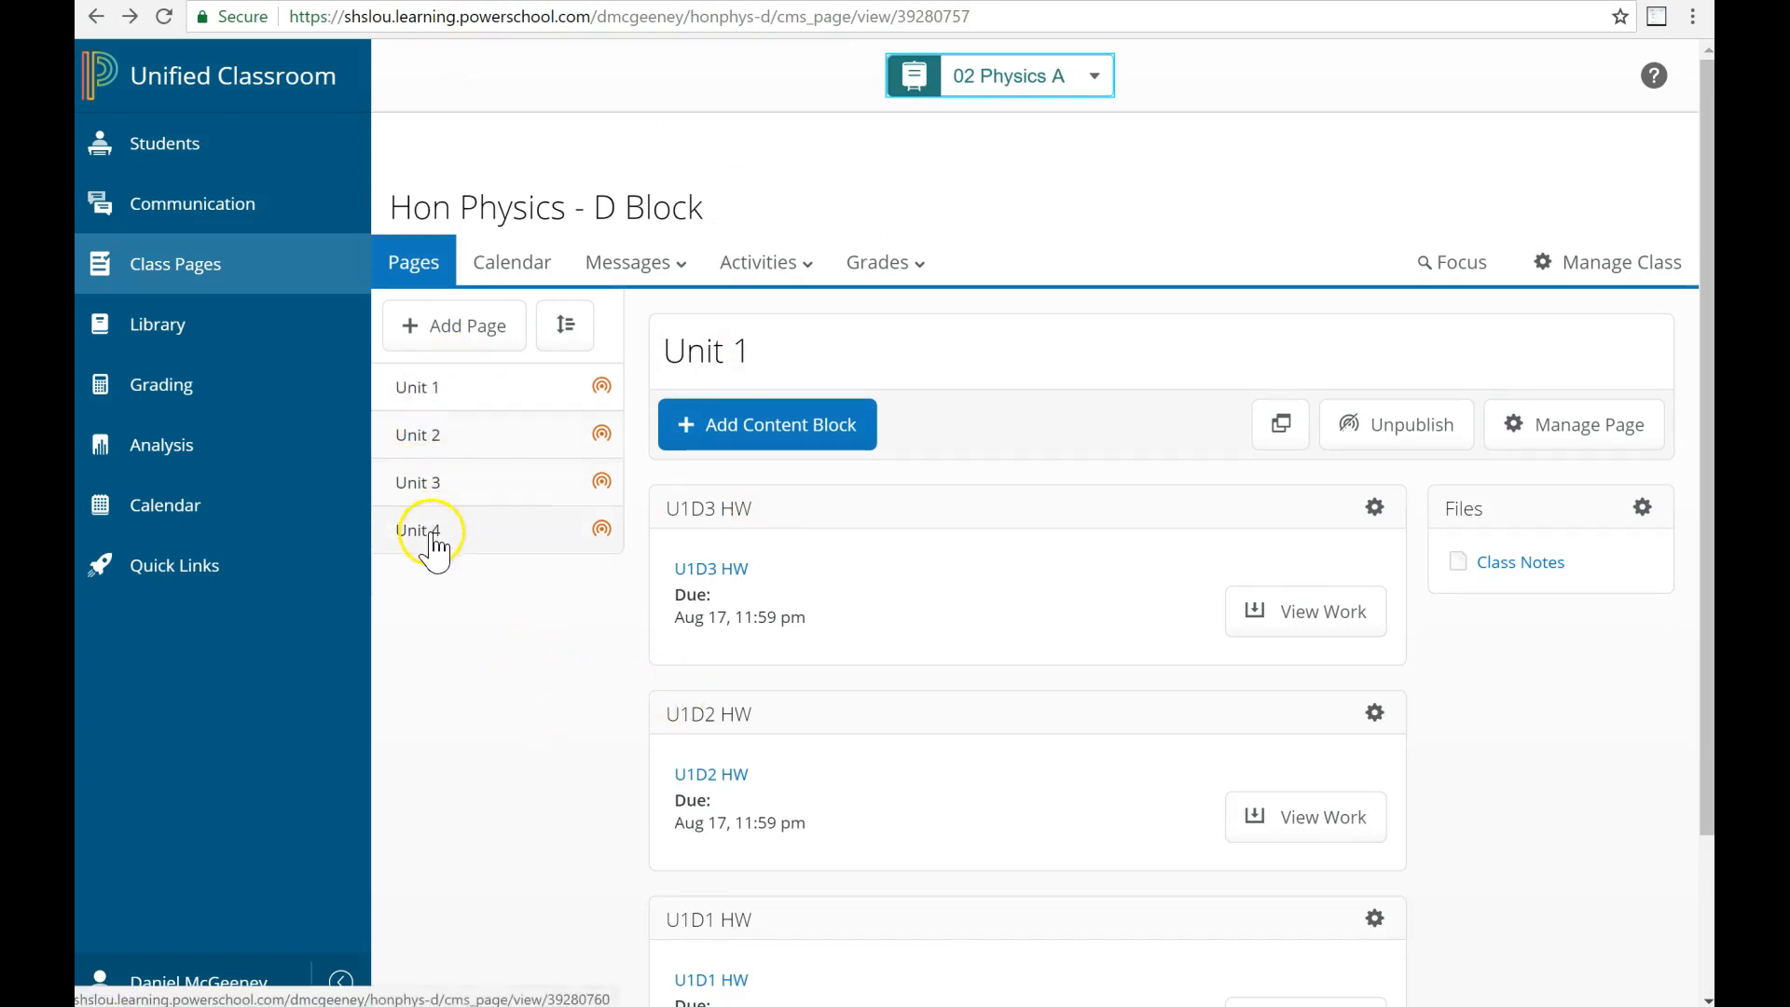
pyautogui.moveTo(448, 599)
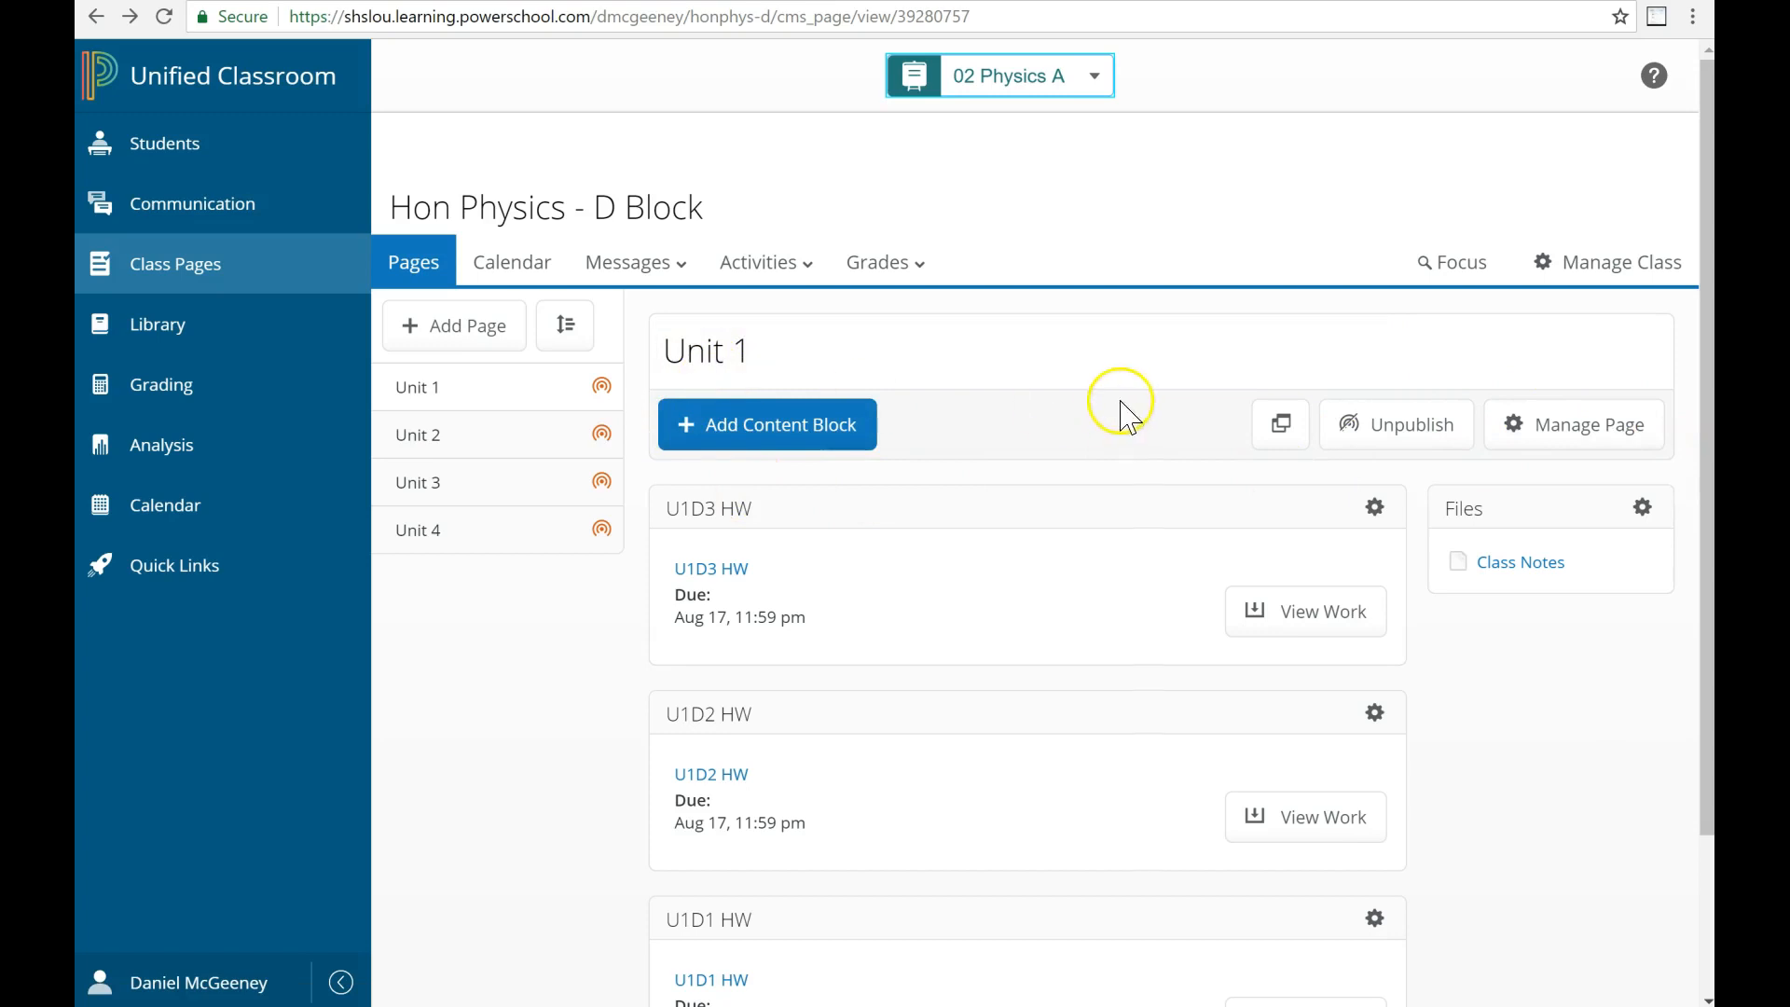
pyautogui.scroll(-3)
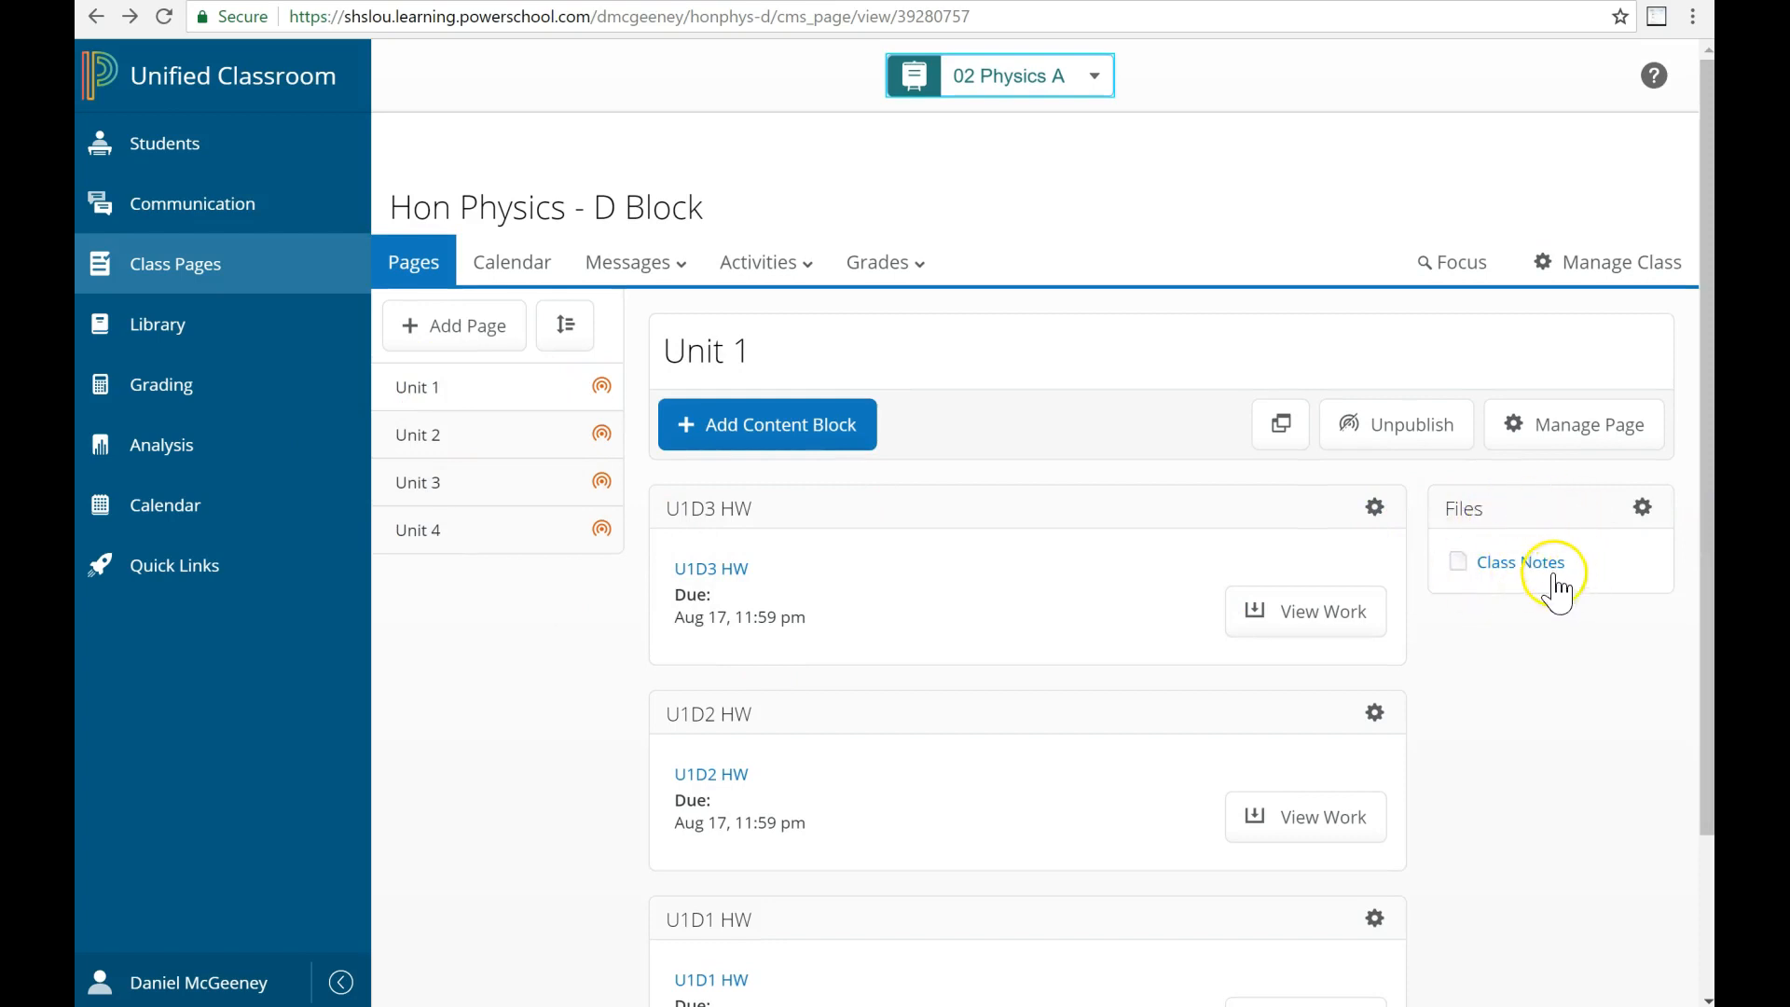
pyautogui.moveTo(1575, 616)
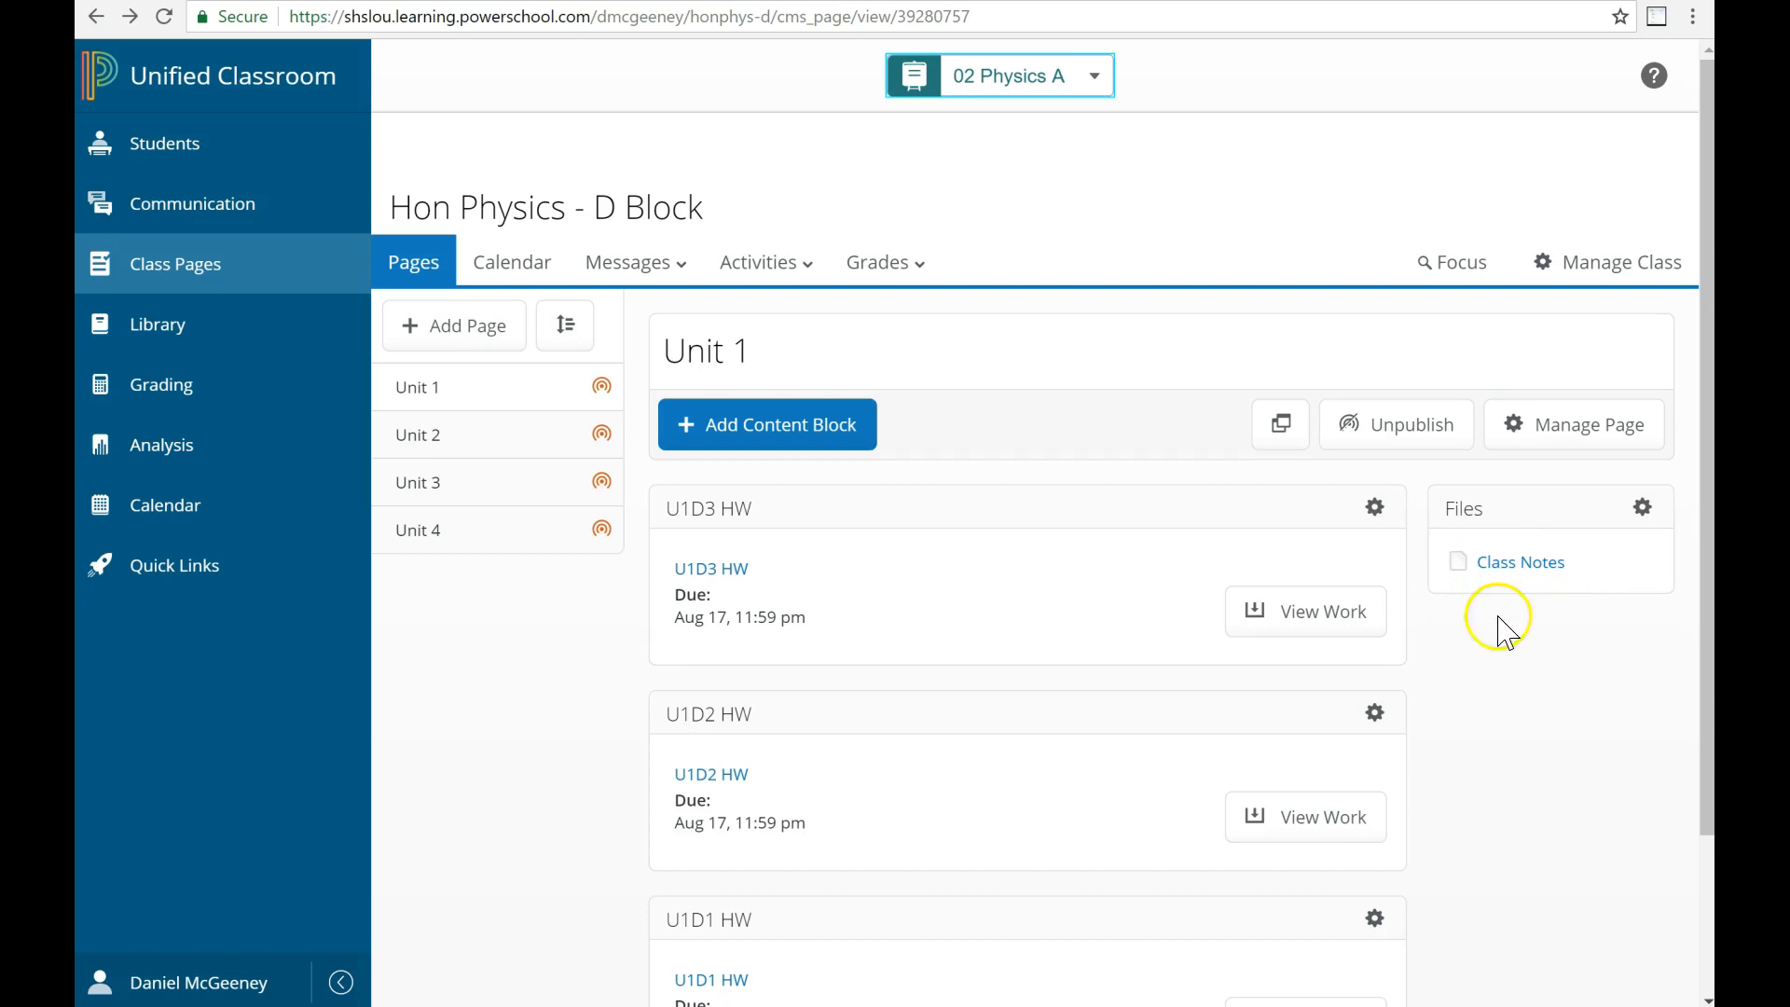
pyautogui.moveTo(1511, 621)
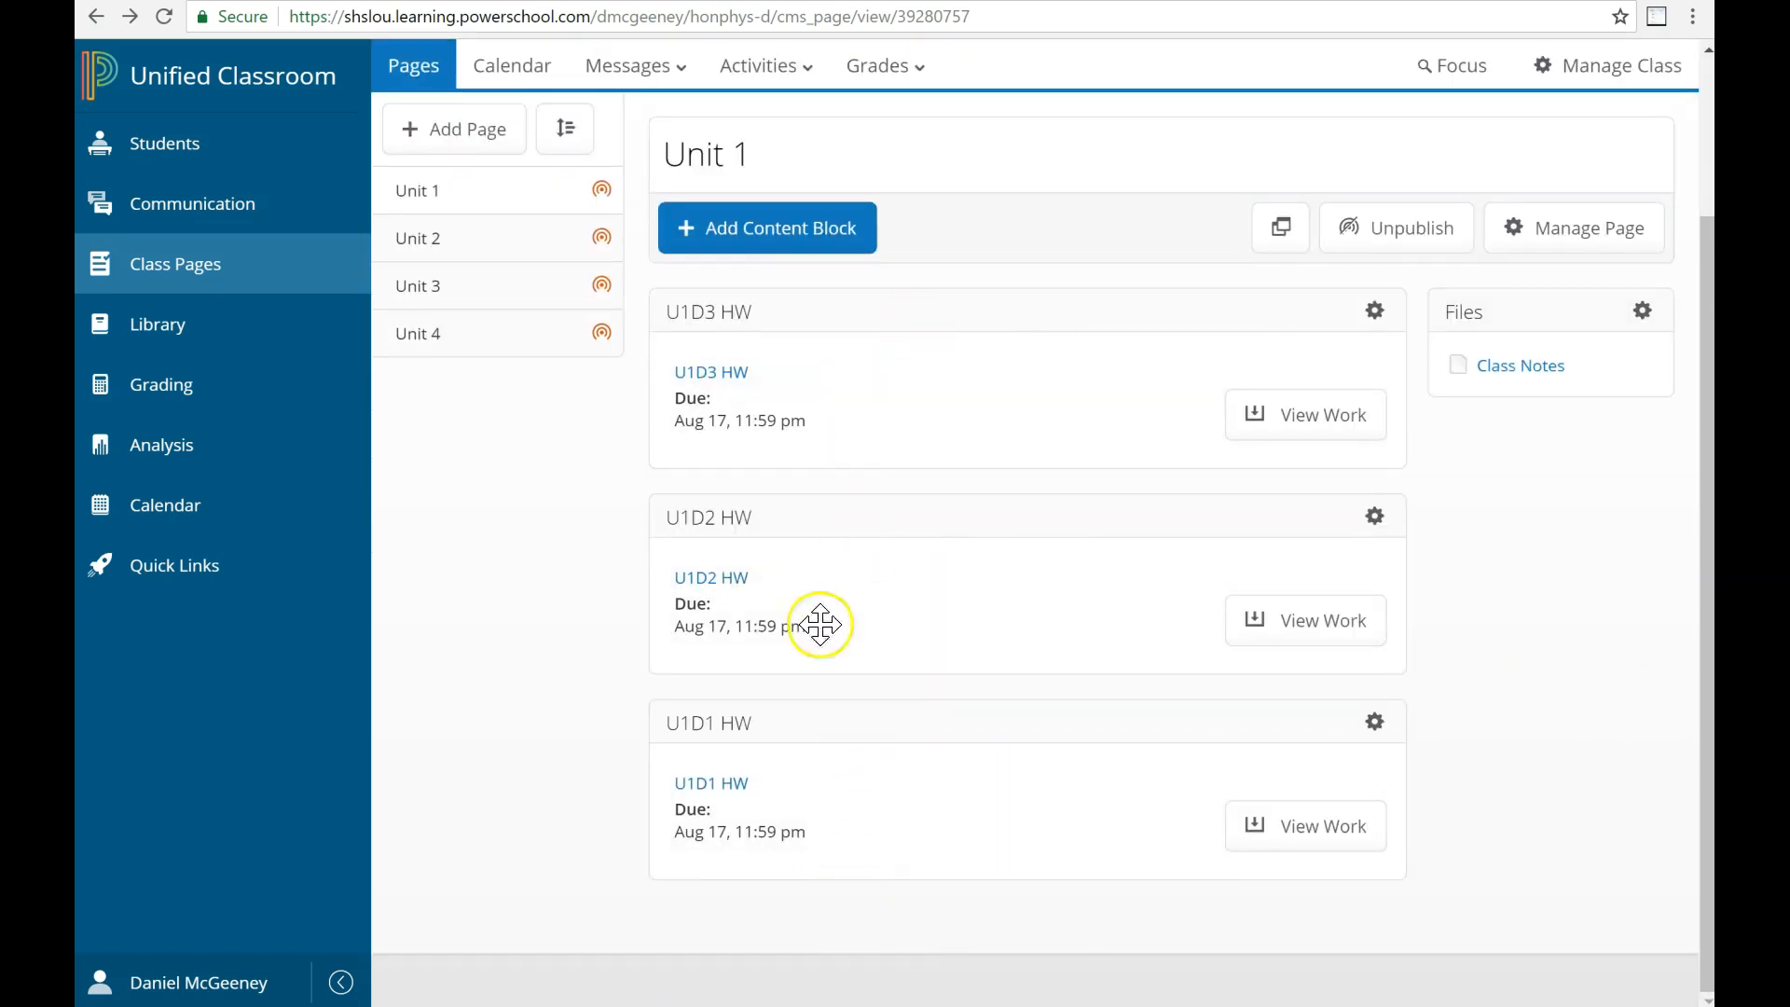
pyautogui.moveTo(998, 631)
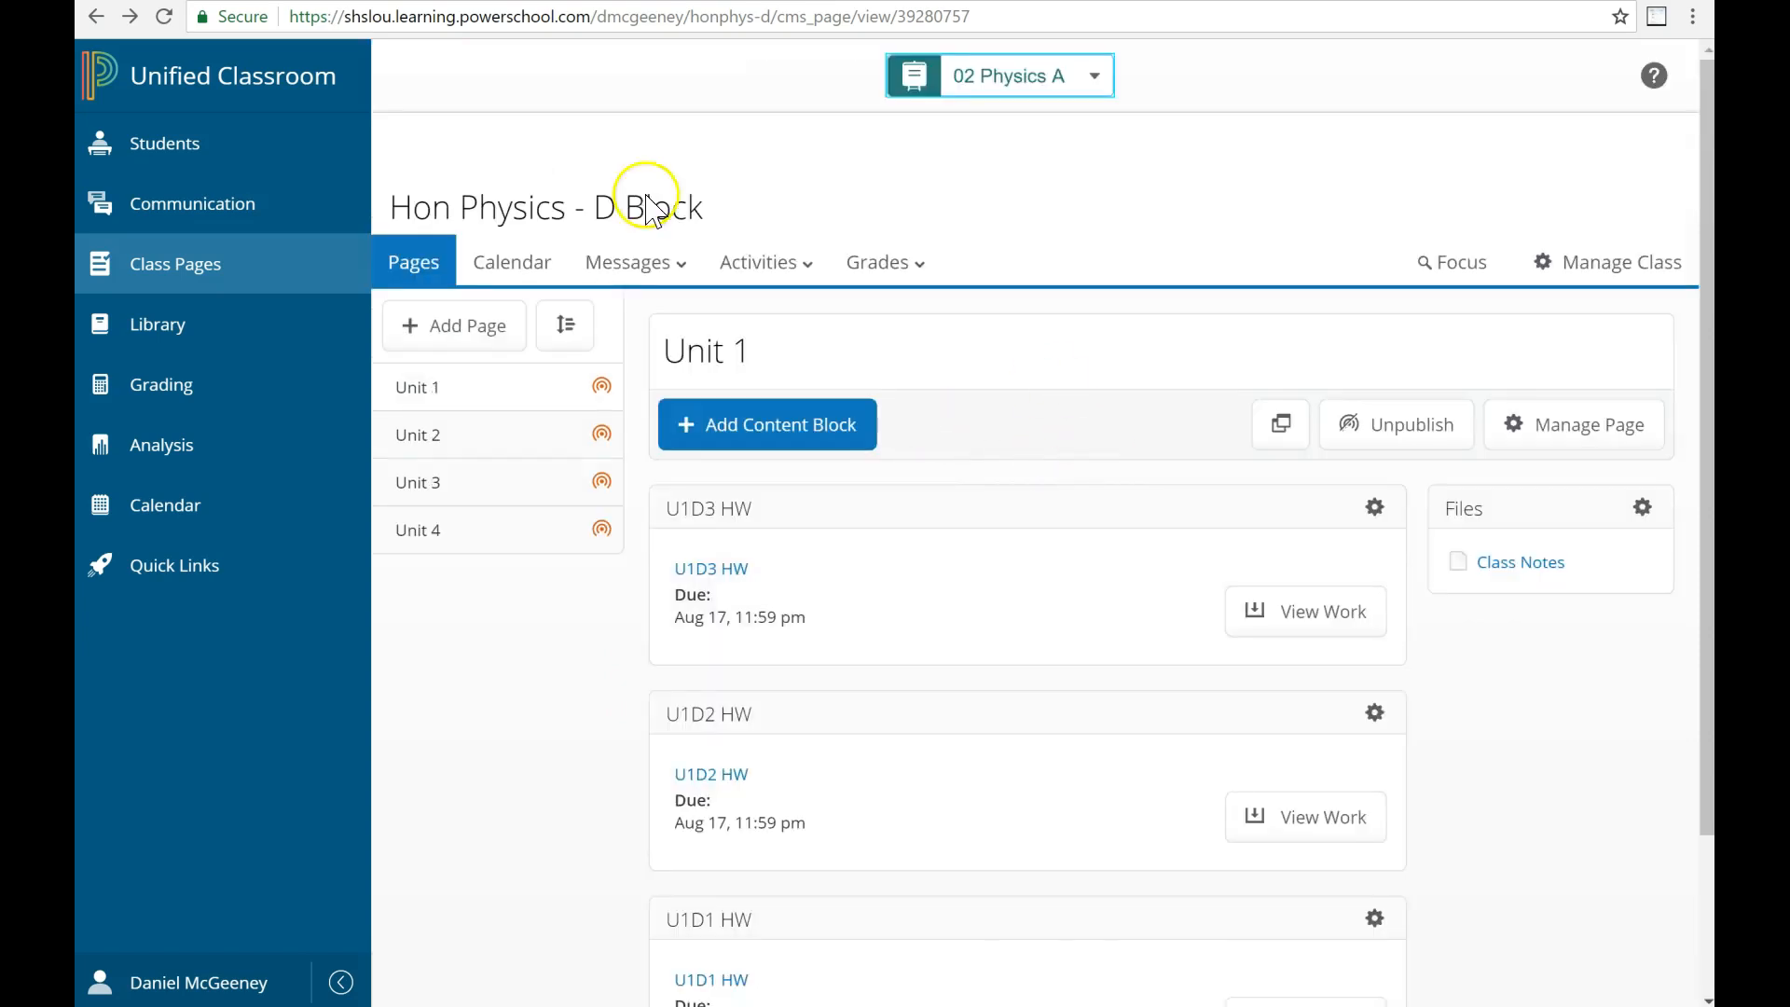
pyautogui.moveTo(1009, 432)
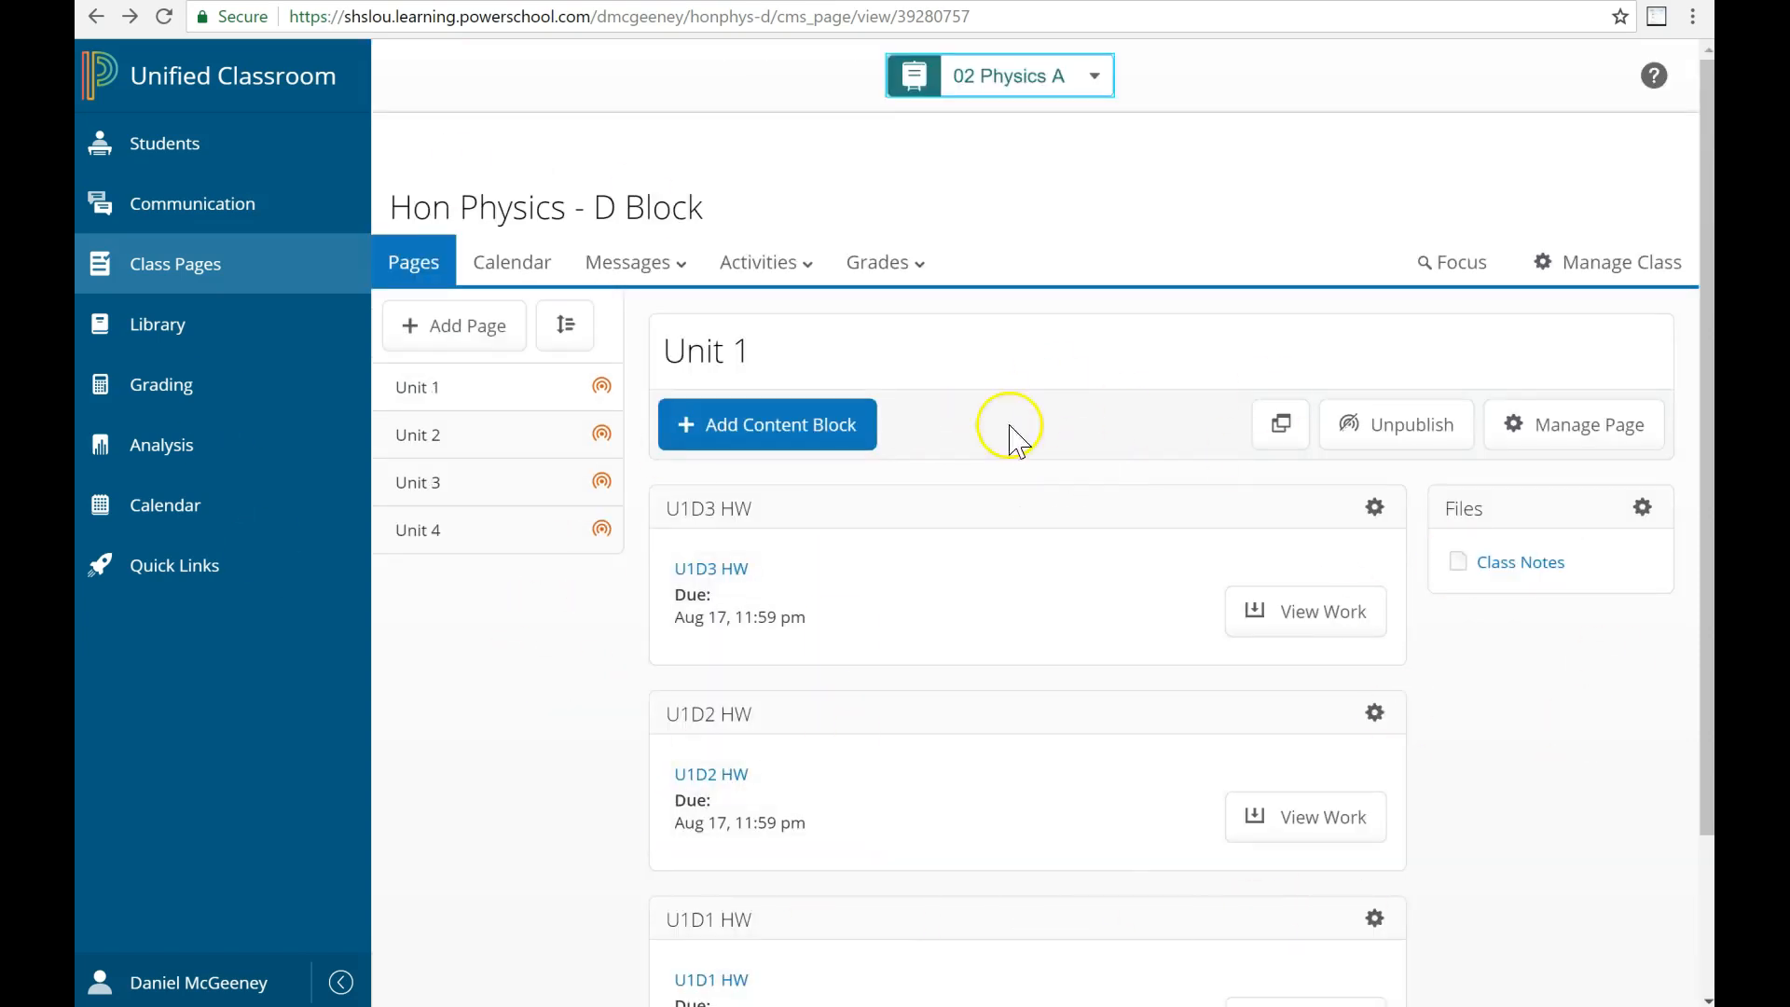
pyautogui.moveTo(947, 568)
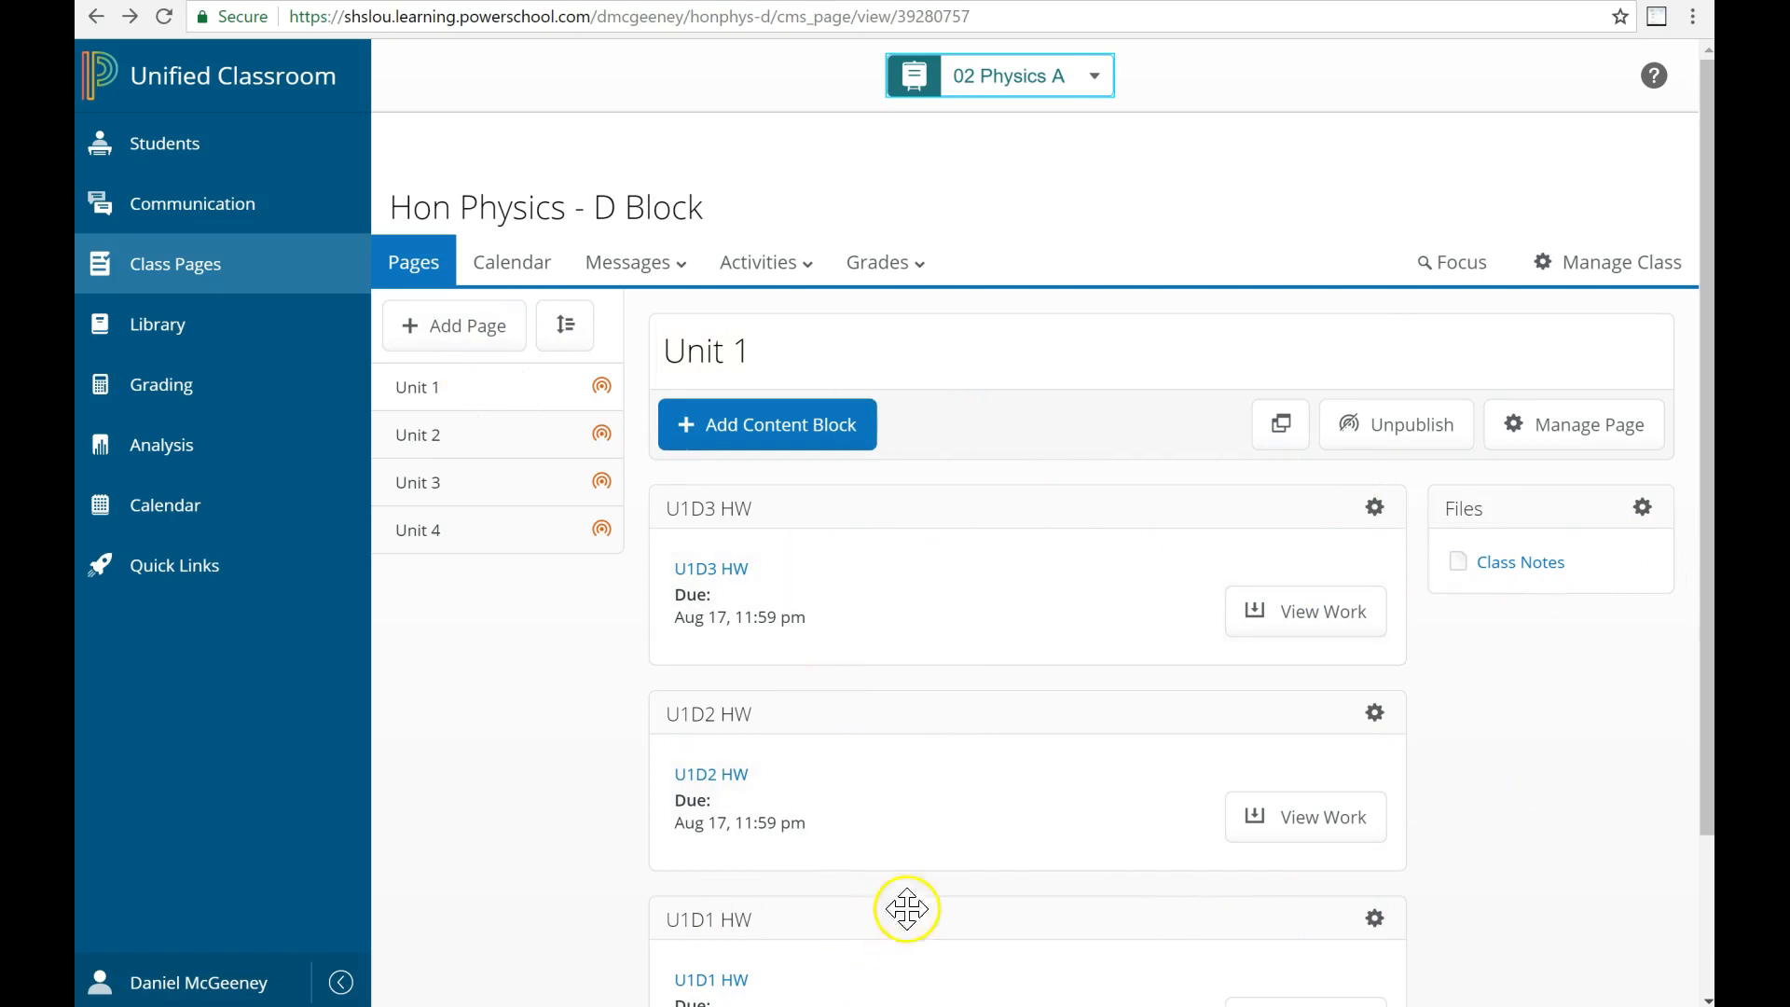
pyautogui.click(706, 350)
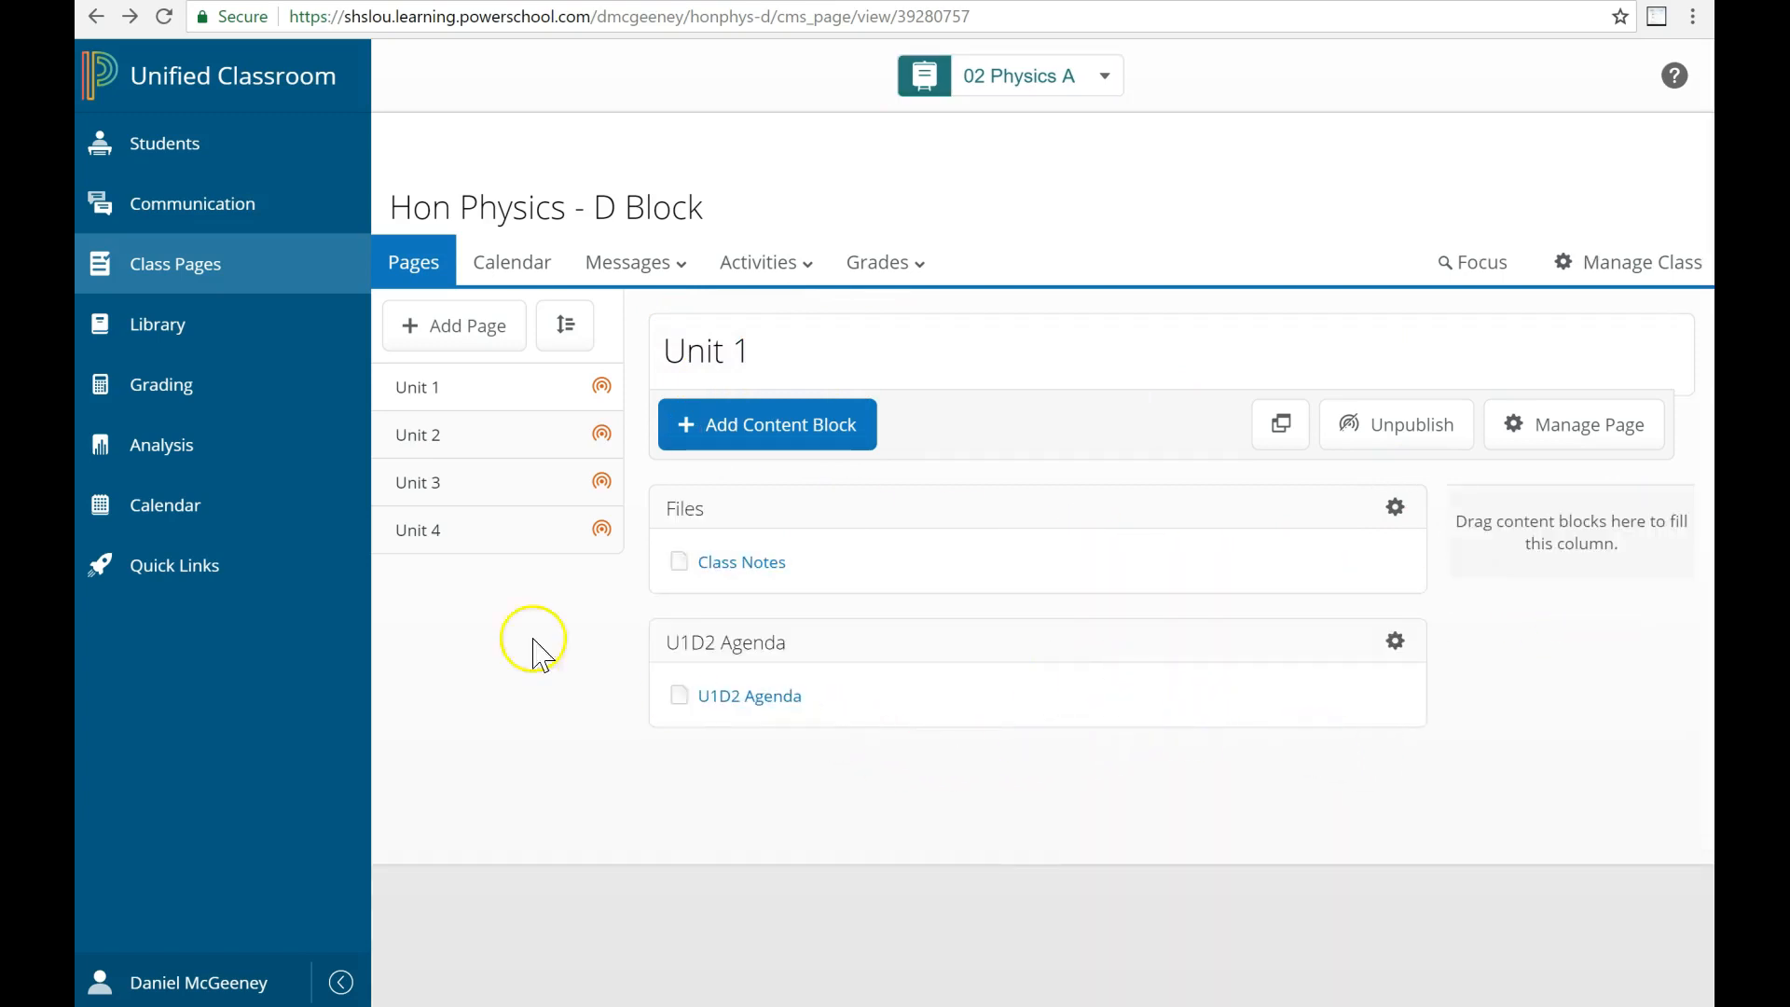
pyautogui.moveTo(1215, 502)
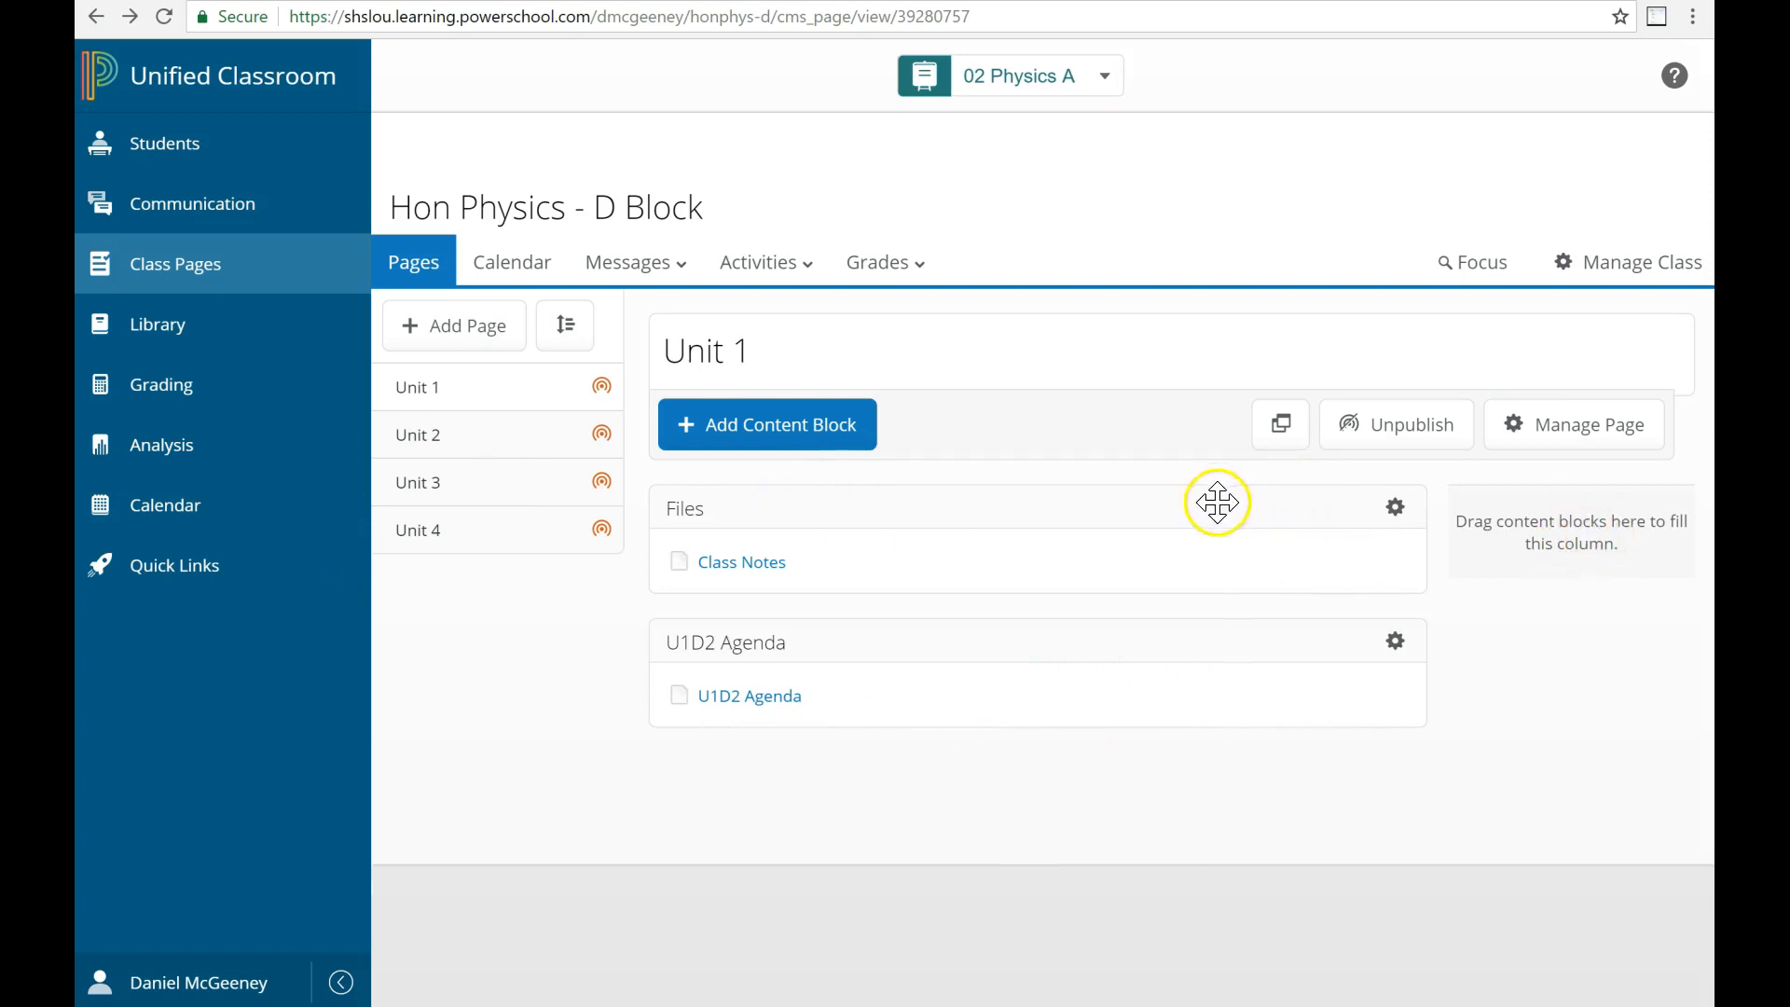
# Drag the Files block to the right column and back above U1D2 Agenda.
pyautogui.moveTo(1216, 504); pyautogui.dragTo(1581, 508)
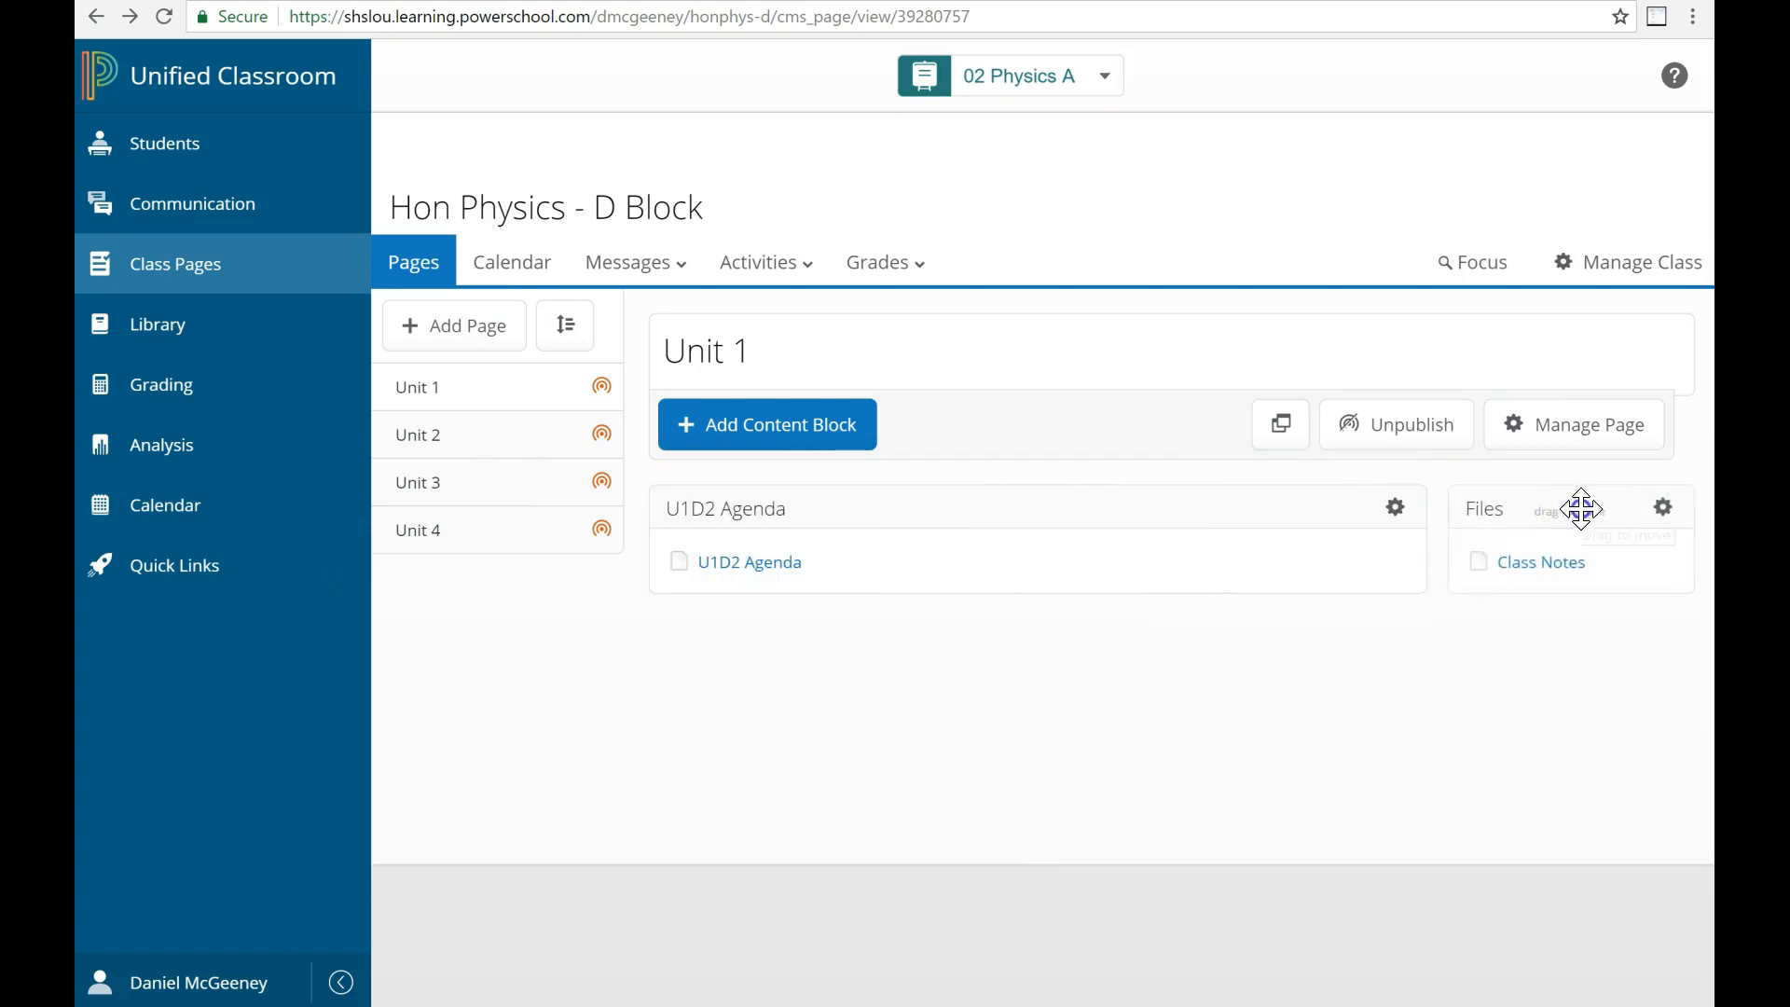
pyautogui.moveTo(1581, 508); pyautogui.dragTo(1036, 508)
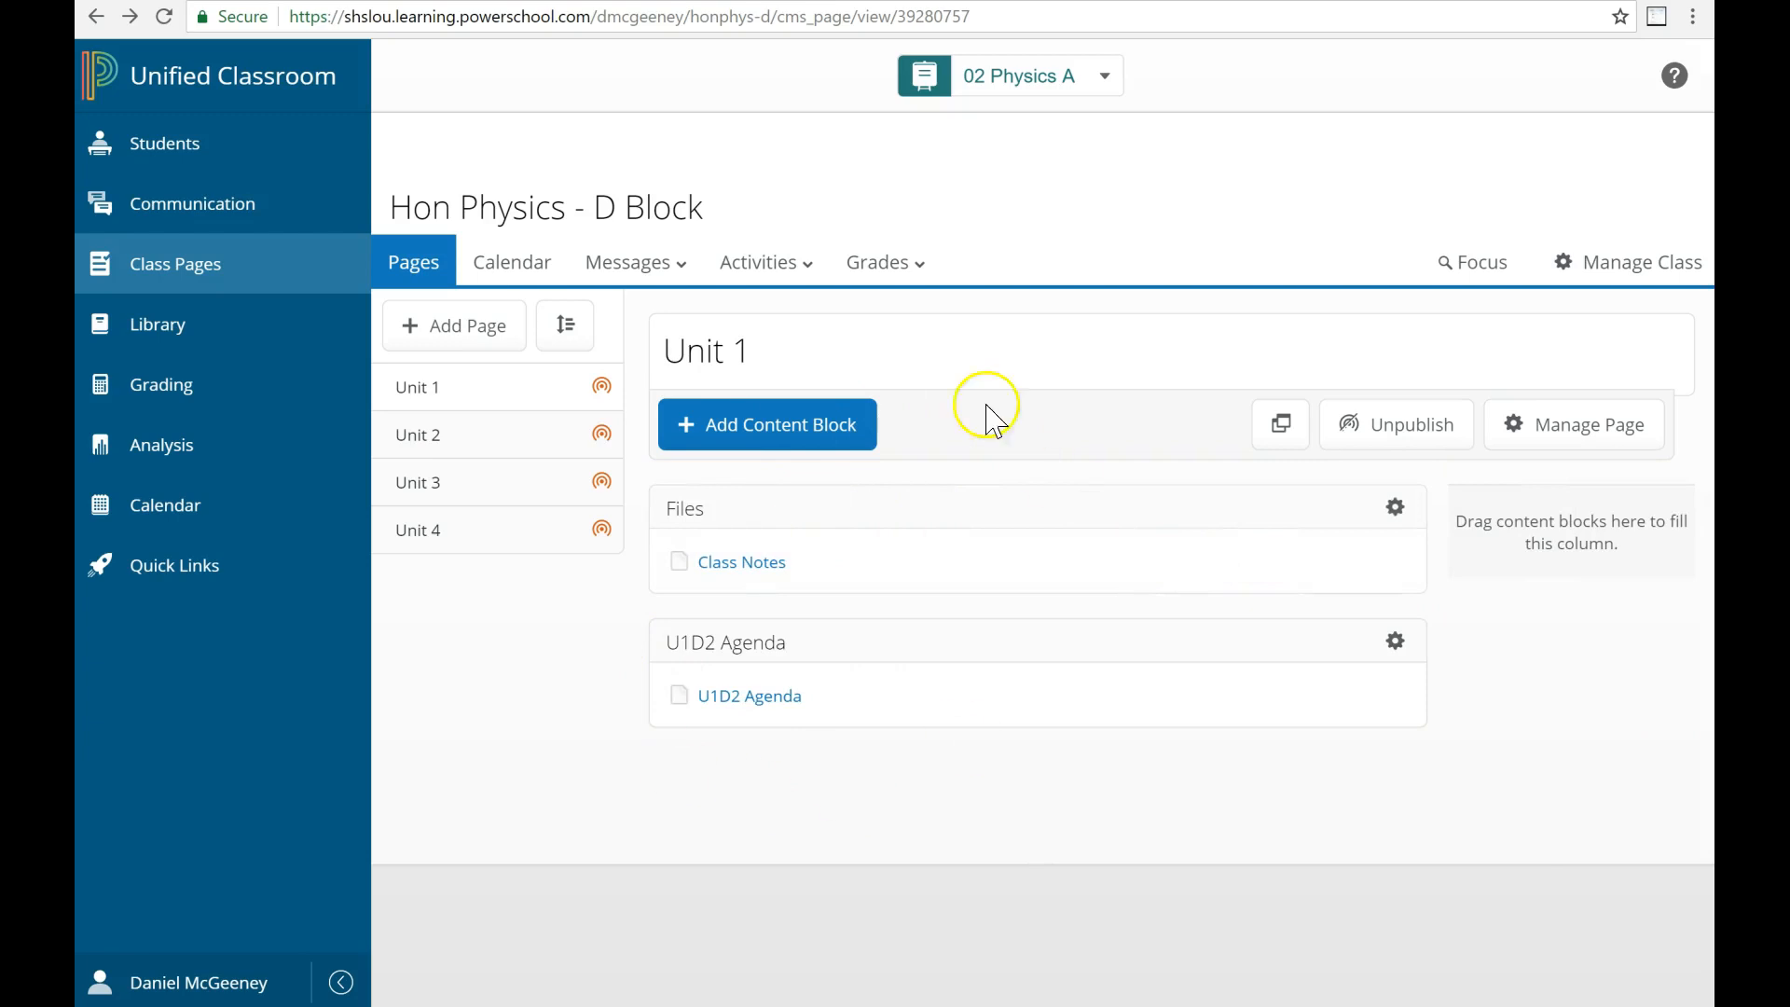
pyautogui.moveTo(914, 559)
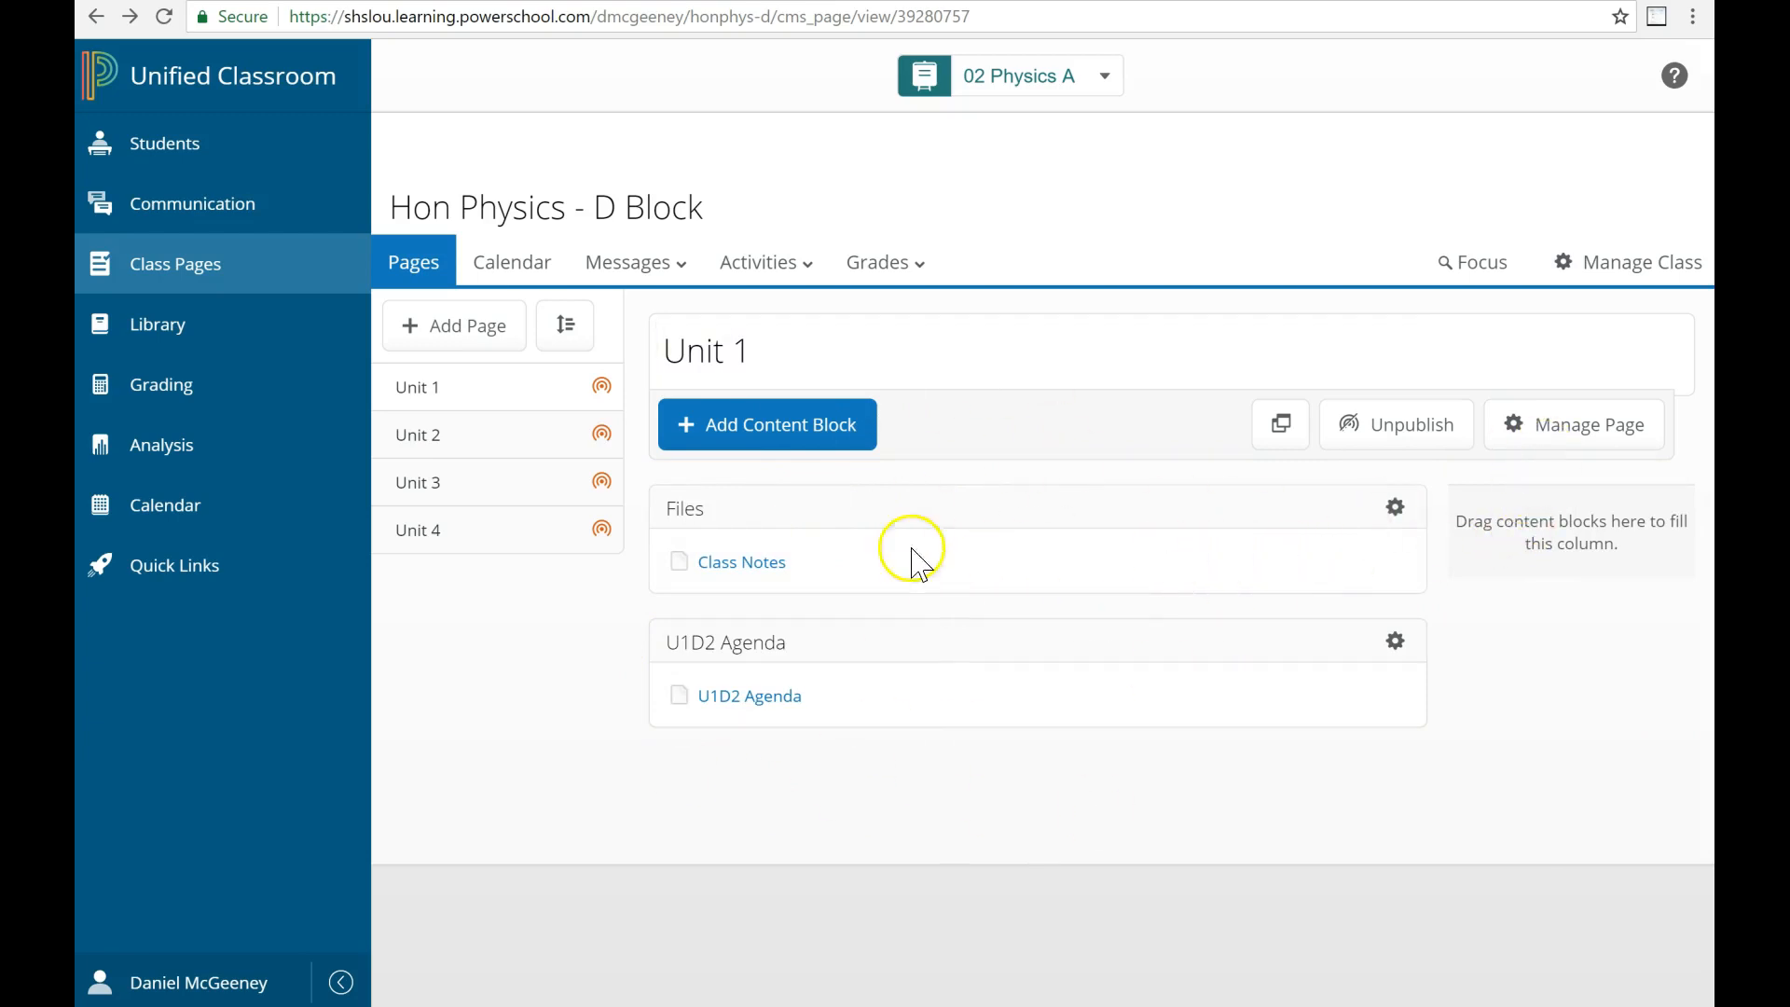
pyautogui.moveTo(1603, 503)
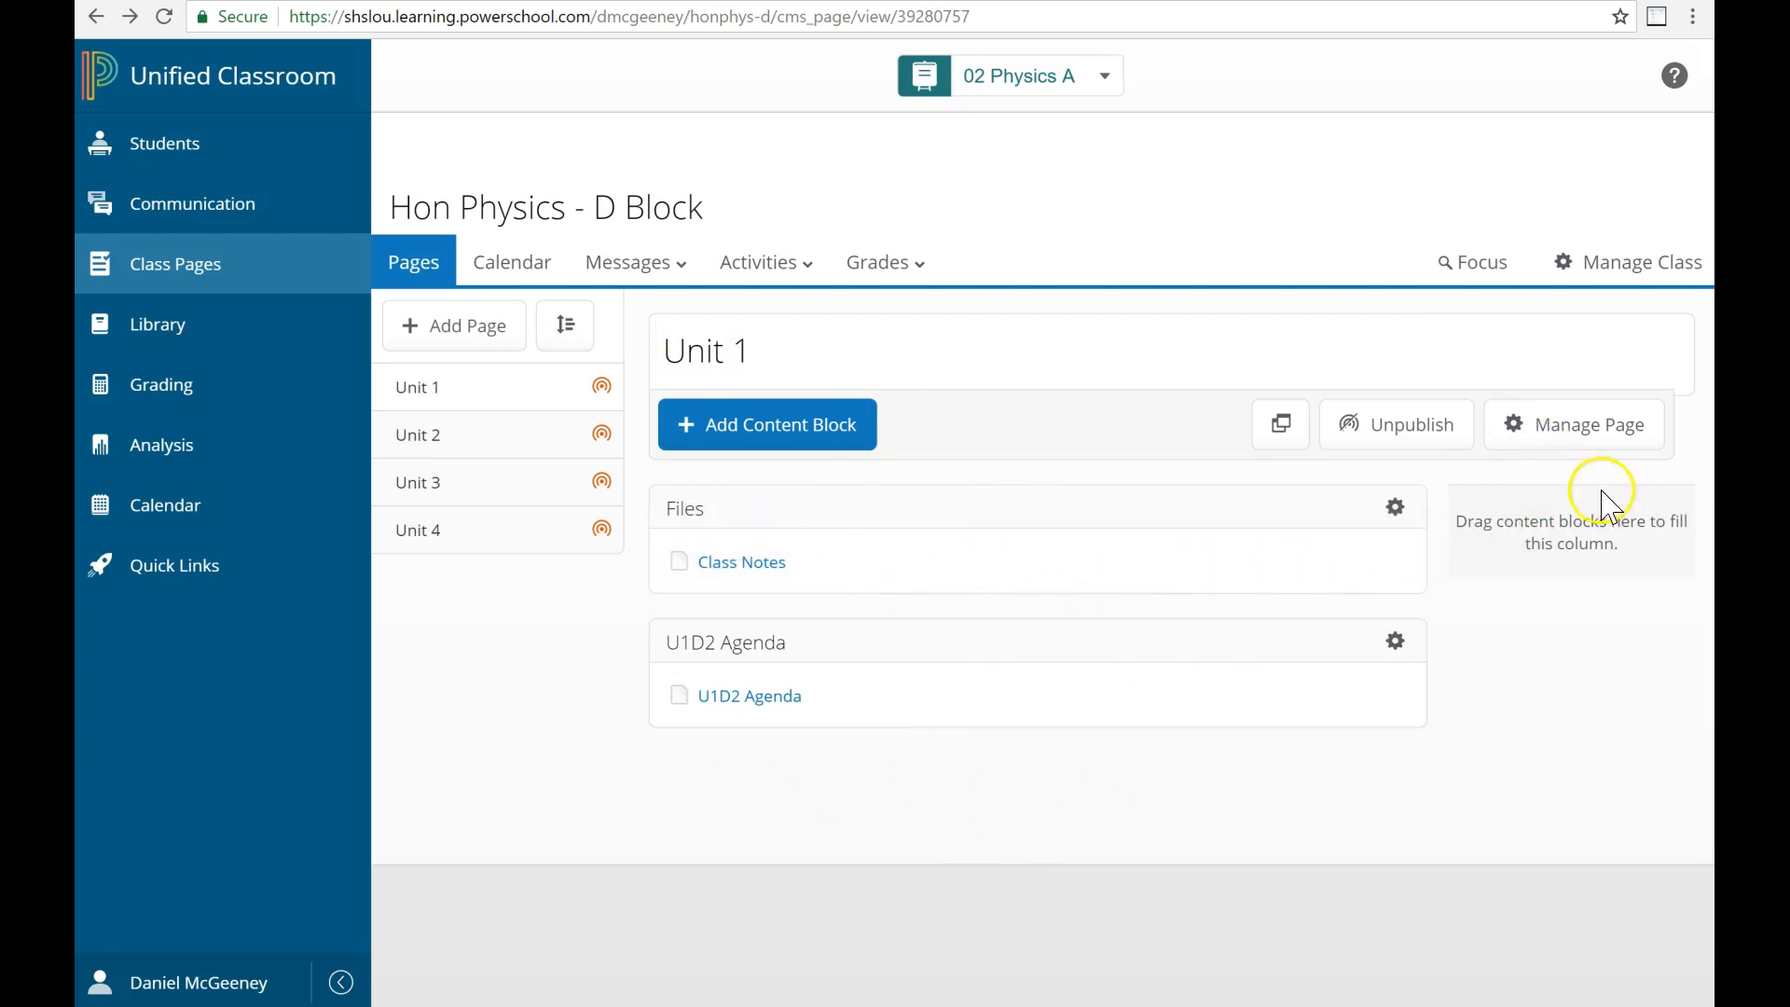
# Switch the Unit 1 page layout to One Column via Manage Page.
pyautogui.click(1586, 423)
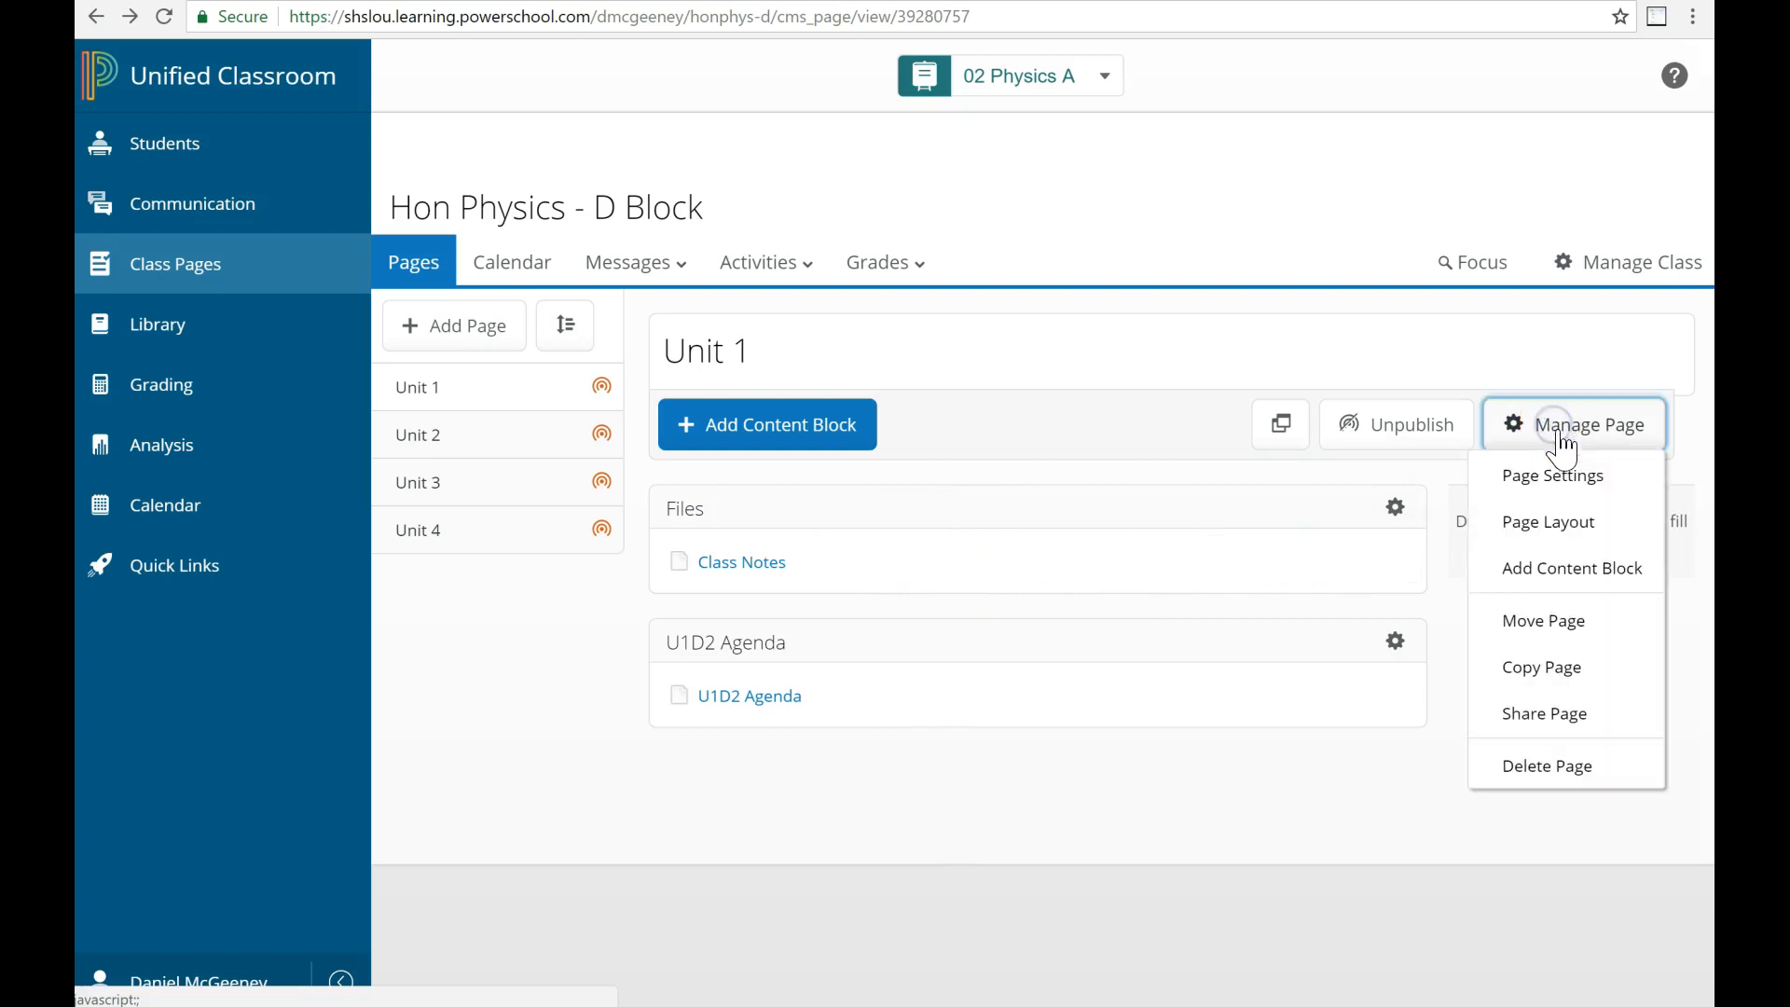
pyautogui.click(1549, 522)
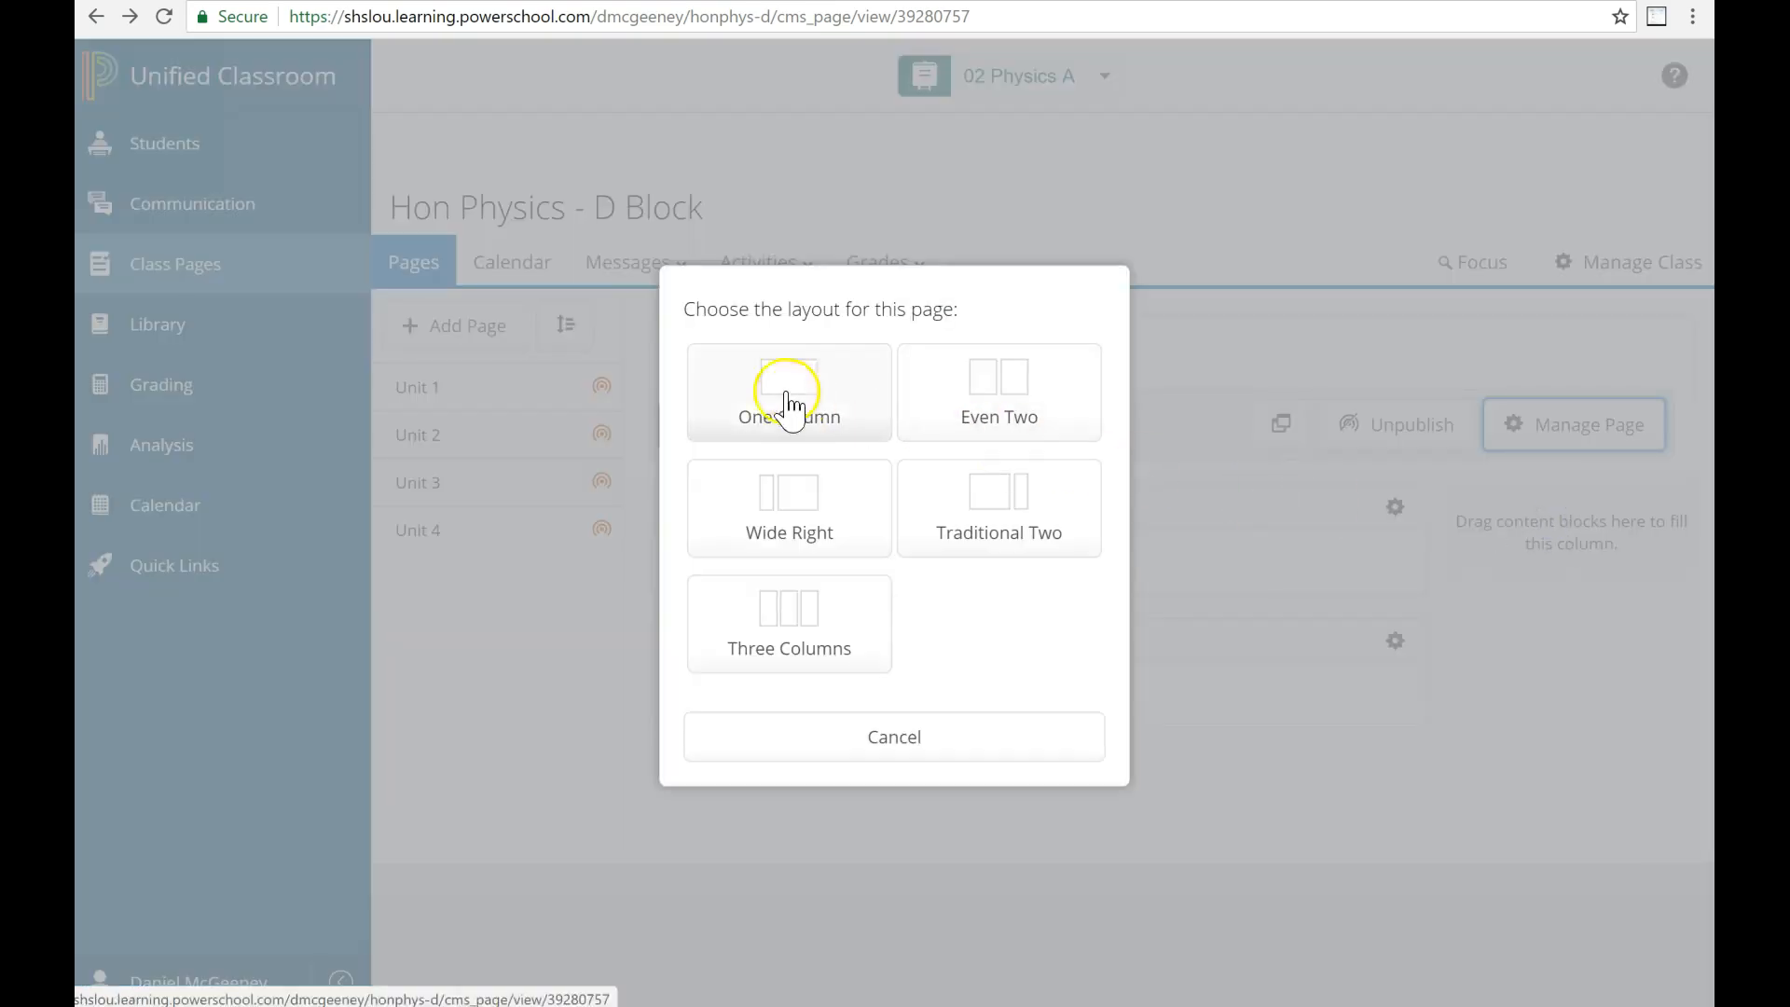
pyautogui.click(787, 391)
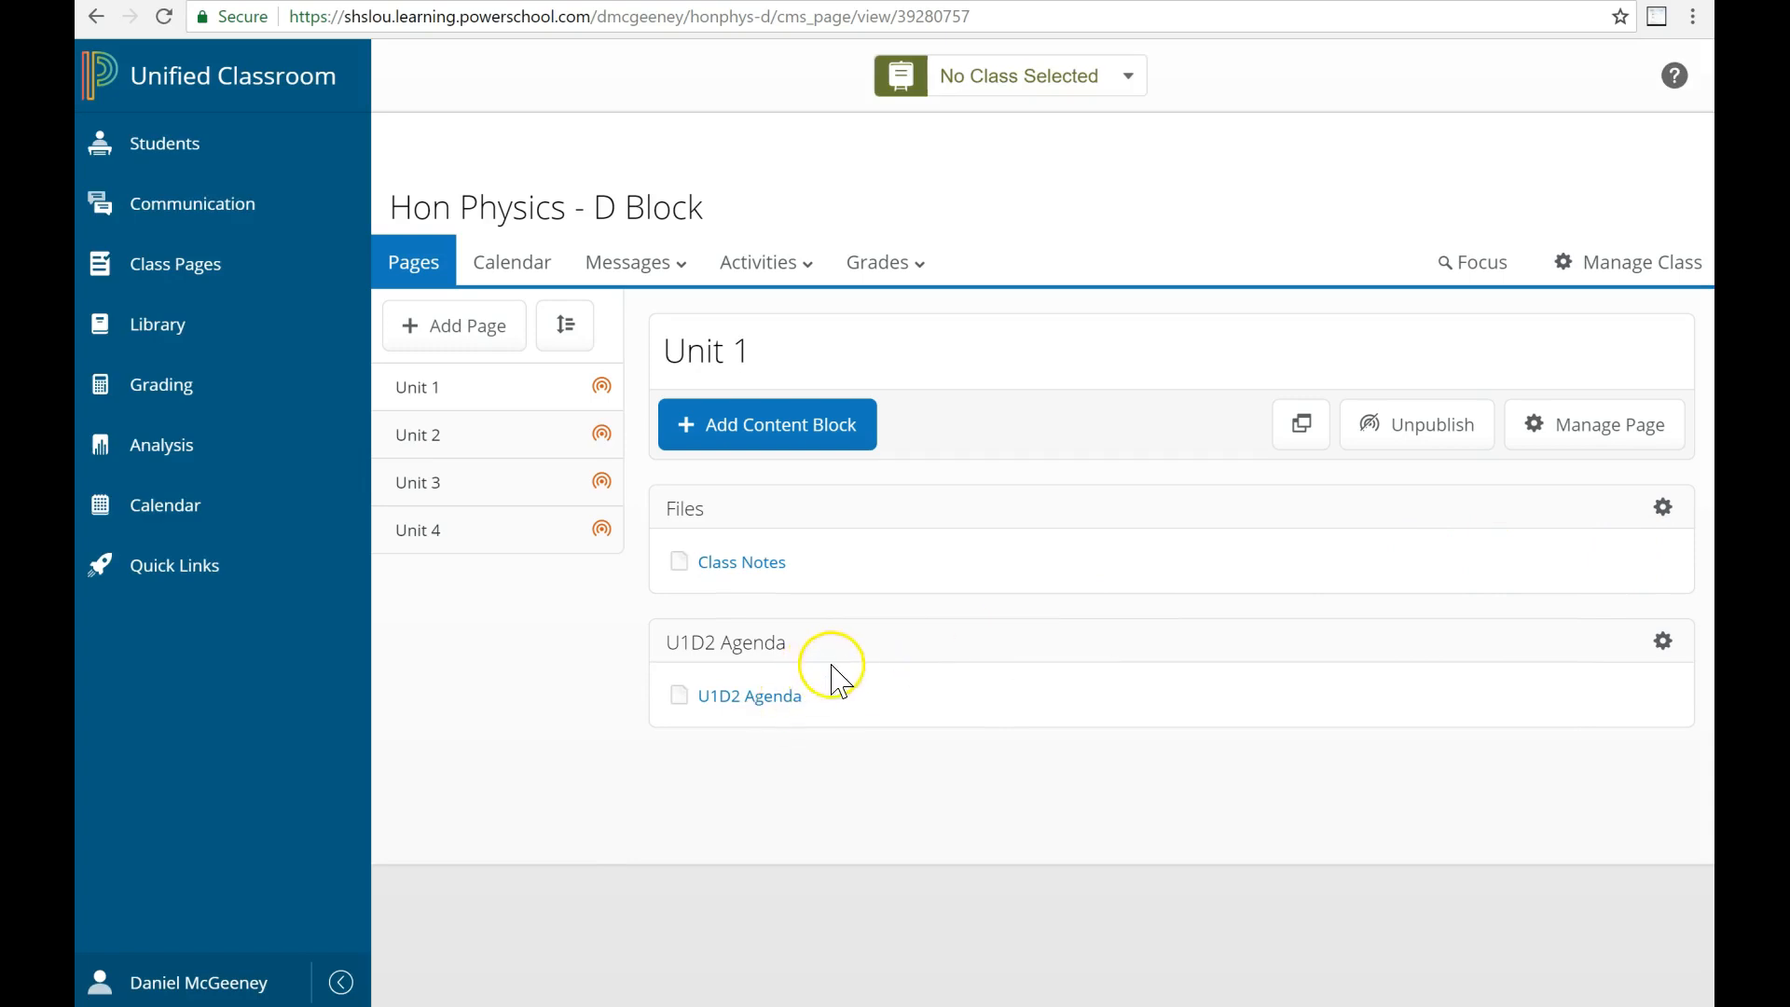
# Start editing the 'Unit 1' page title.
pyautogui.click(1016, 76)
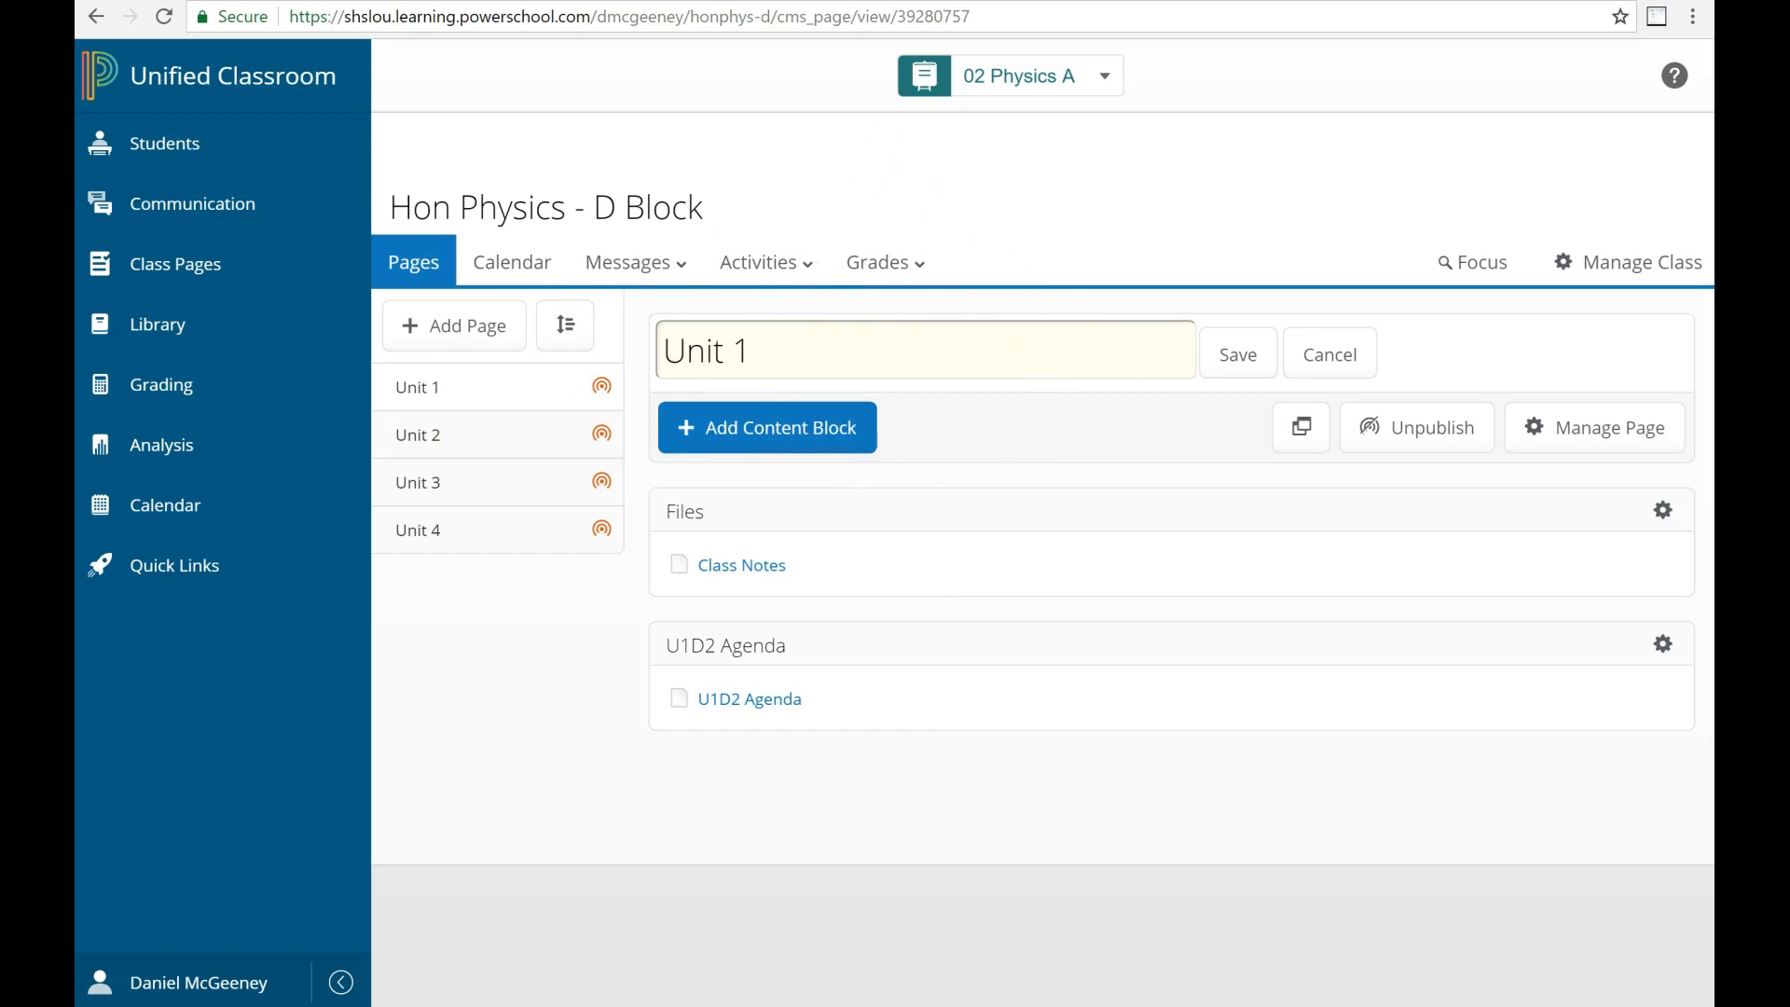
pyautogui.moveTo(1033, 278)
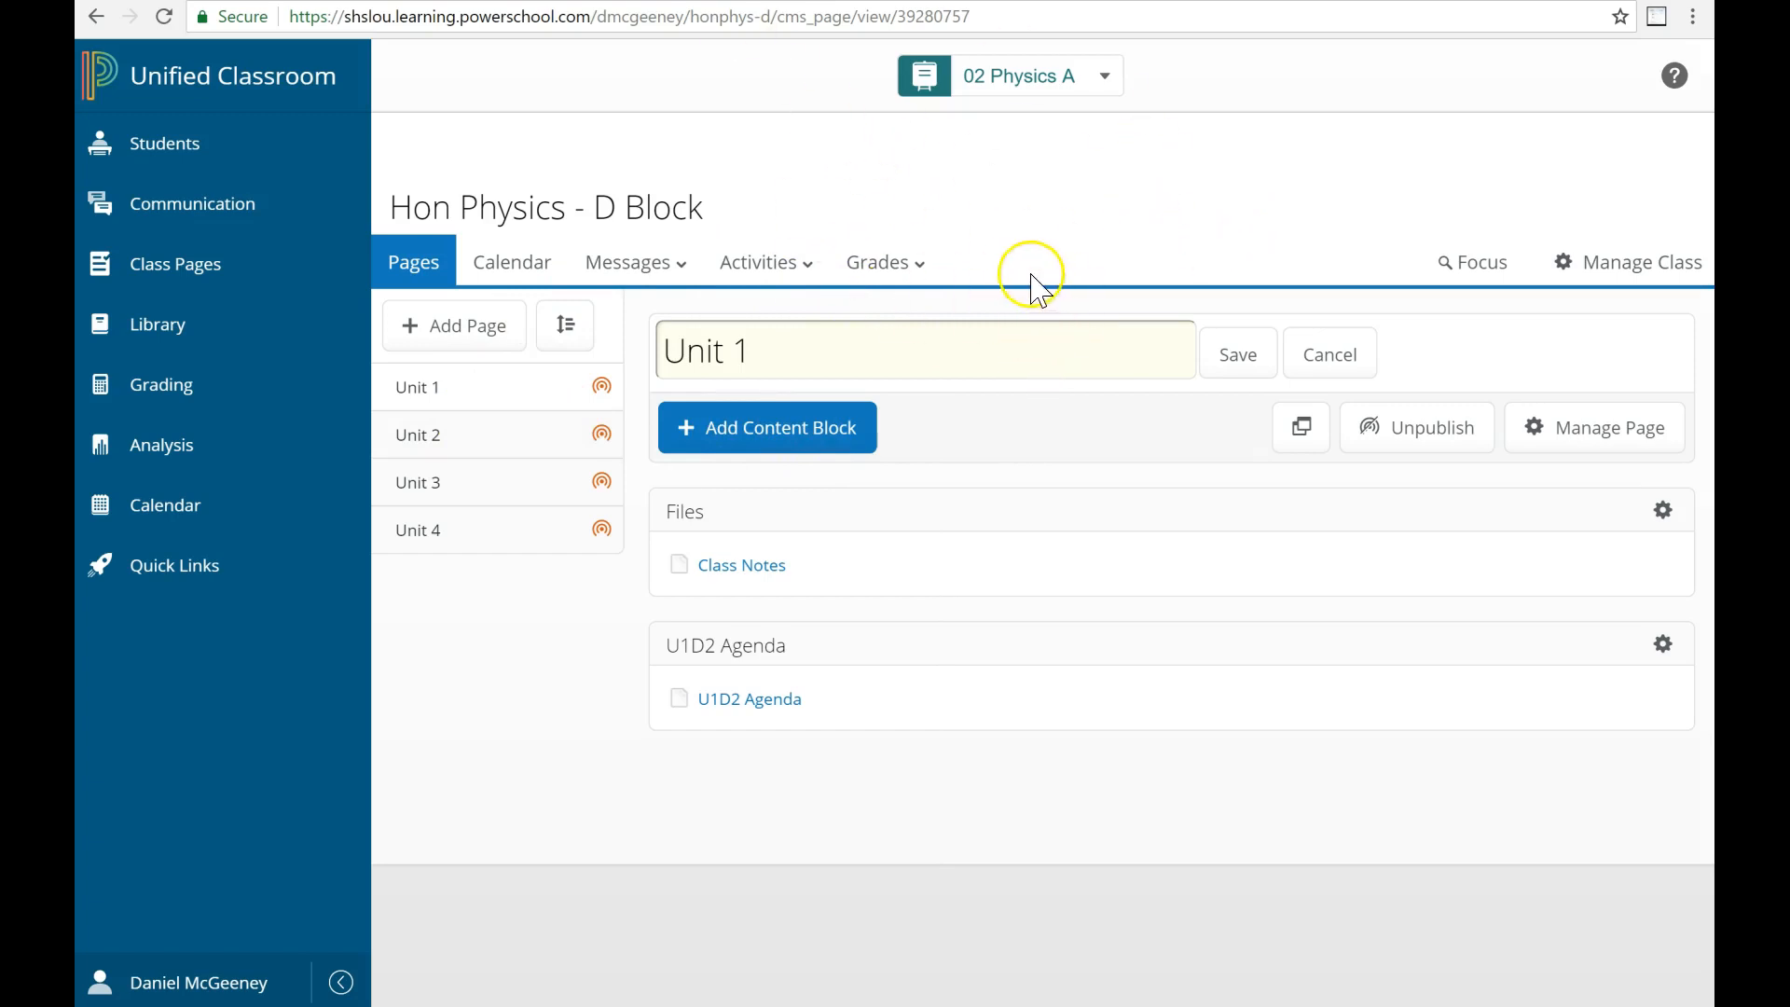
pyautogui.moveTo(311, 626)
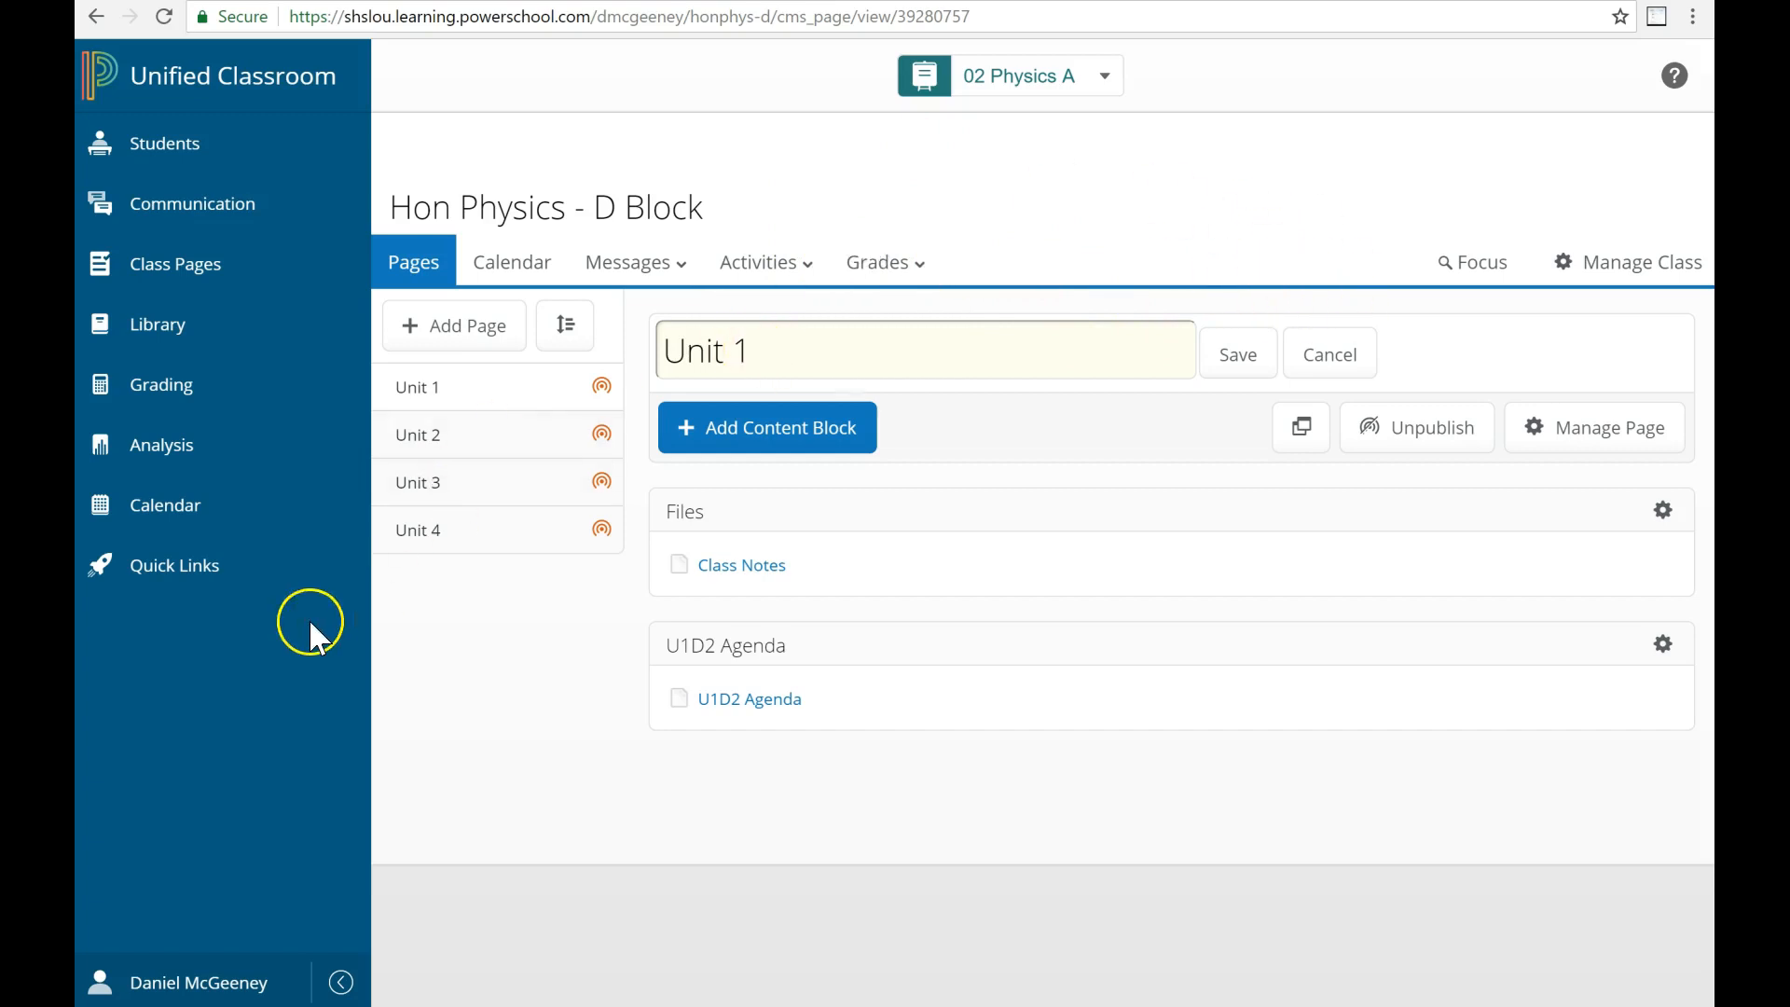